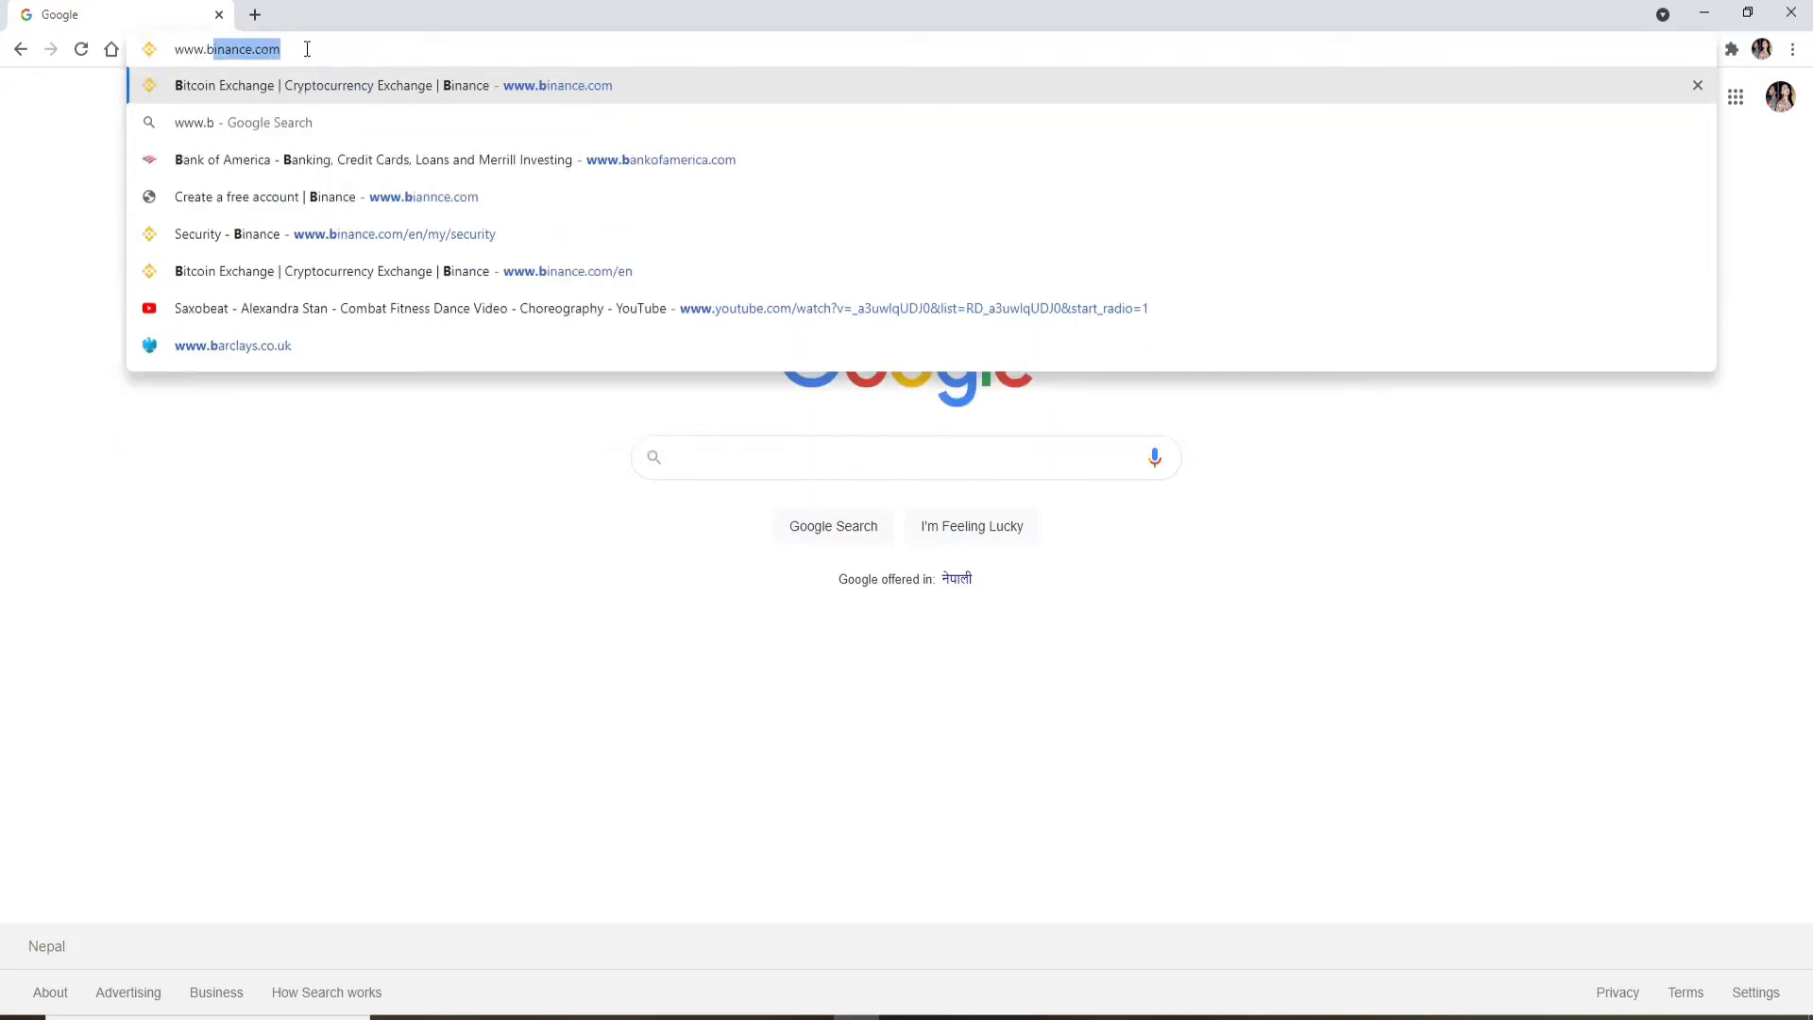
left_click(232, 344)
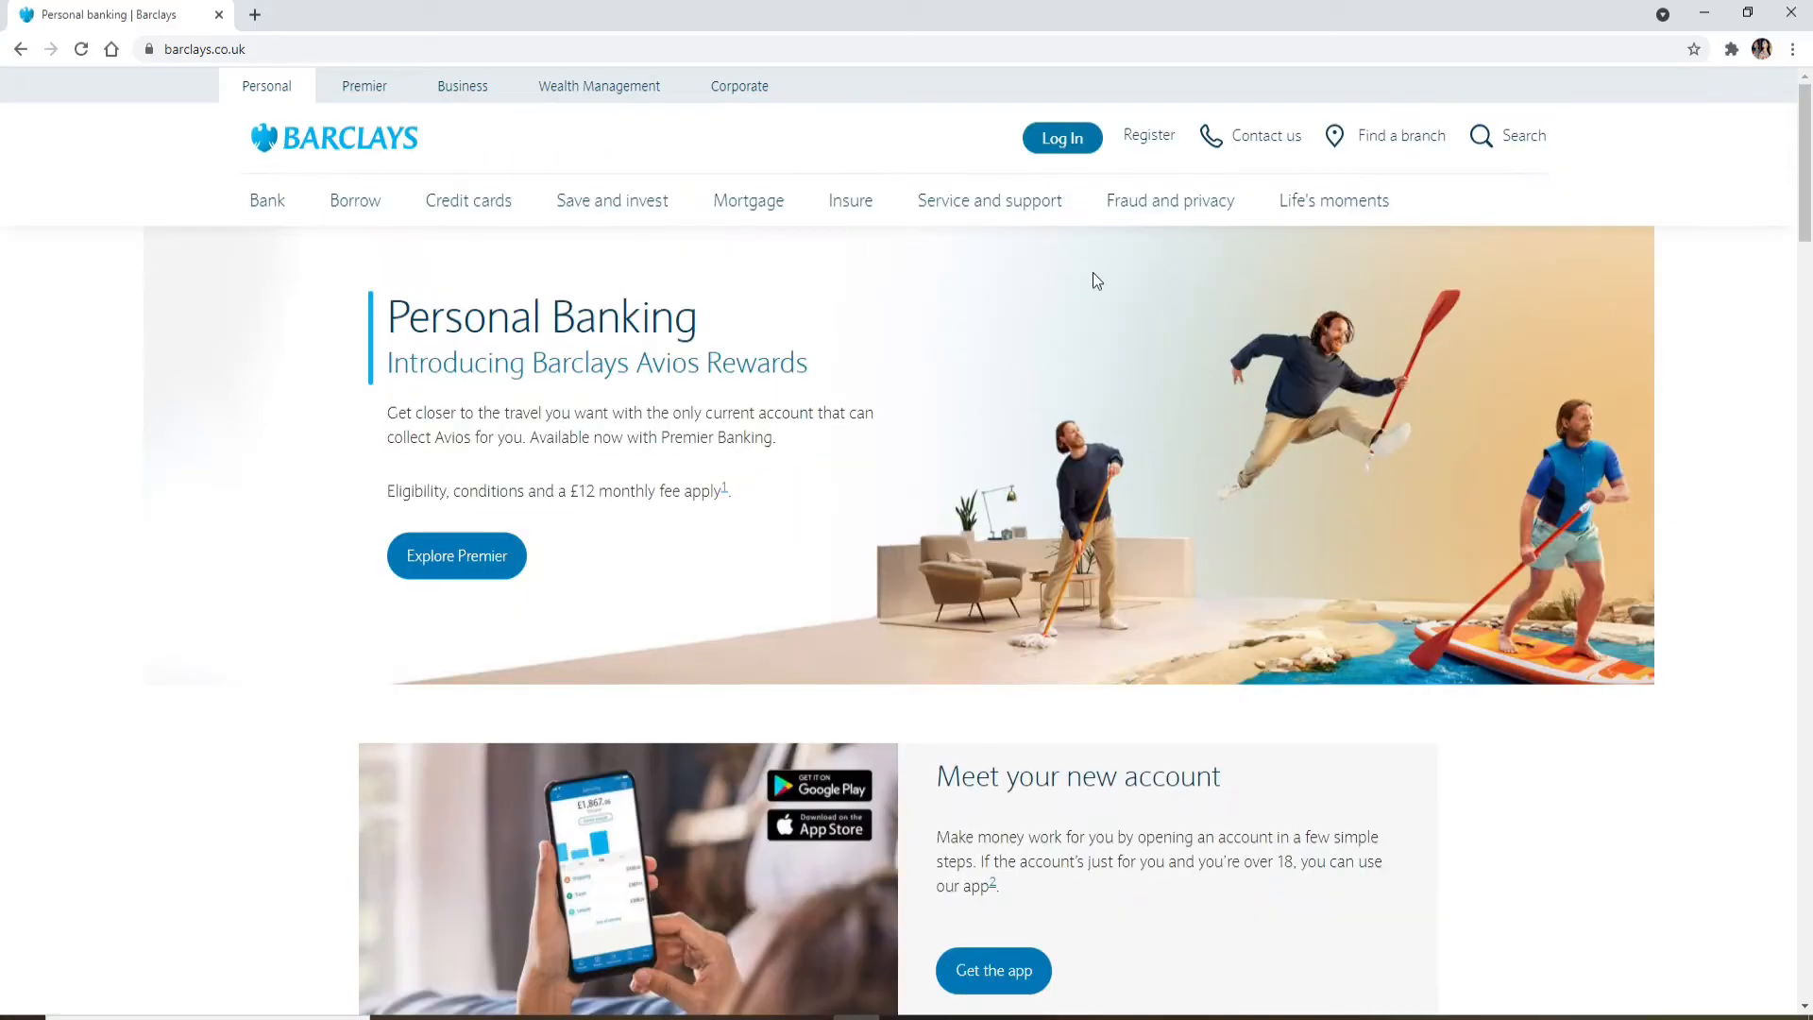
mouse_move(1043, 315)
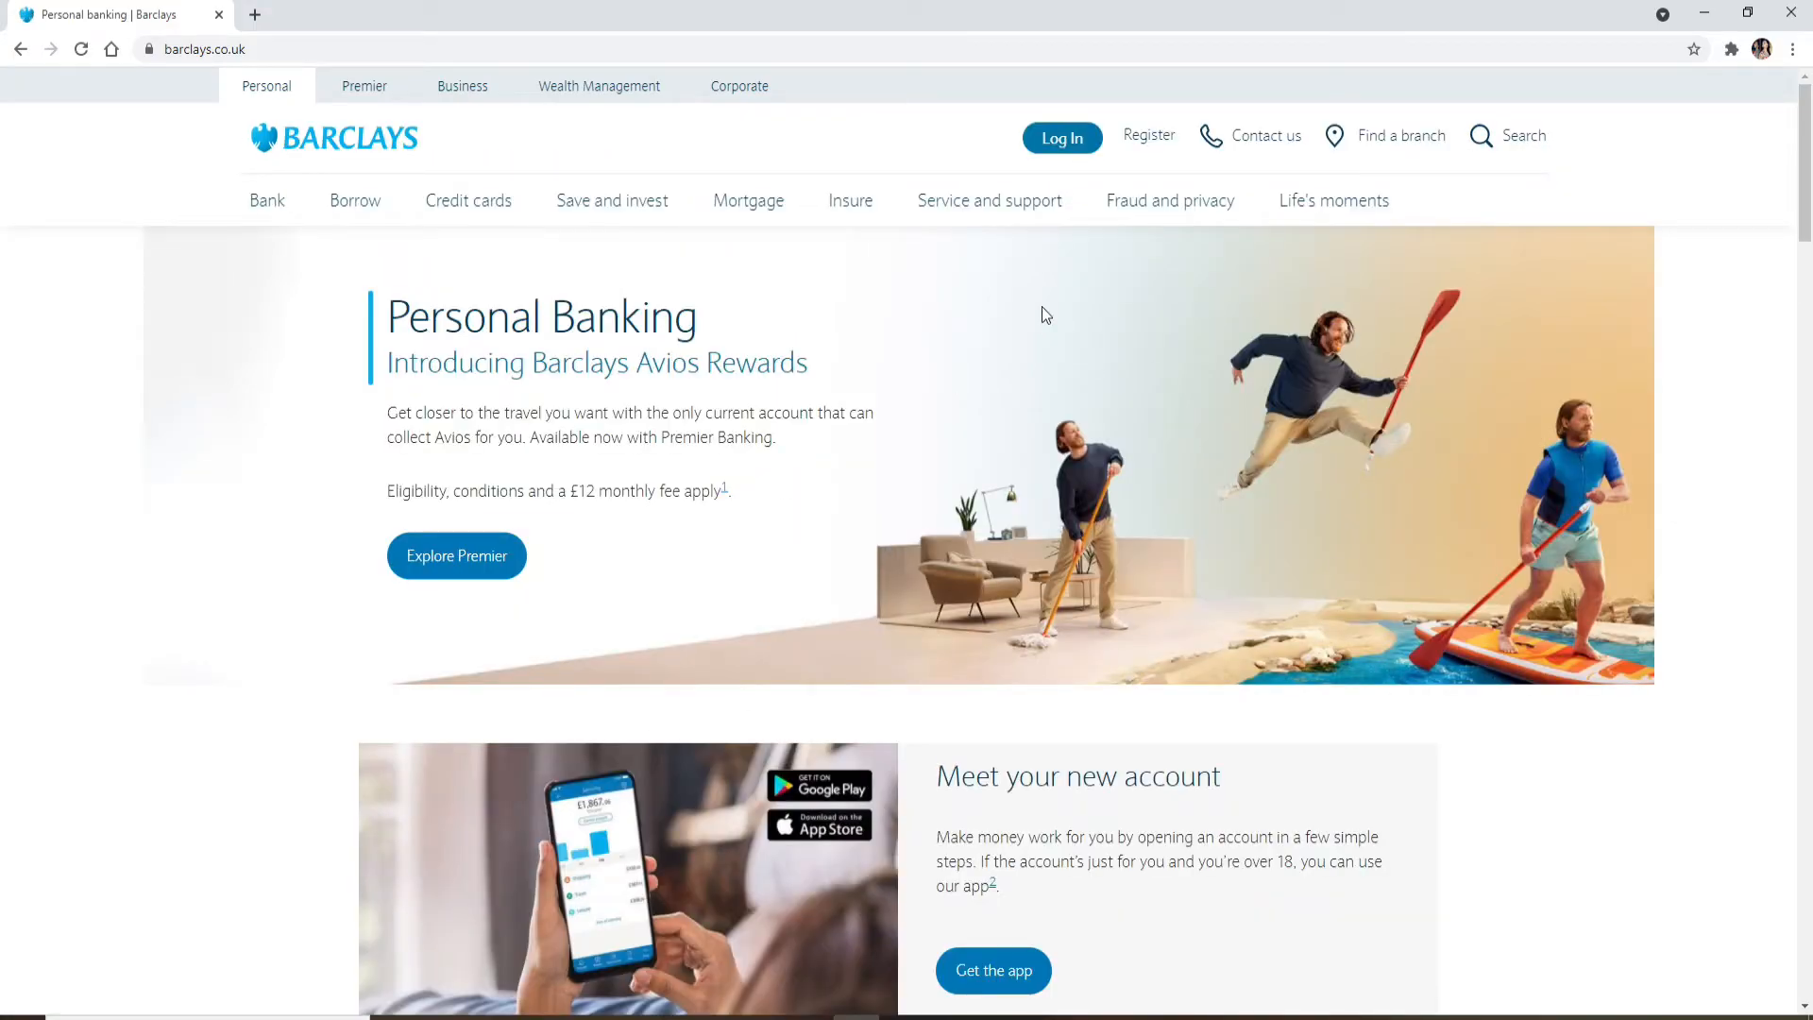
mouse_move(1149, 139)
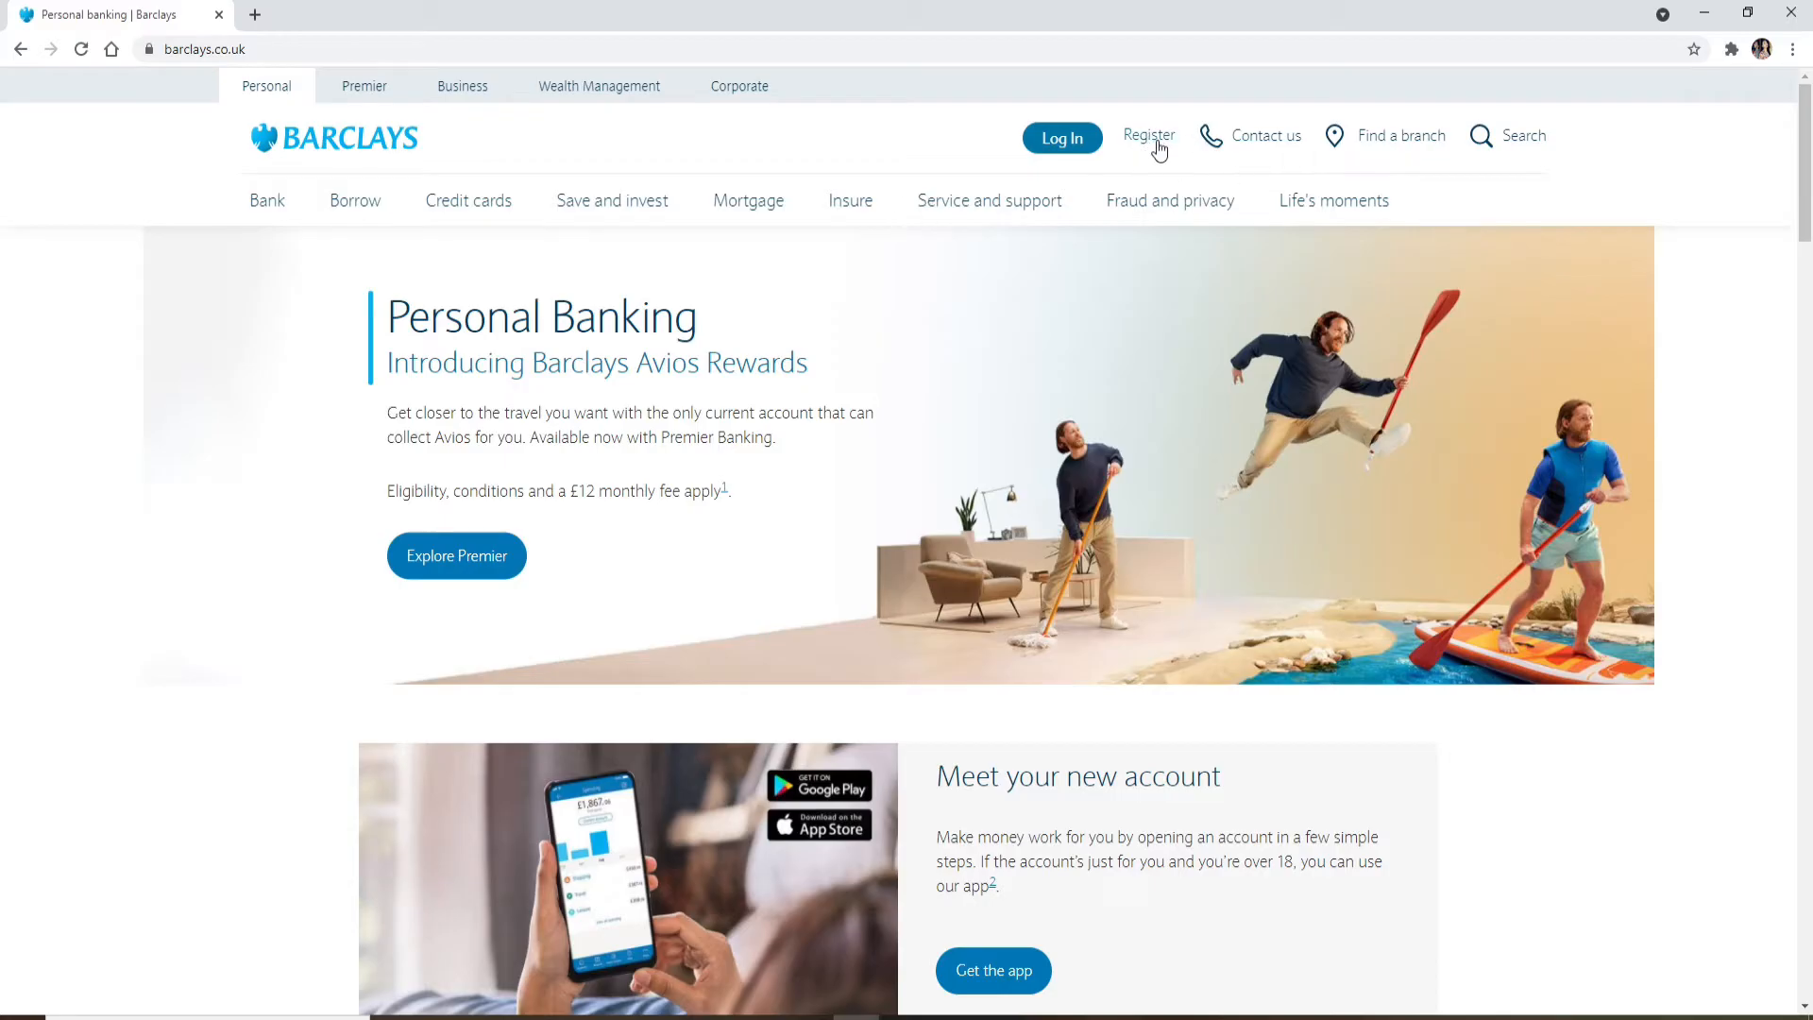
- Open Register from the header and scroll through the eligibility requirements
left_click(1147, 135)
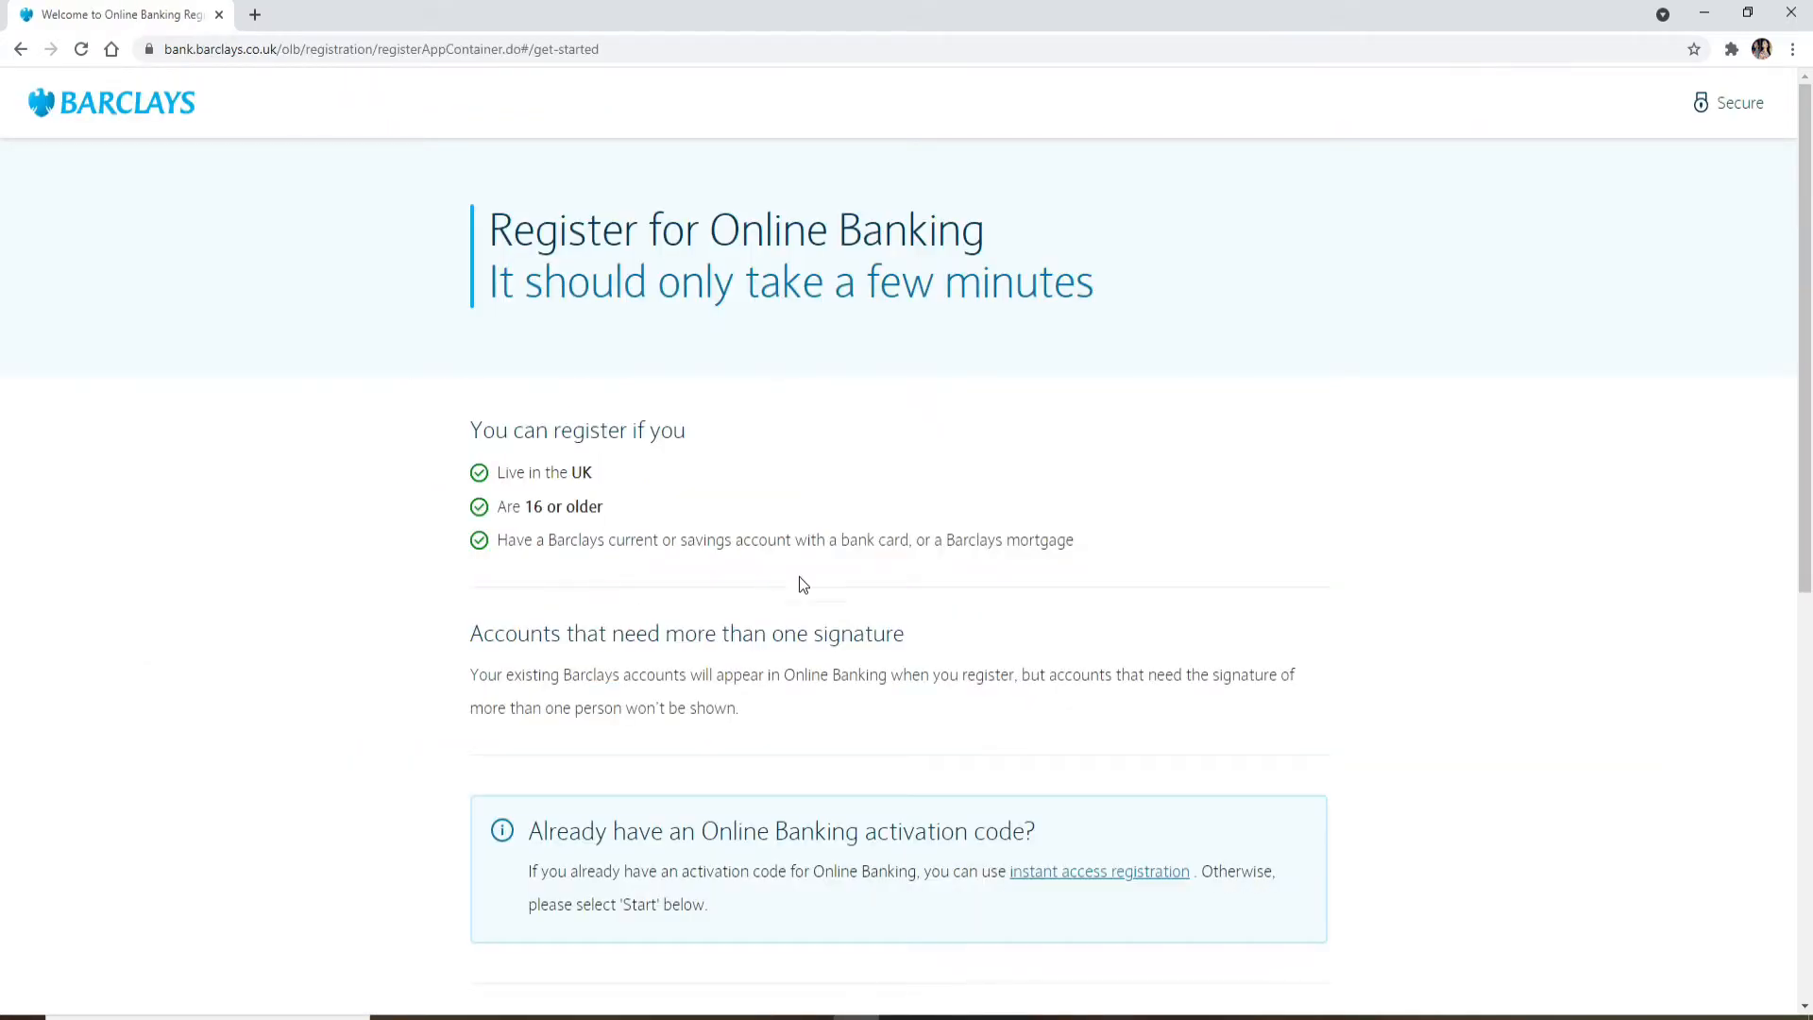
scroll("down", 3)
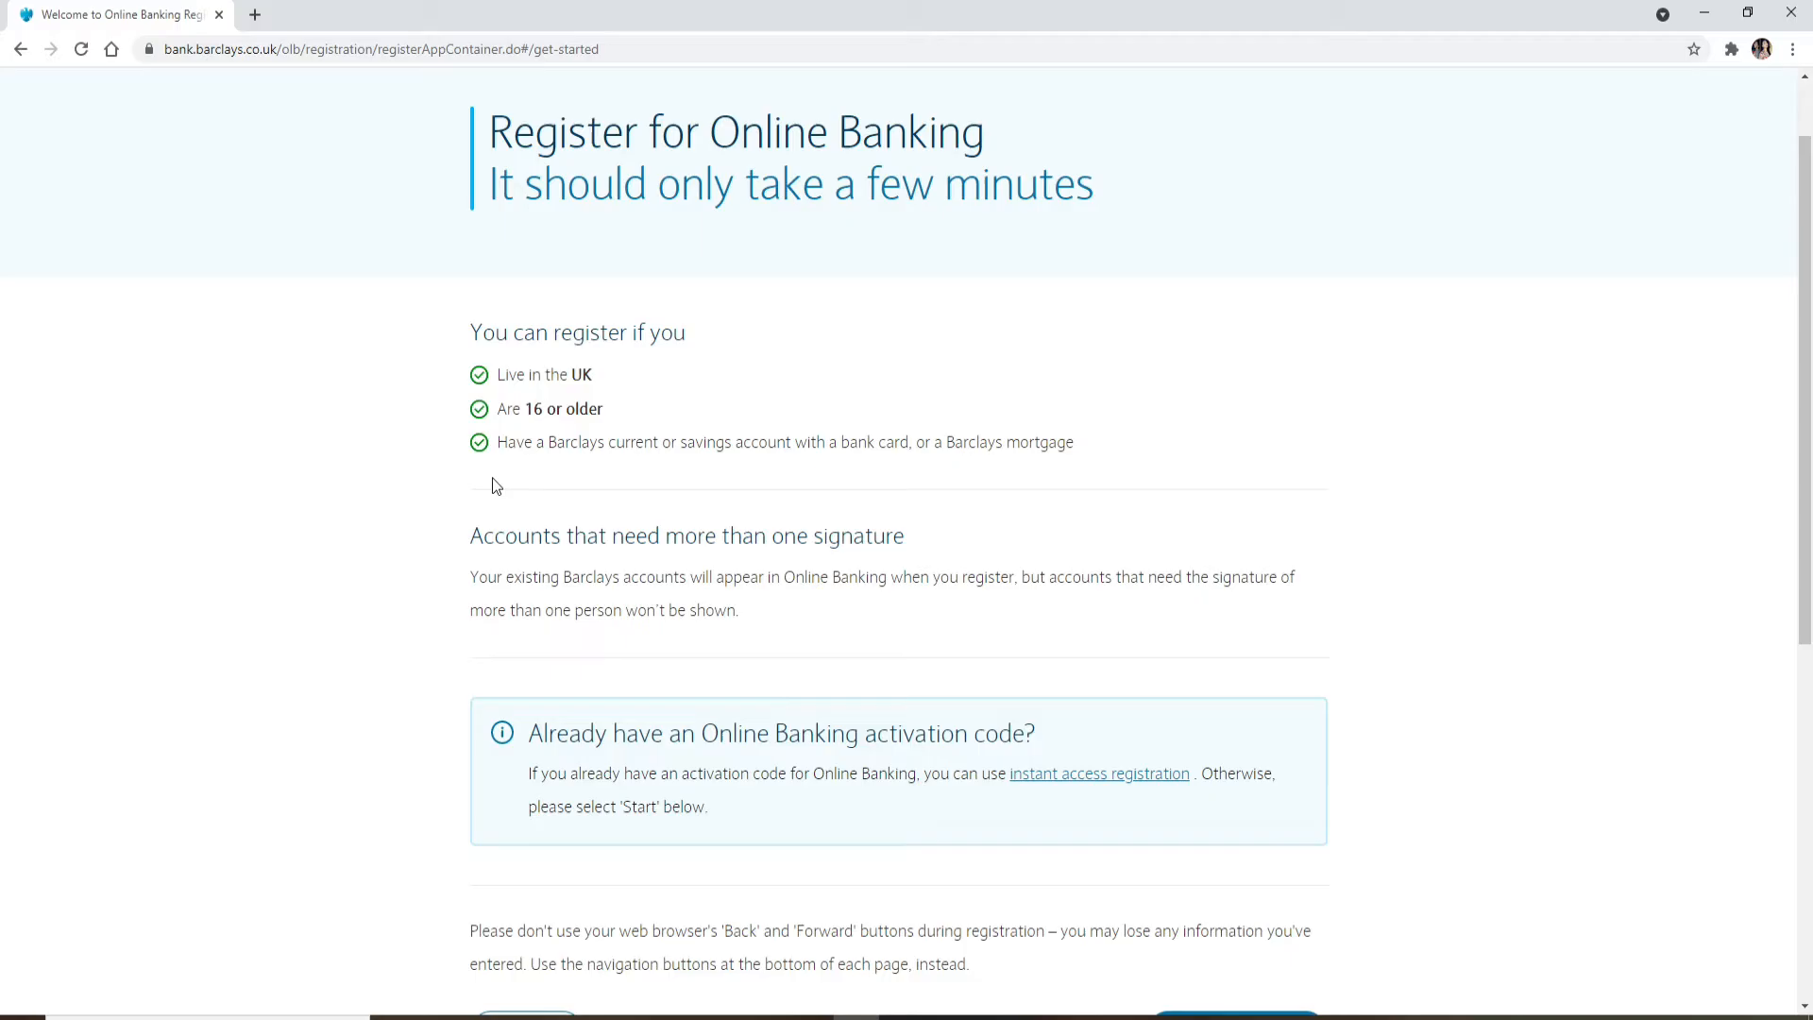
mouse_move(682, 392)
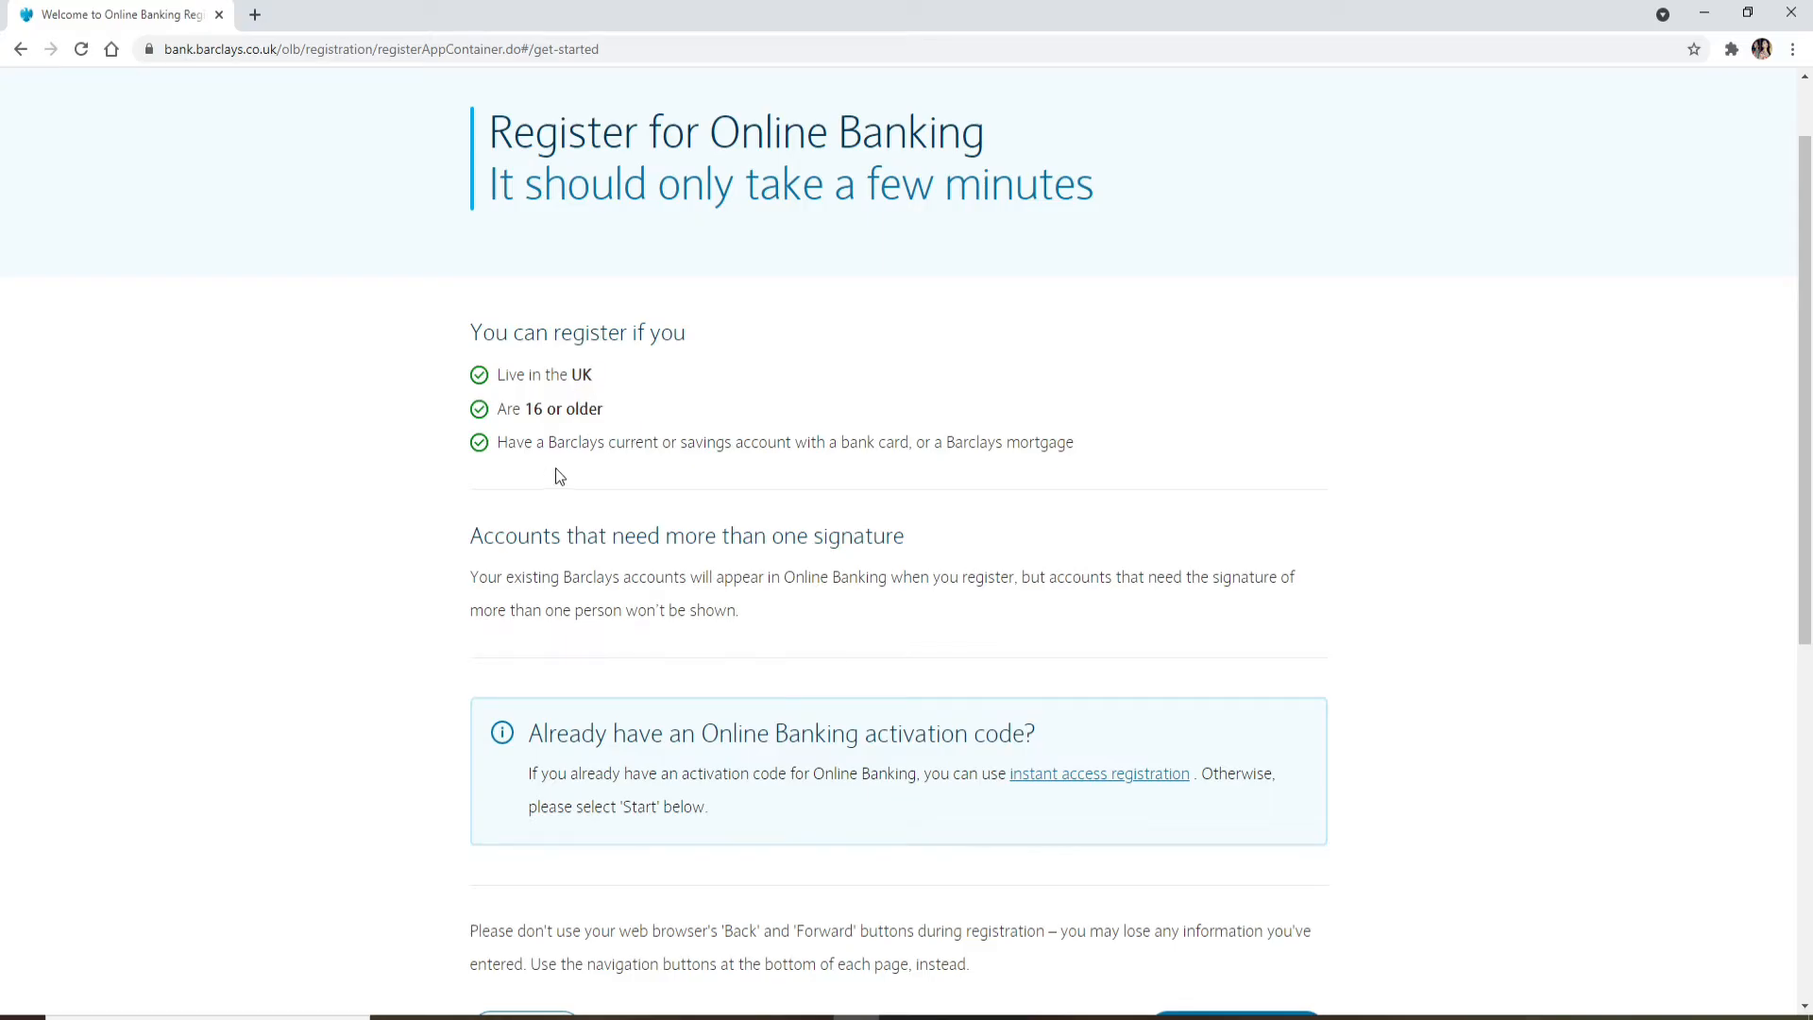
mouse_move(849, 464)
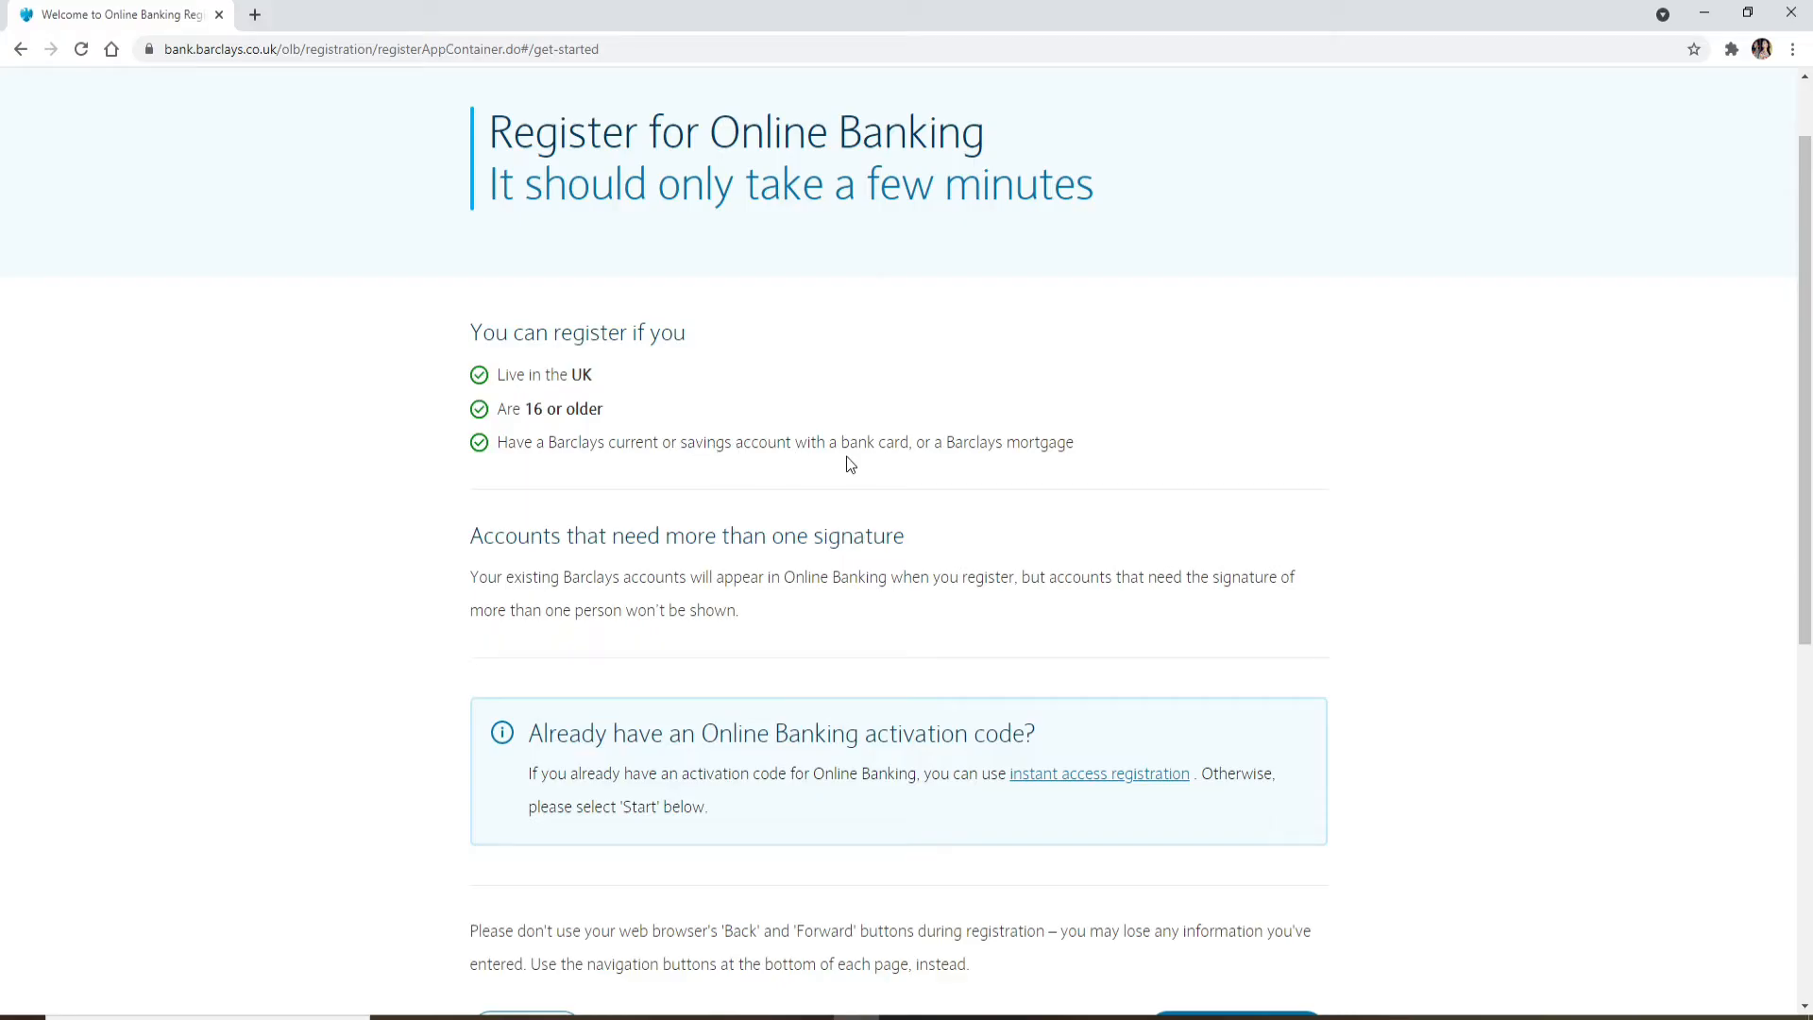
mouse_move(887, 463)
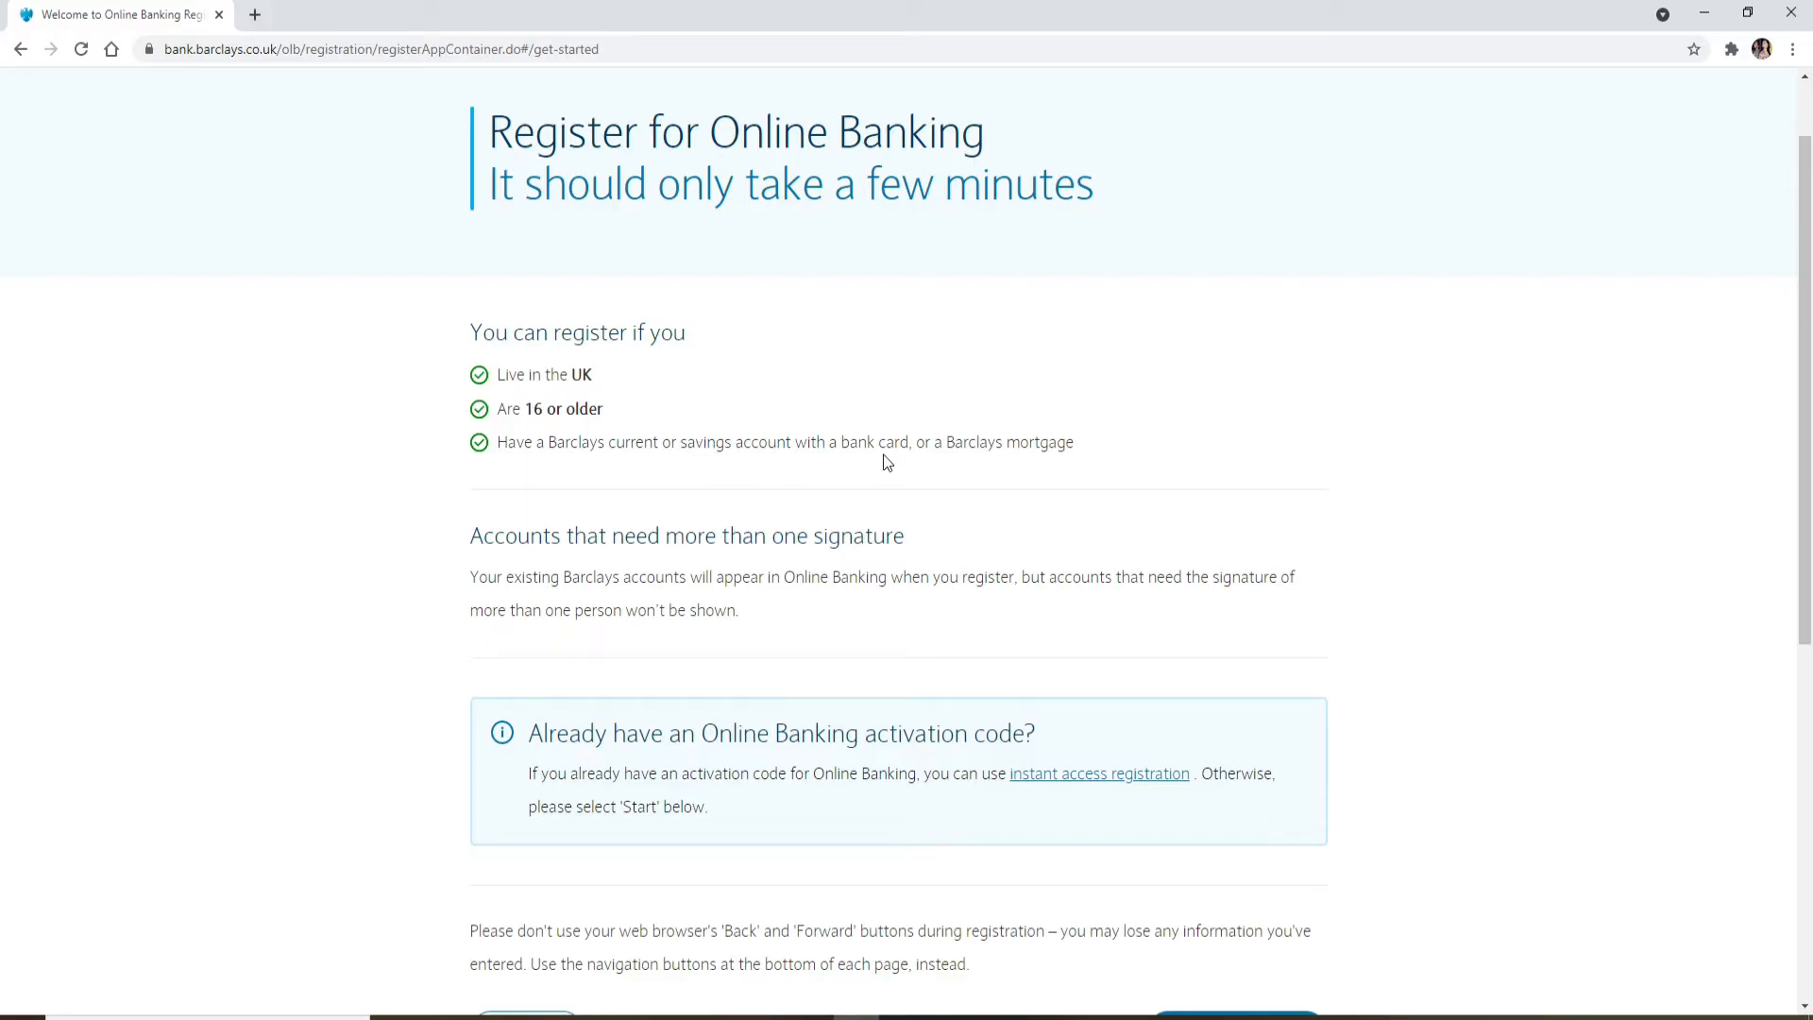
mouse_move(583, 444)
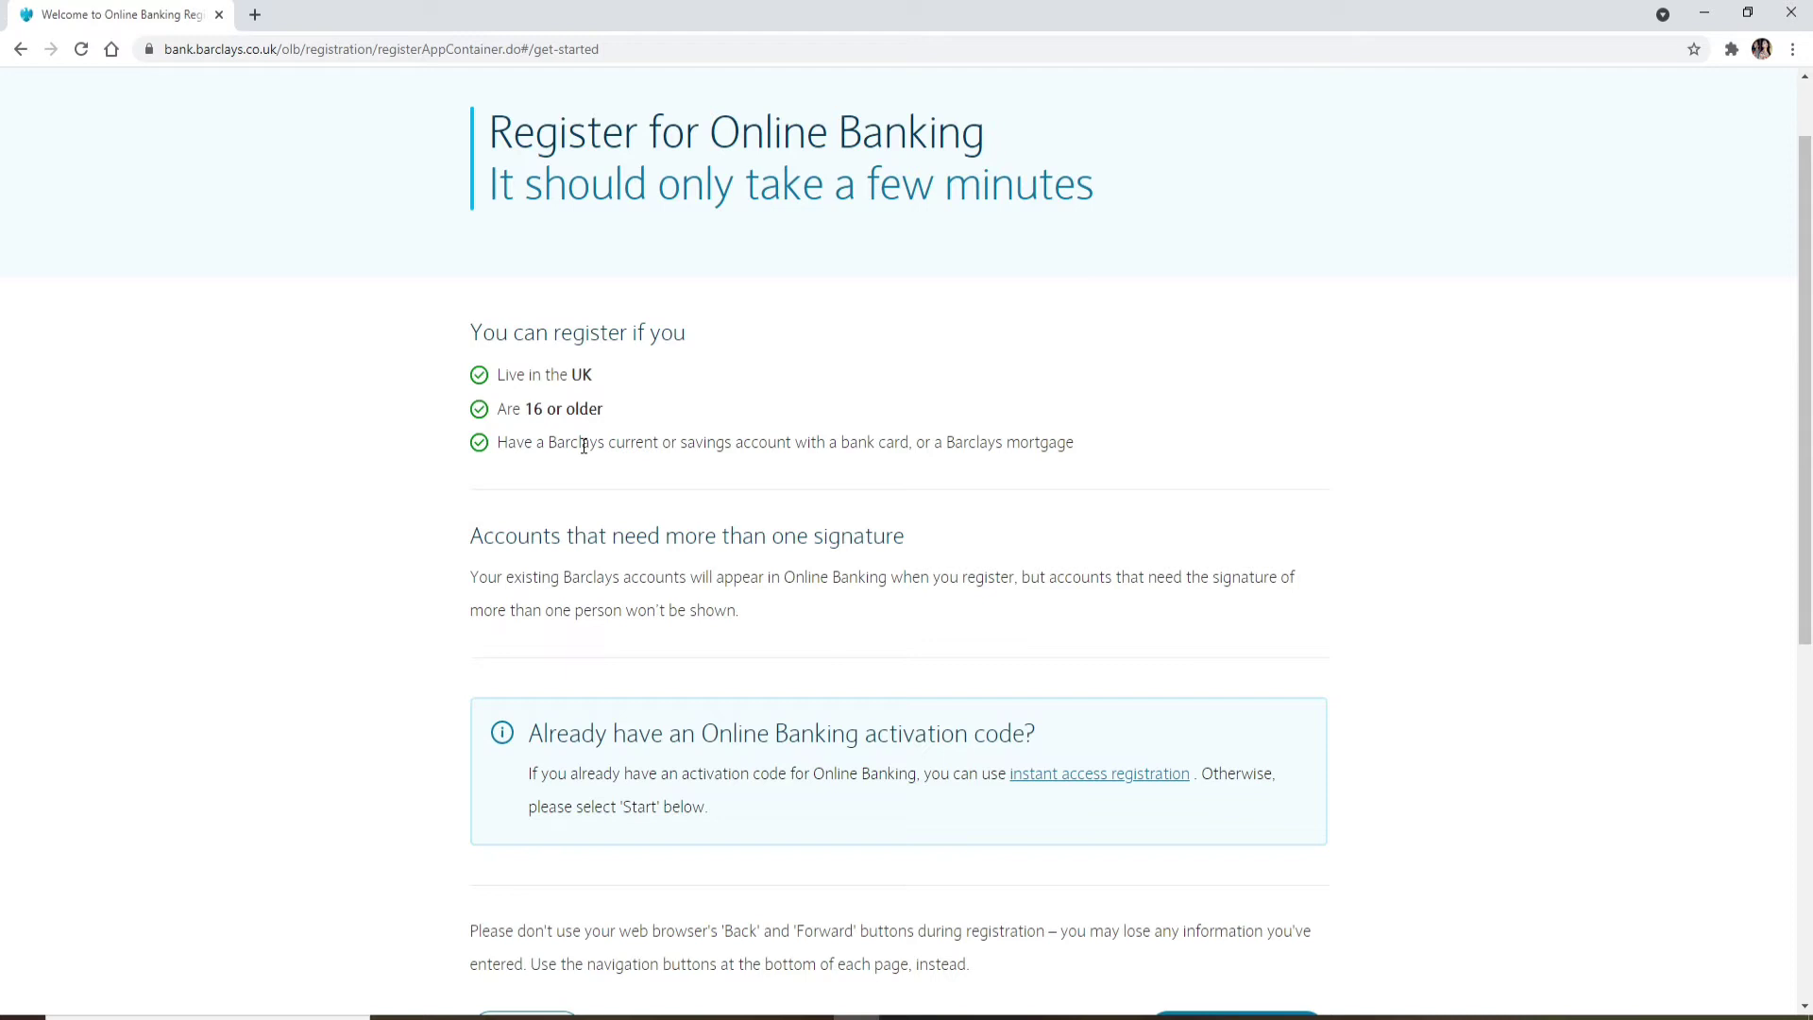
scroll("down", 3)
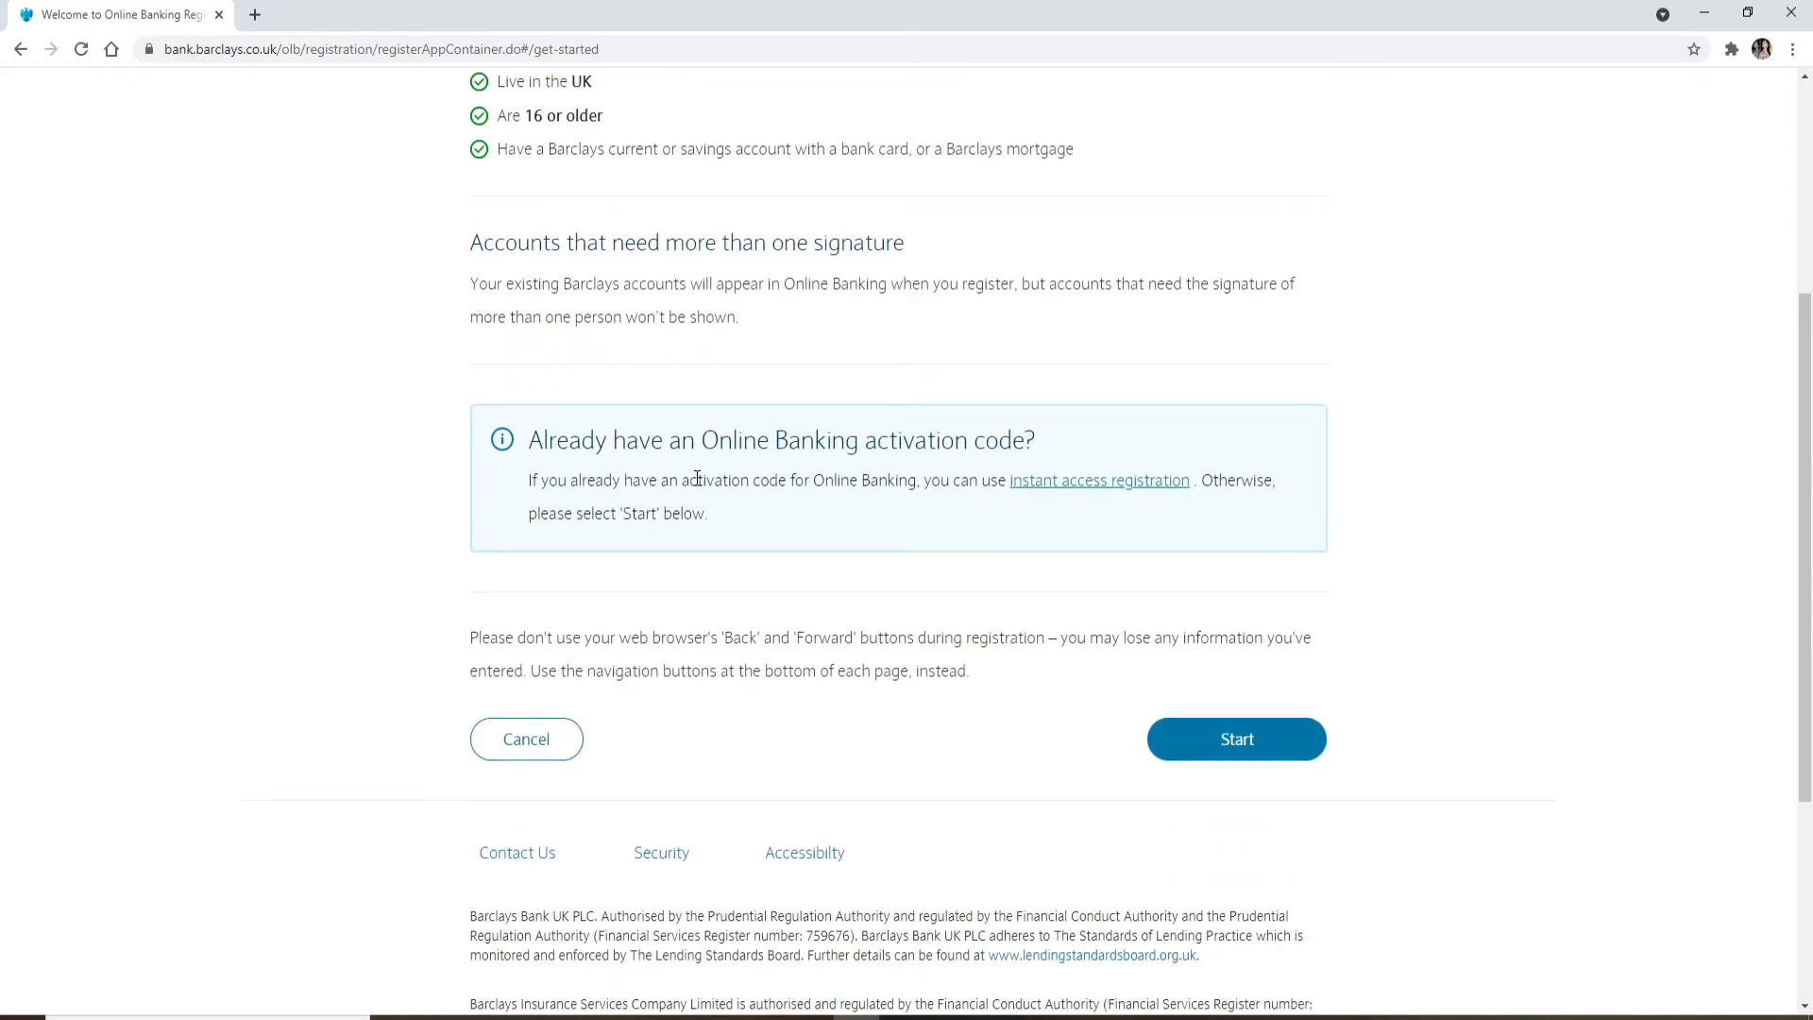
mouse_move(1236, 738)
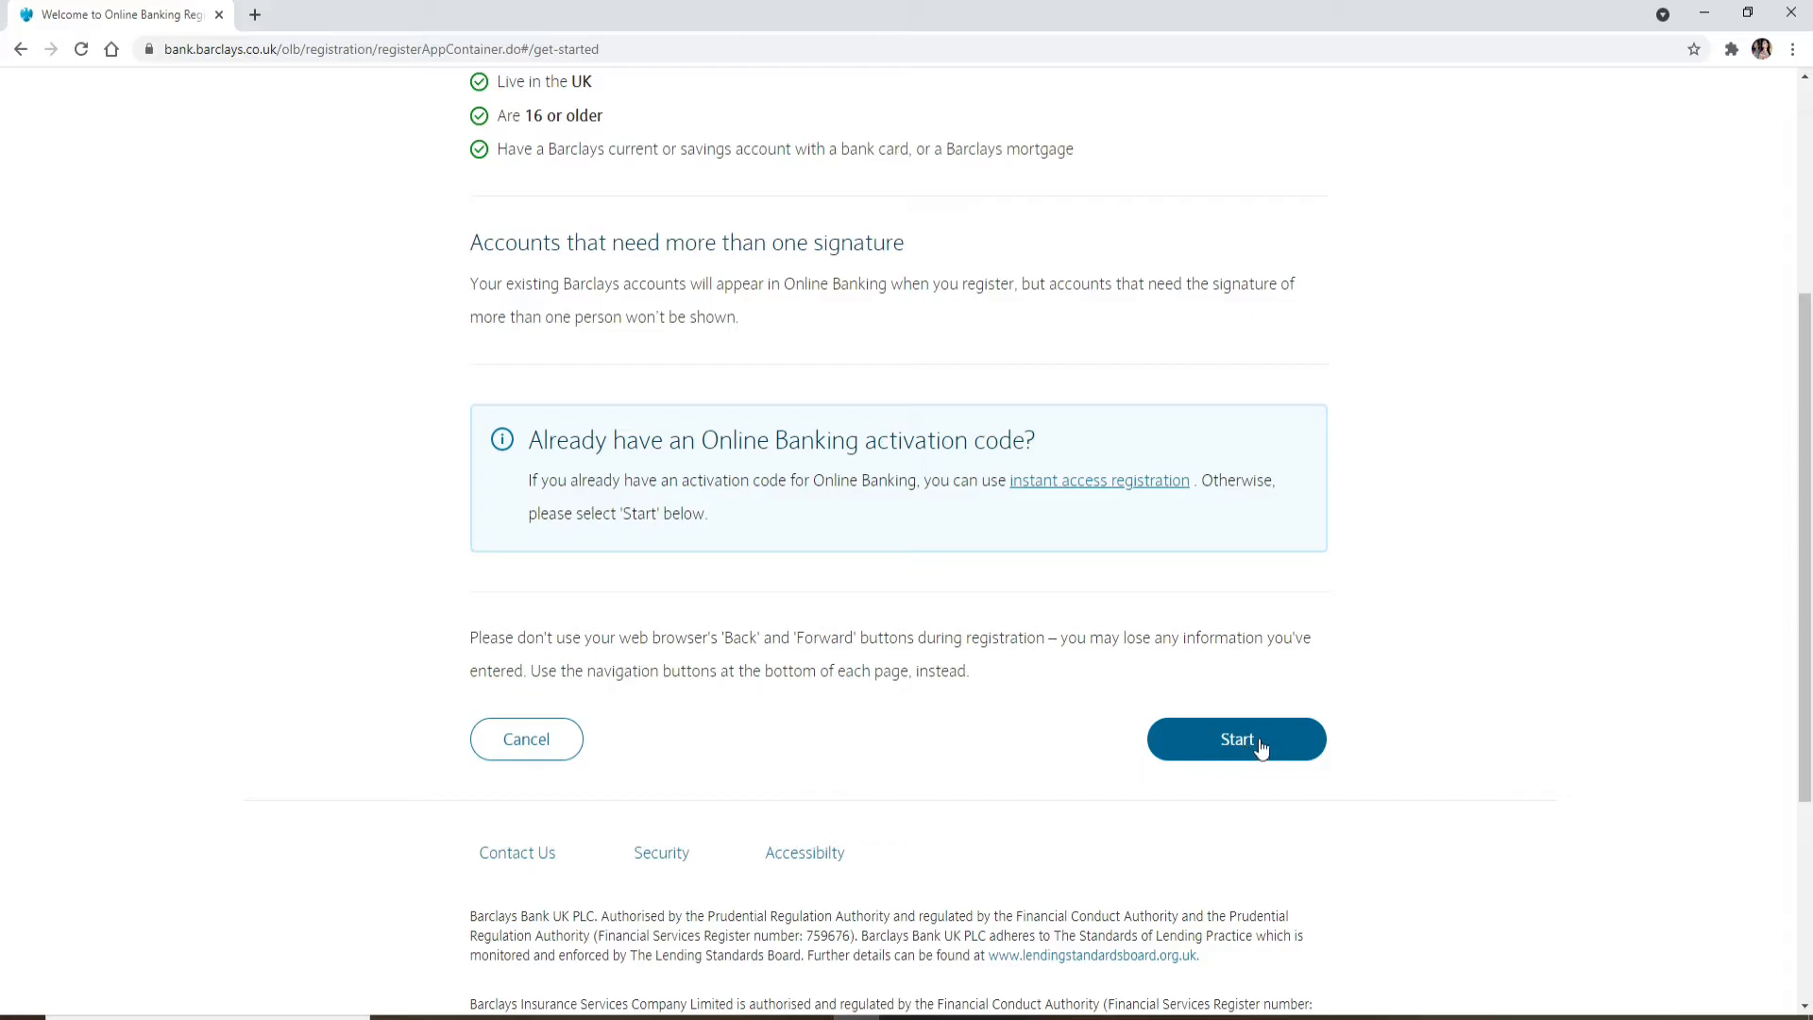
left_click(1235, 739)
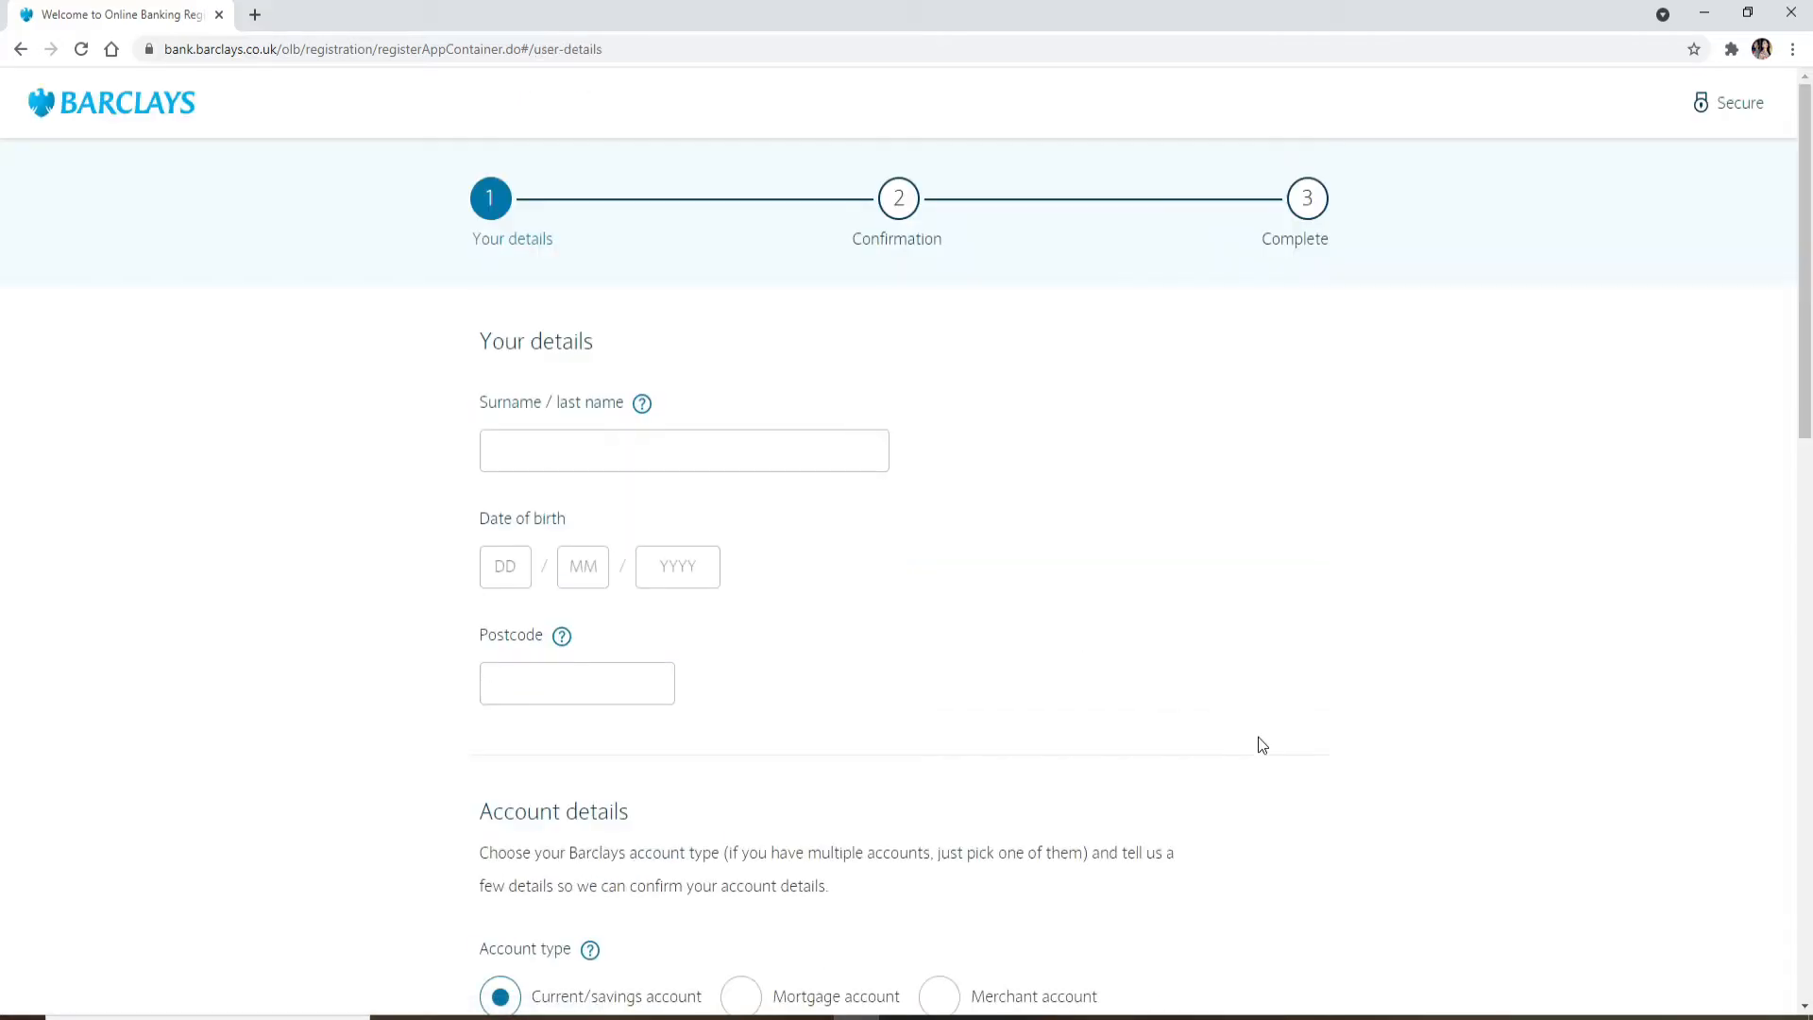
mouse_move(555, 235)
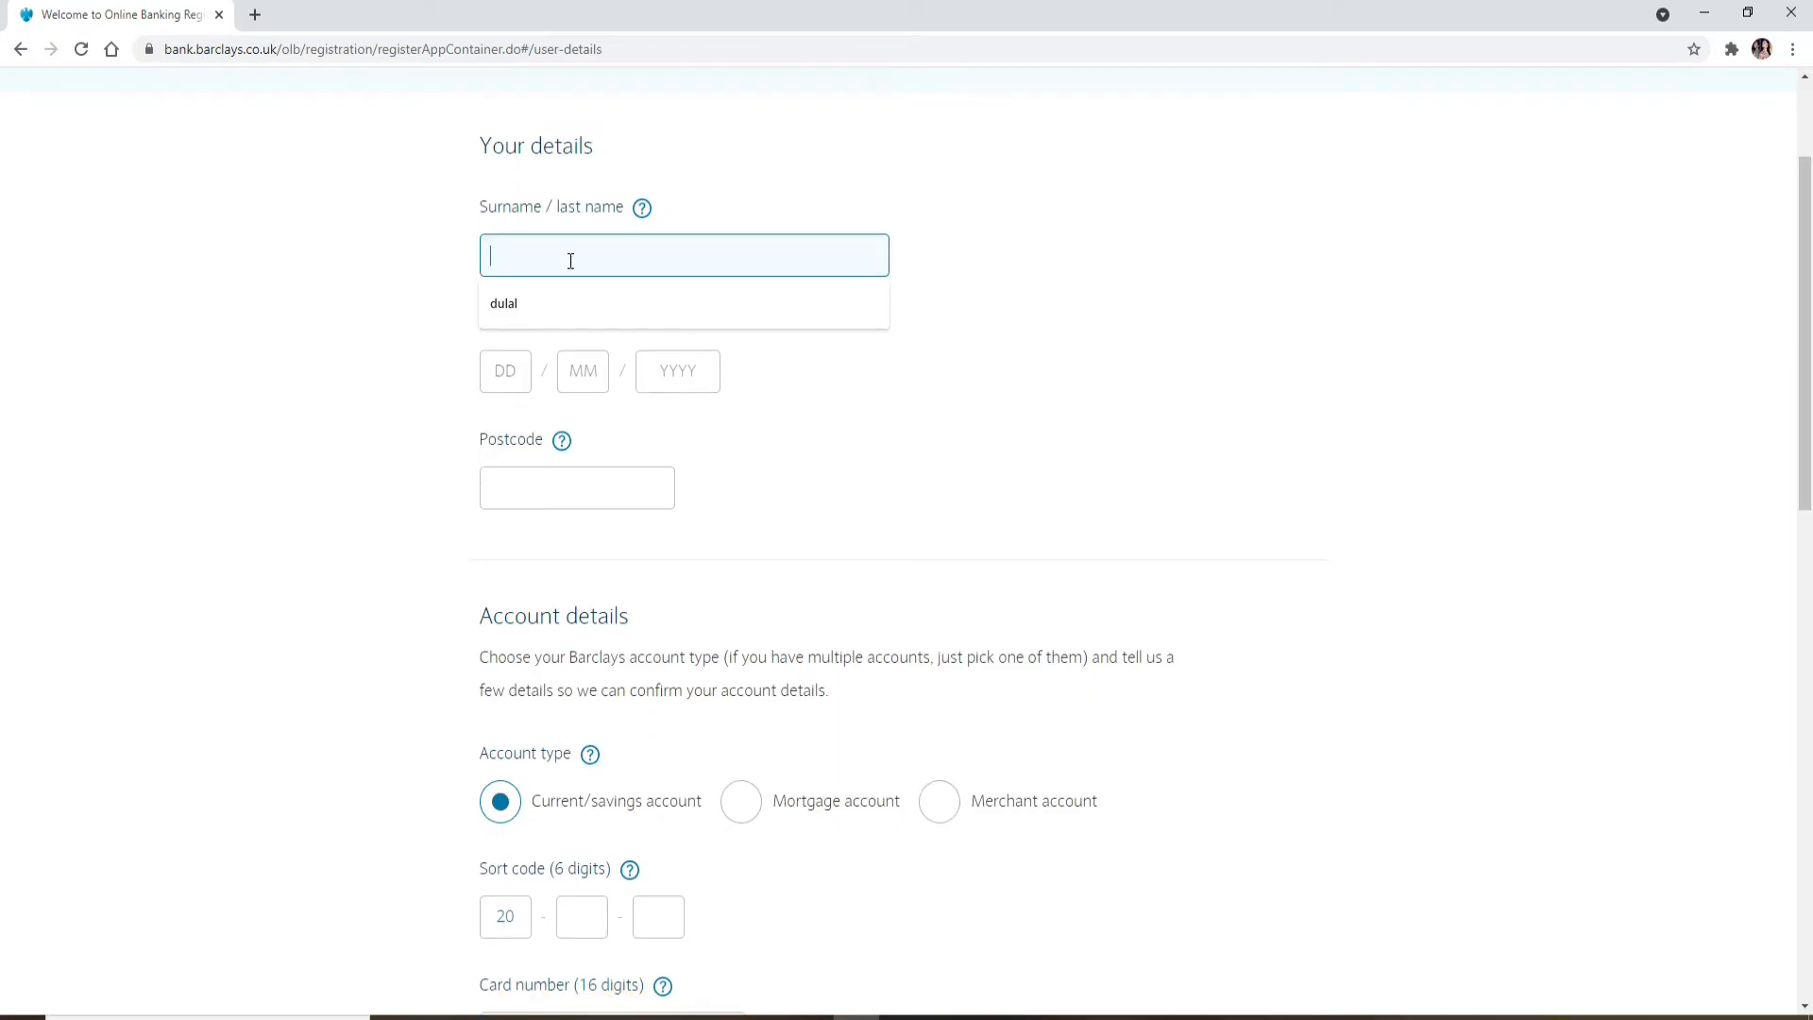
left_click(504, 303)
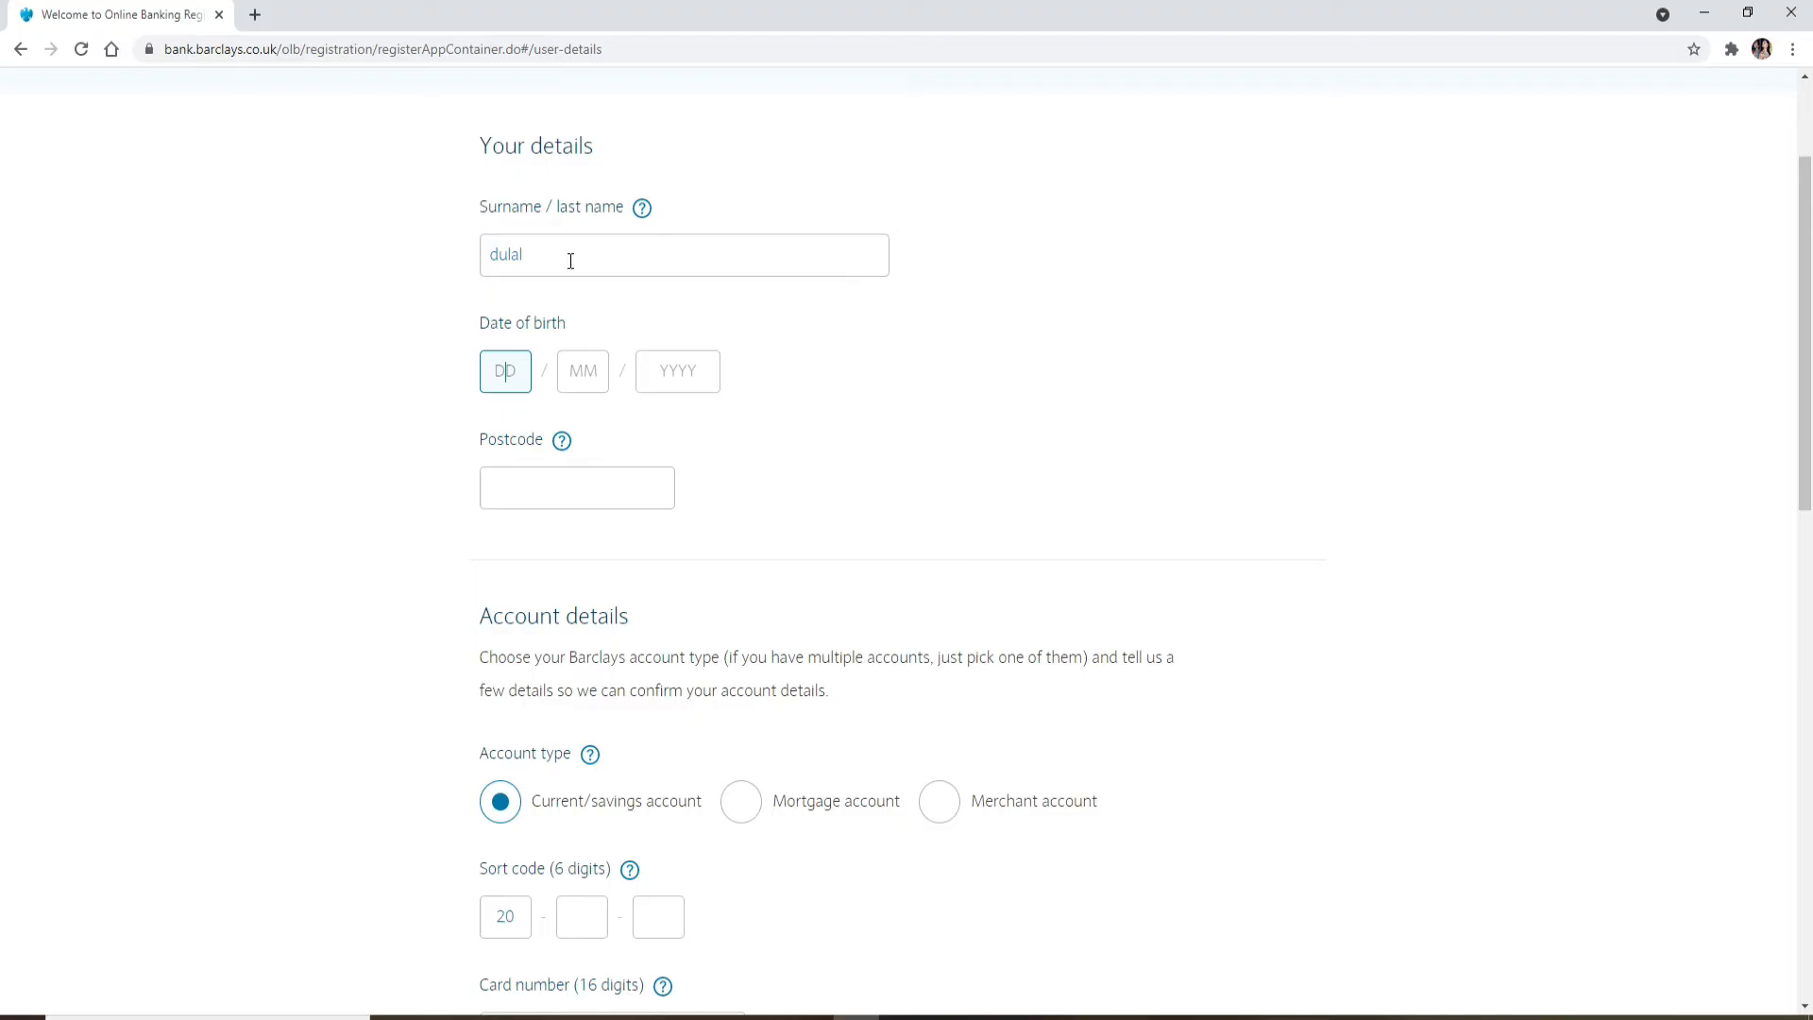
type("15")
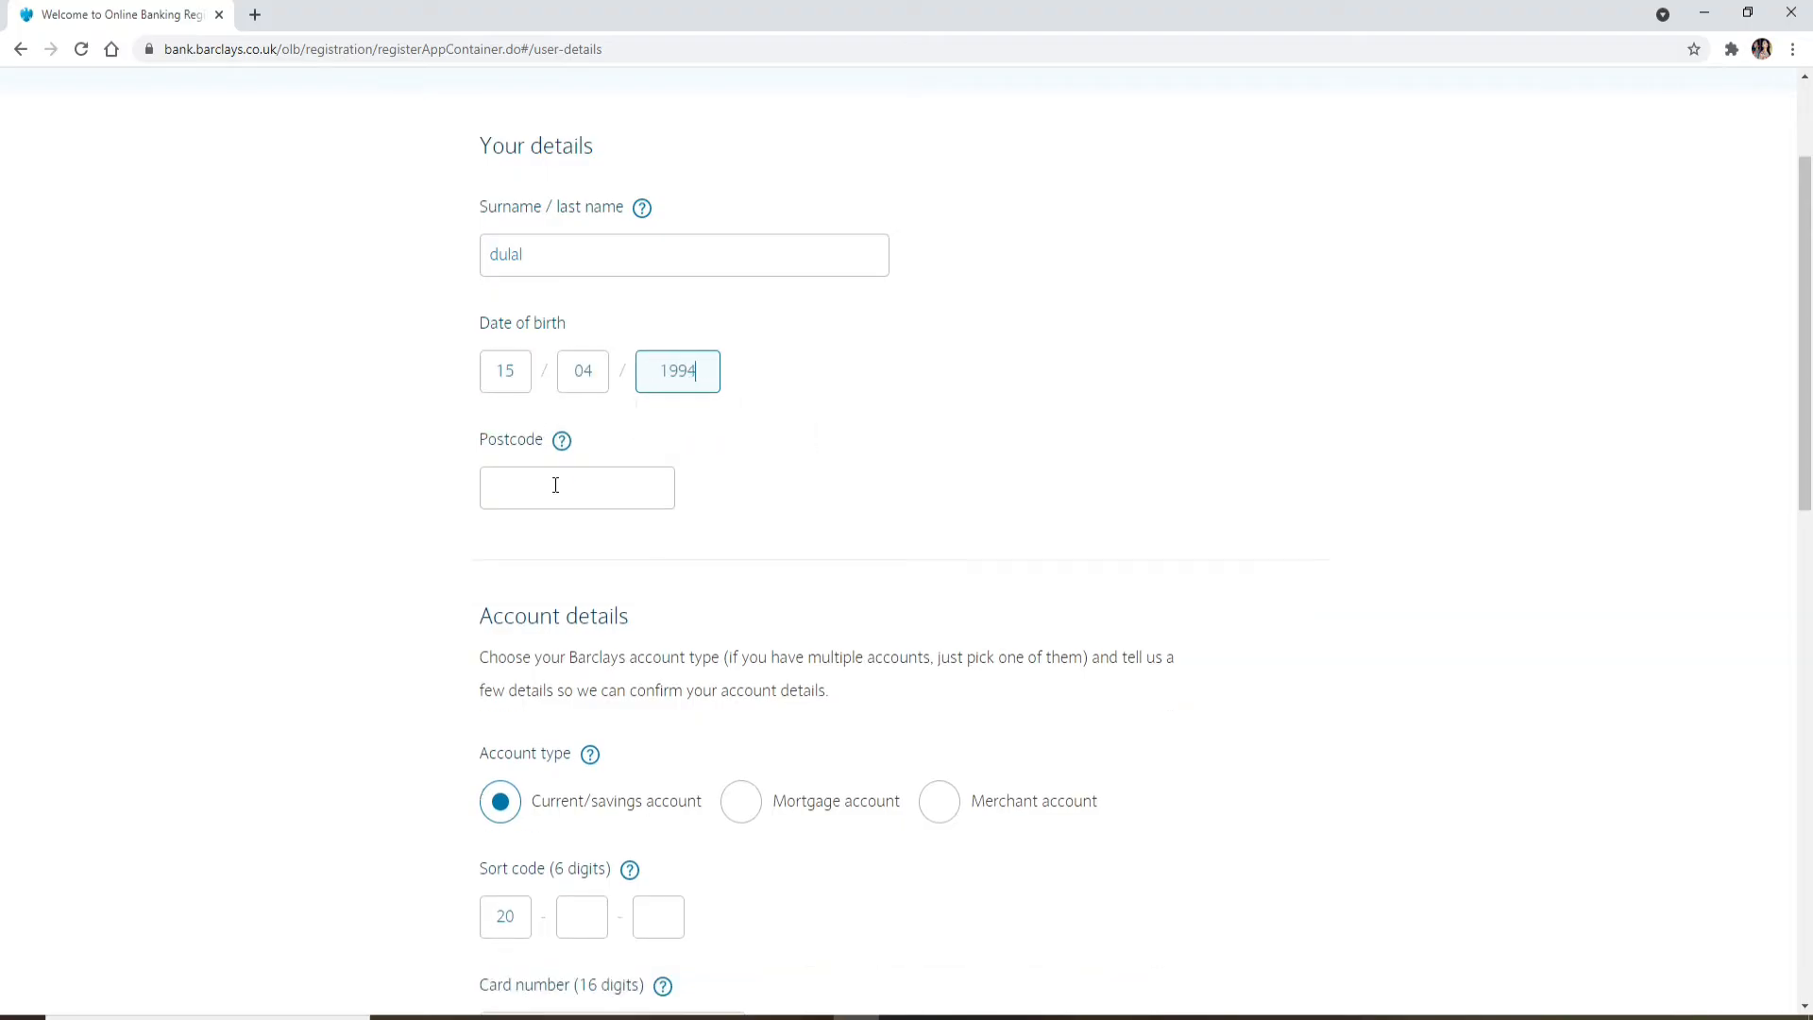
left_click(576, 486)
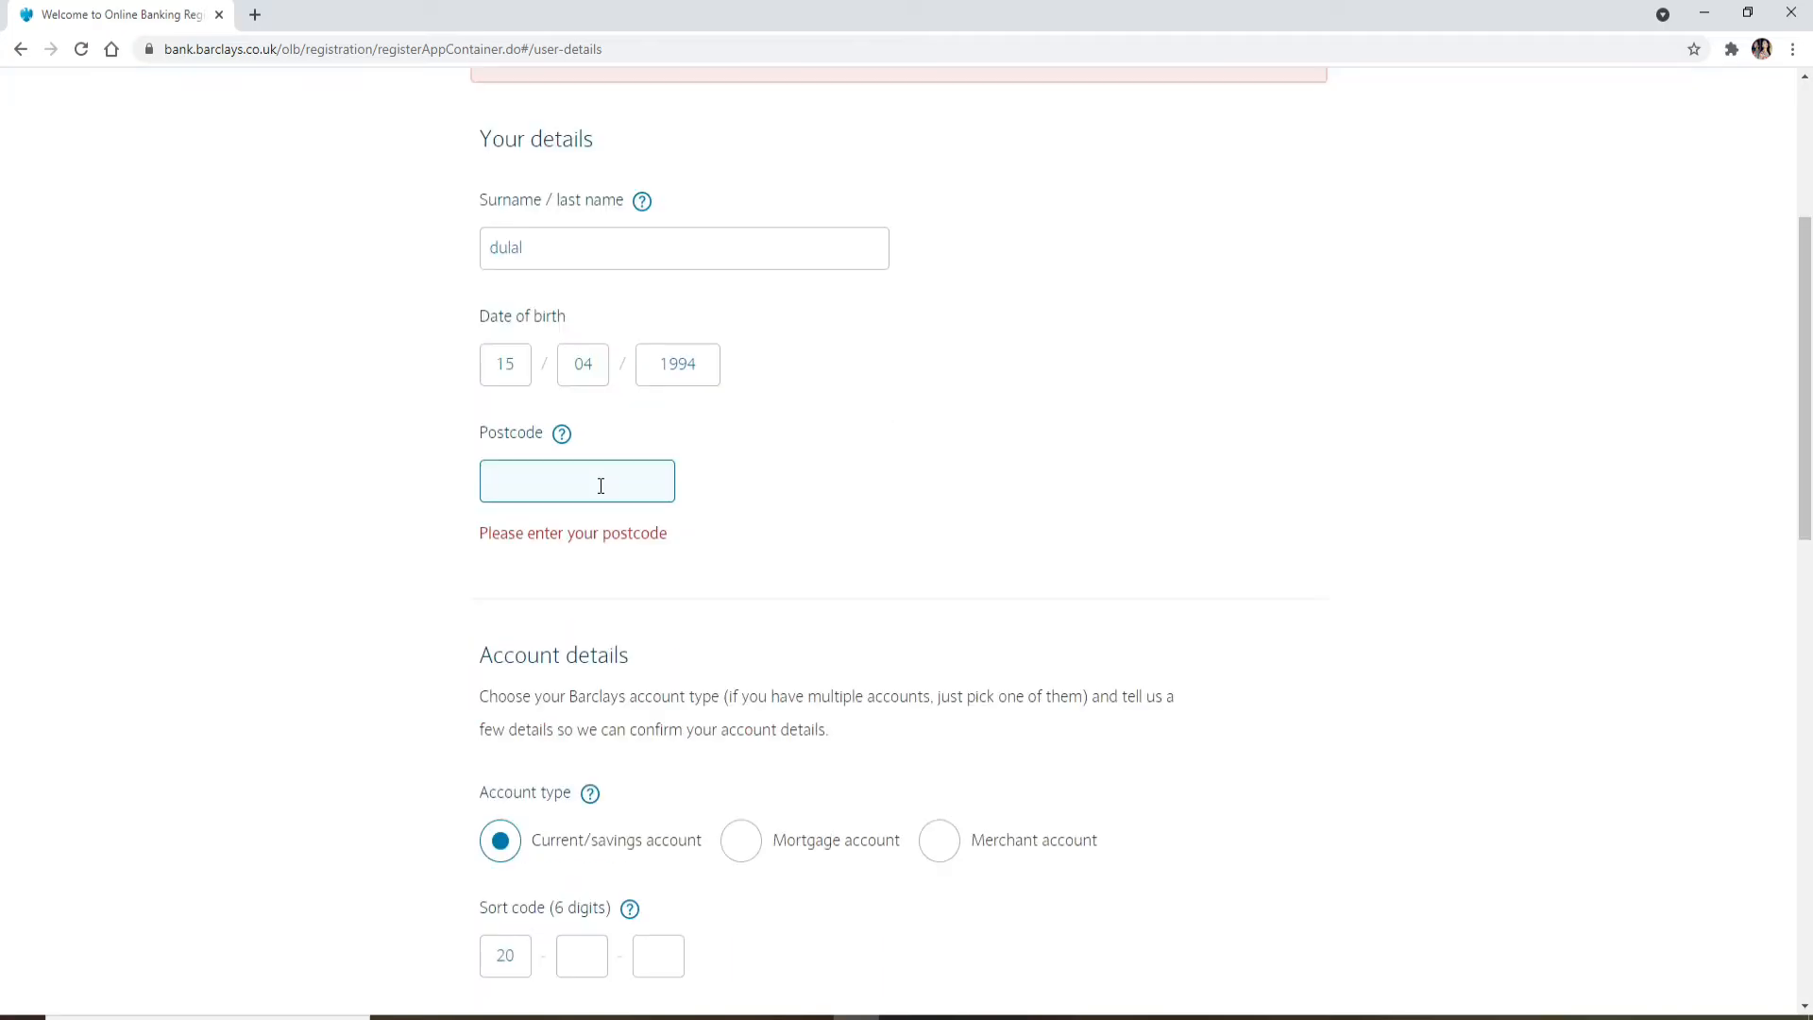
type("WC2N 5DU")
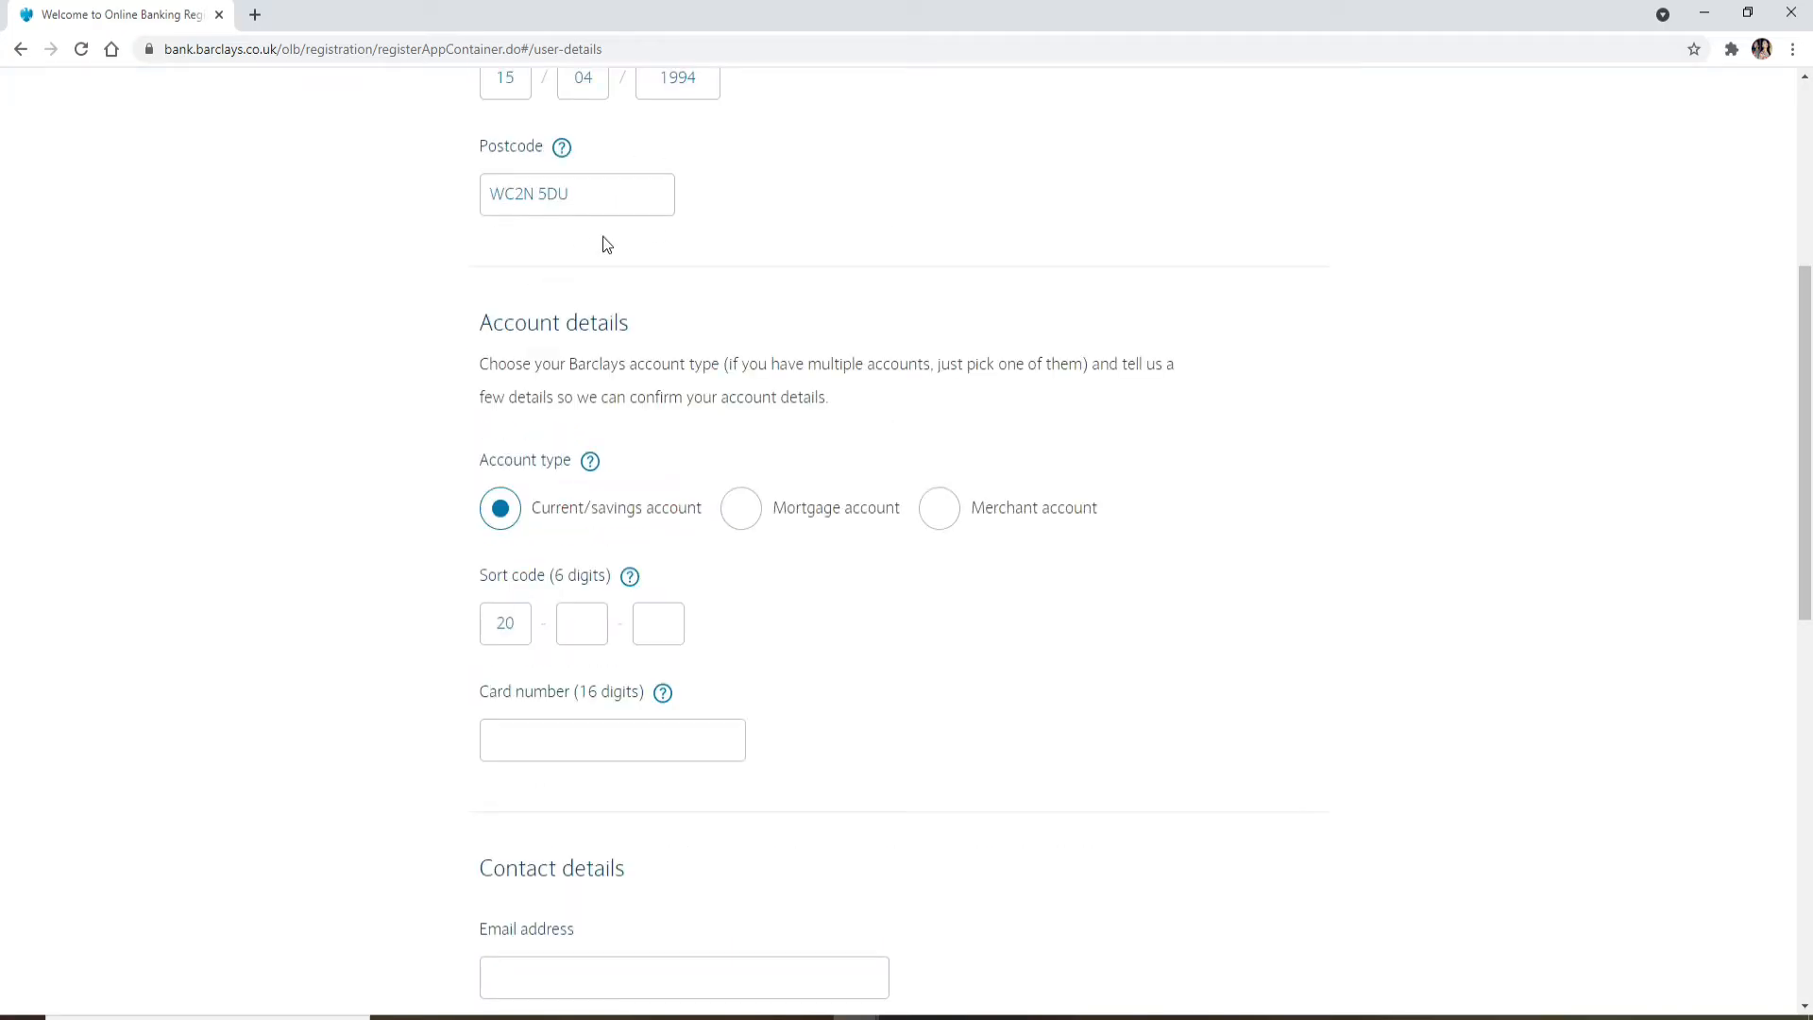
- Try the Mortgage and Merchant account types, then settle on Current/savings account
scroll("down", 3)
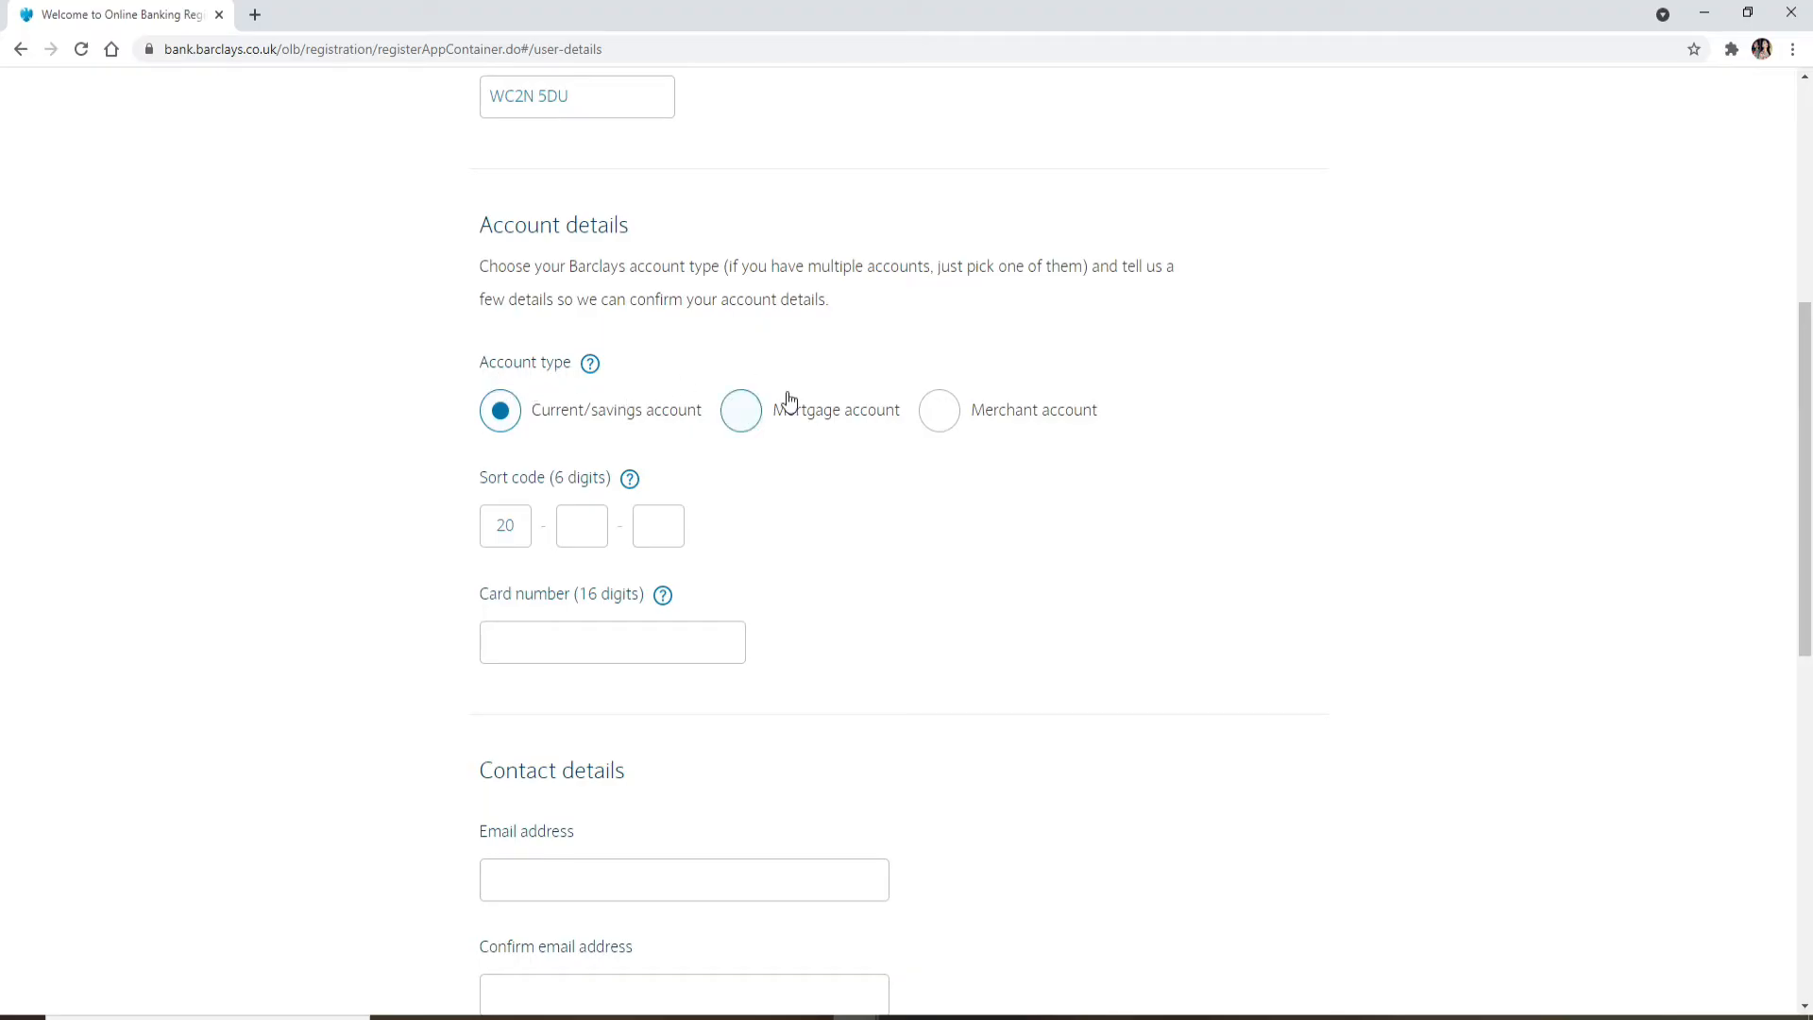
left_click(740, 409)
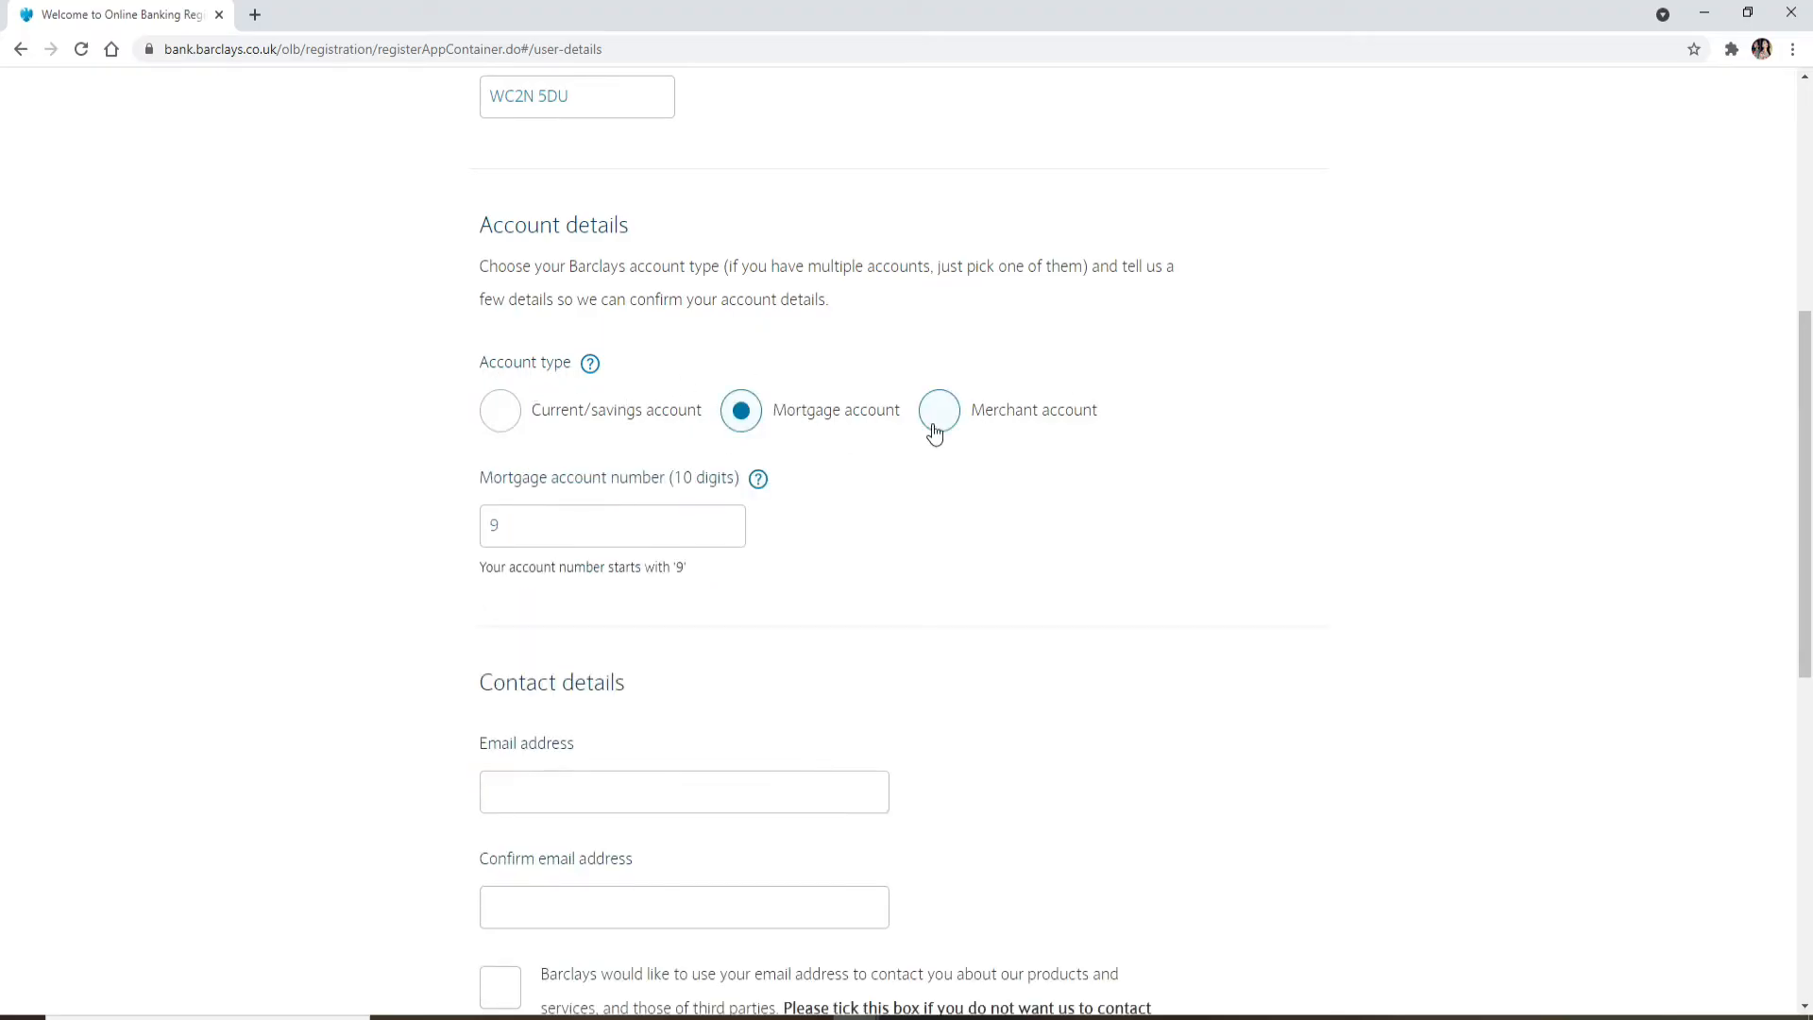
left_click(499, 409)
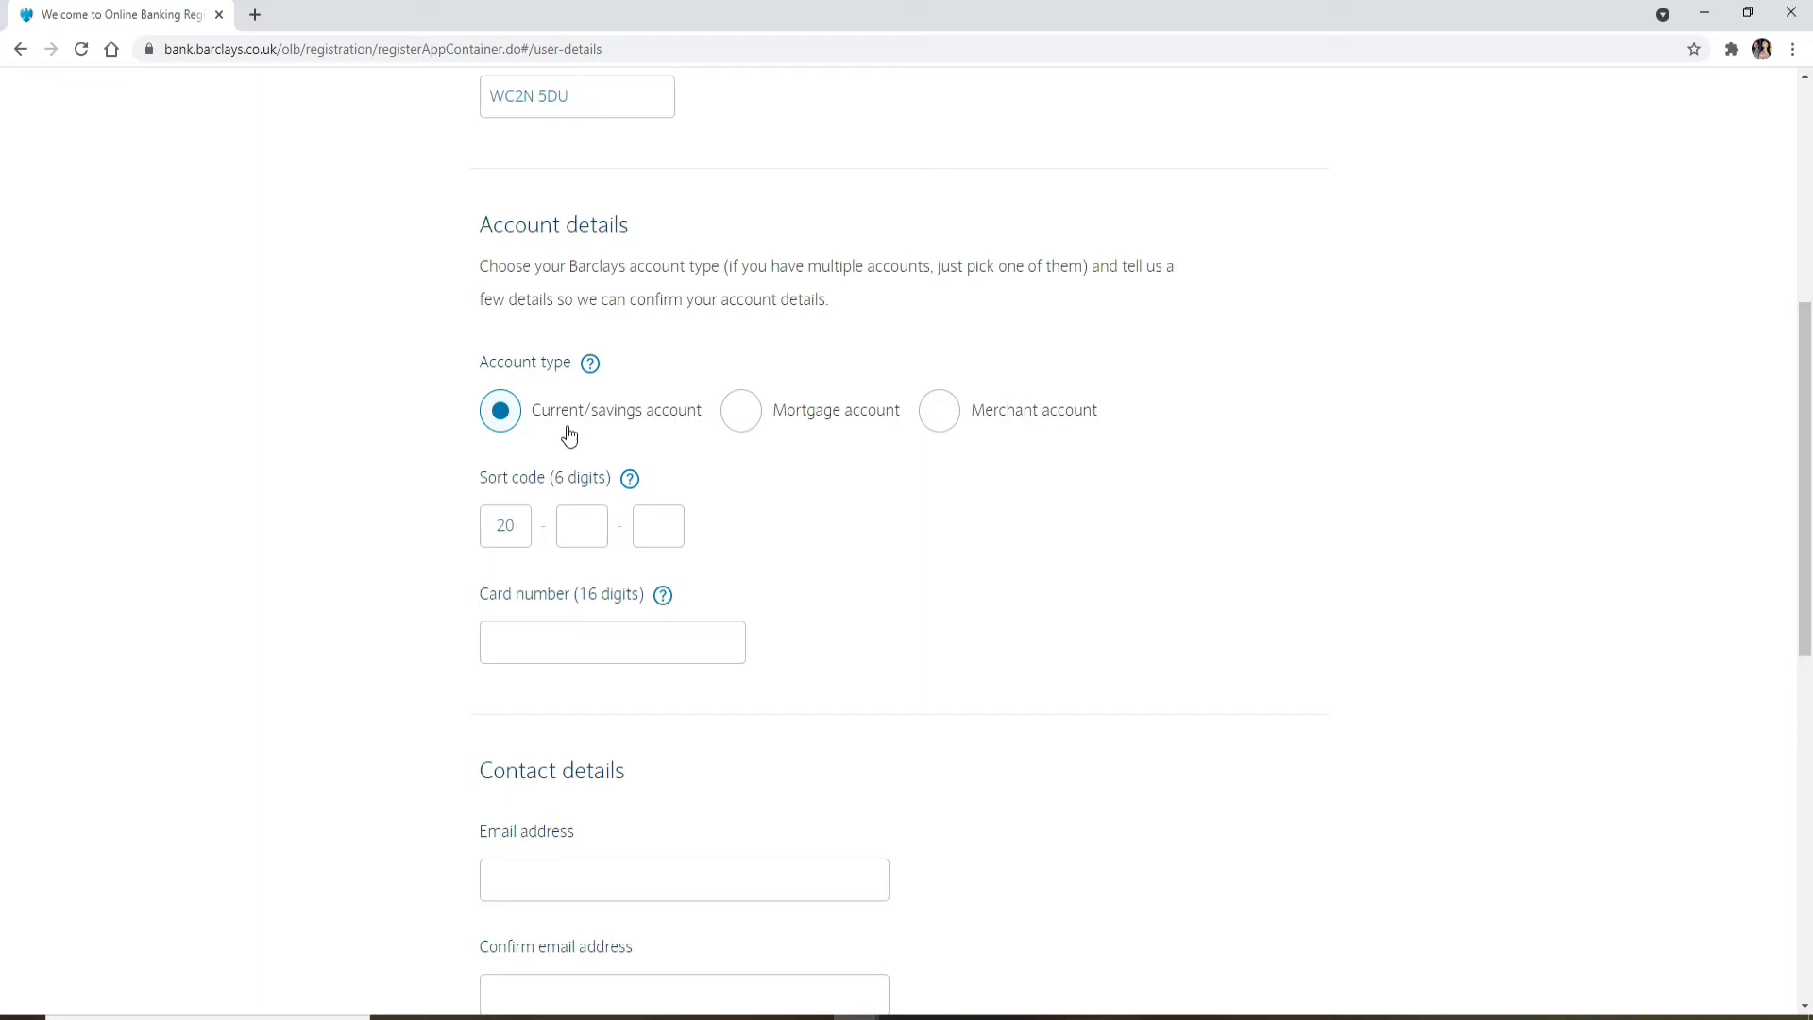
left_click(742, 410)
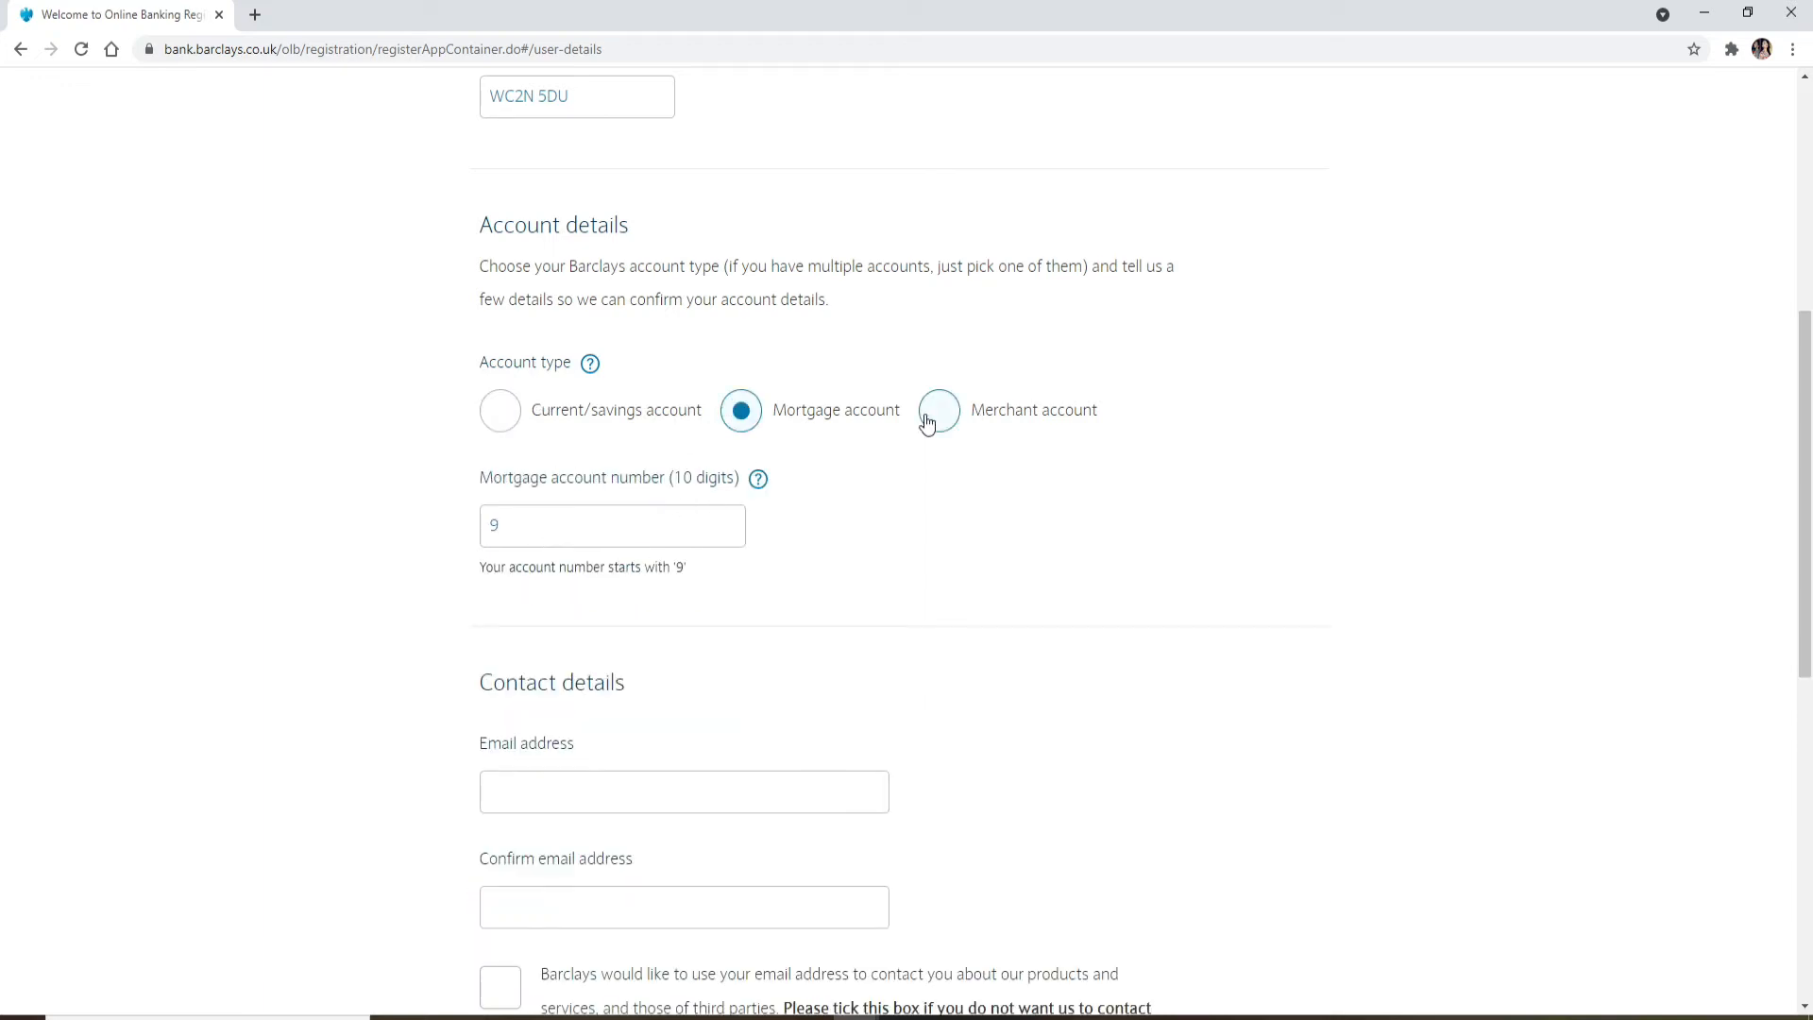
left_click(939, 409)
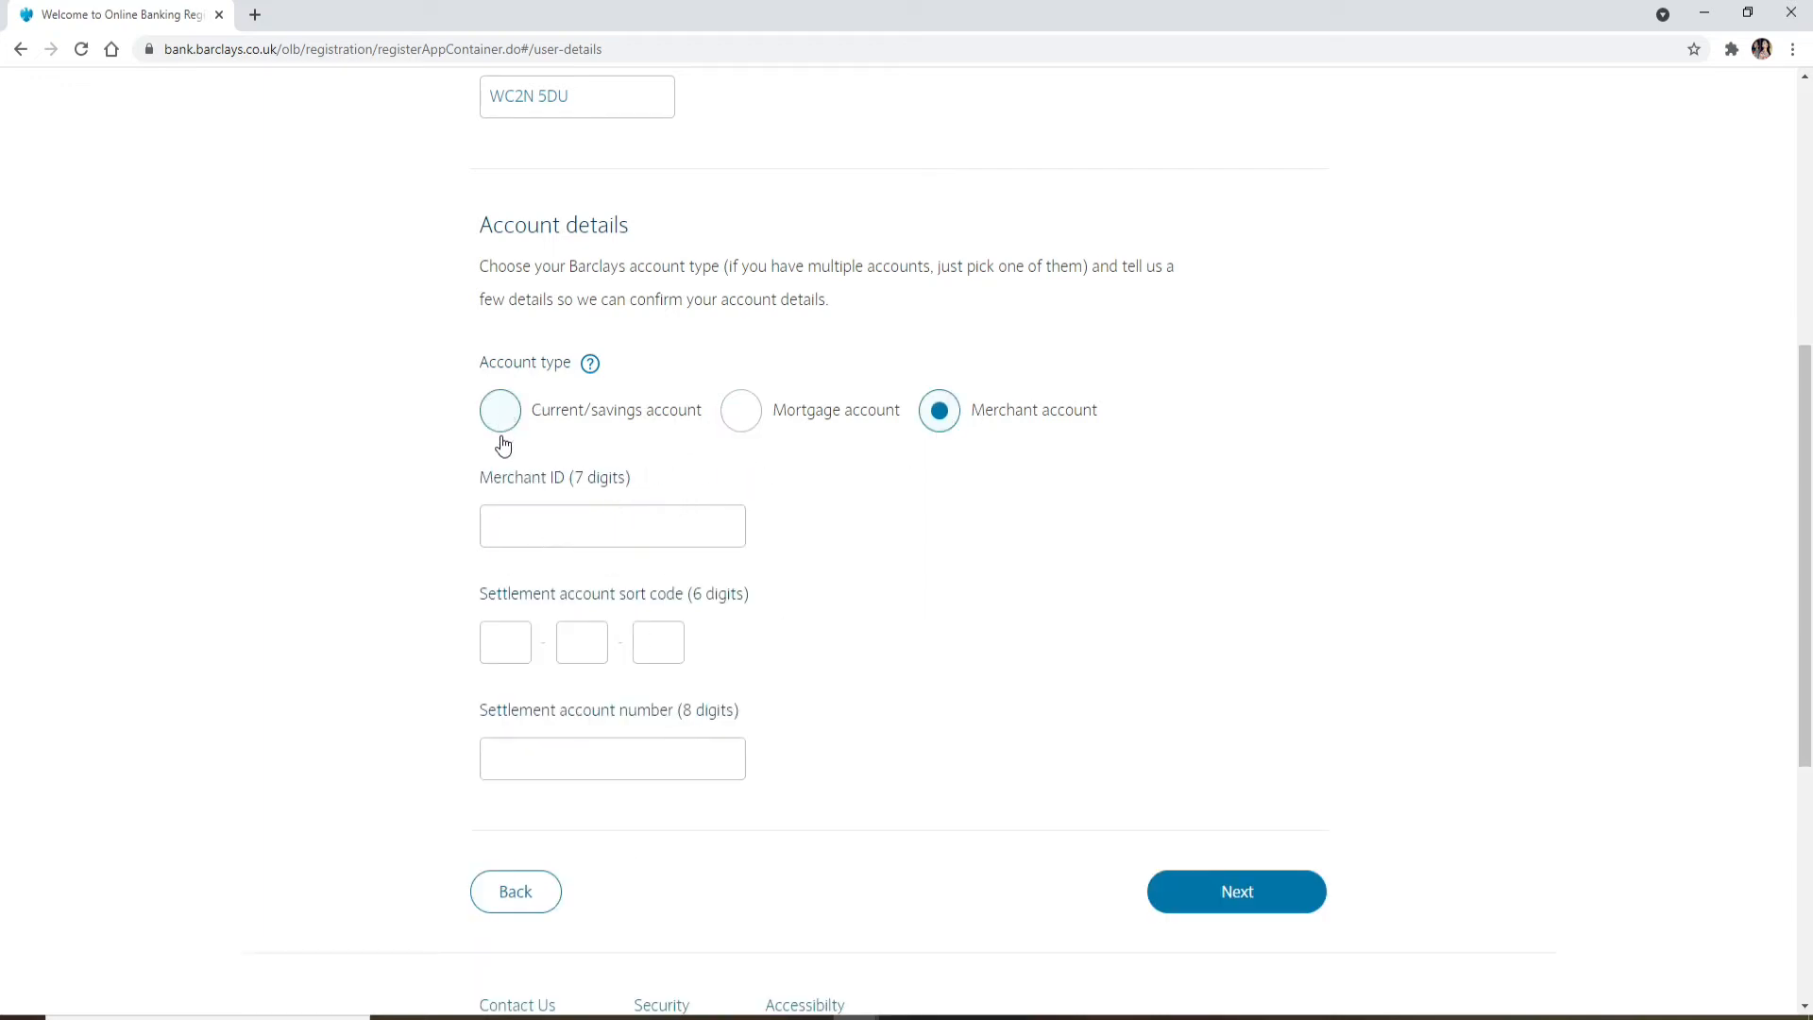
left_click(499, 411)
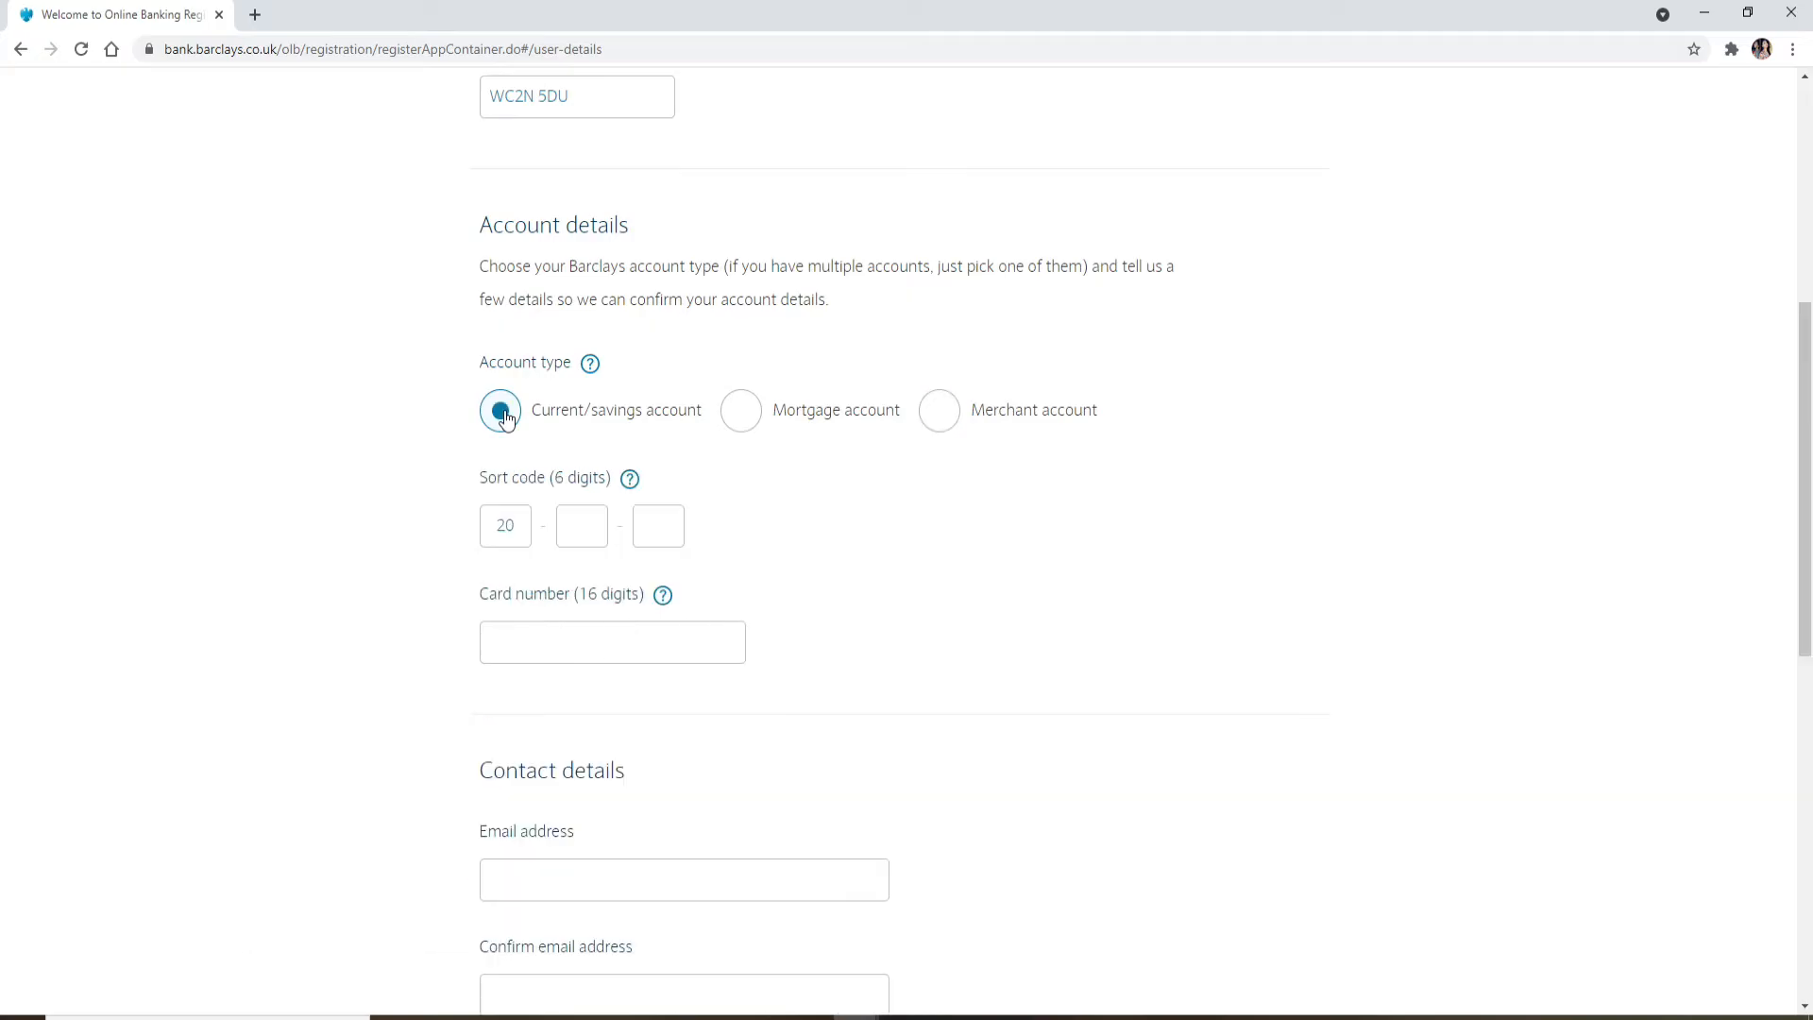
left_click(500, 411)
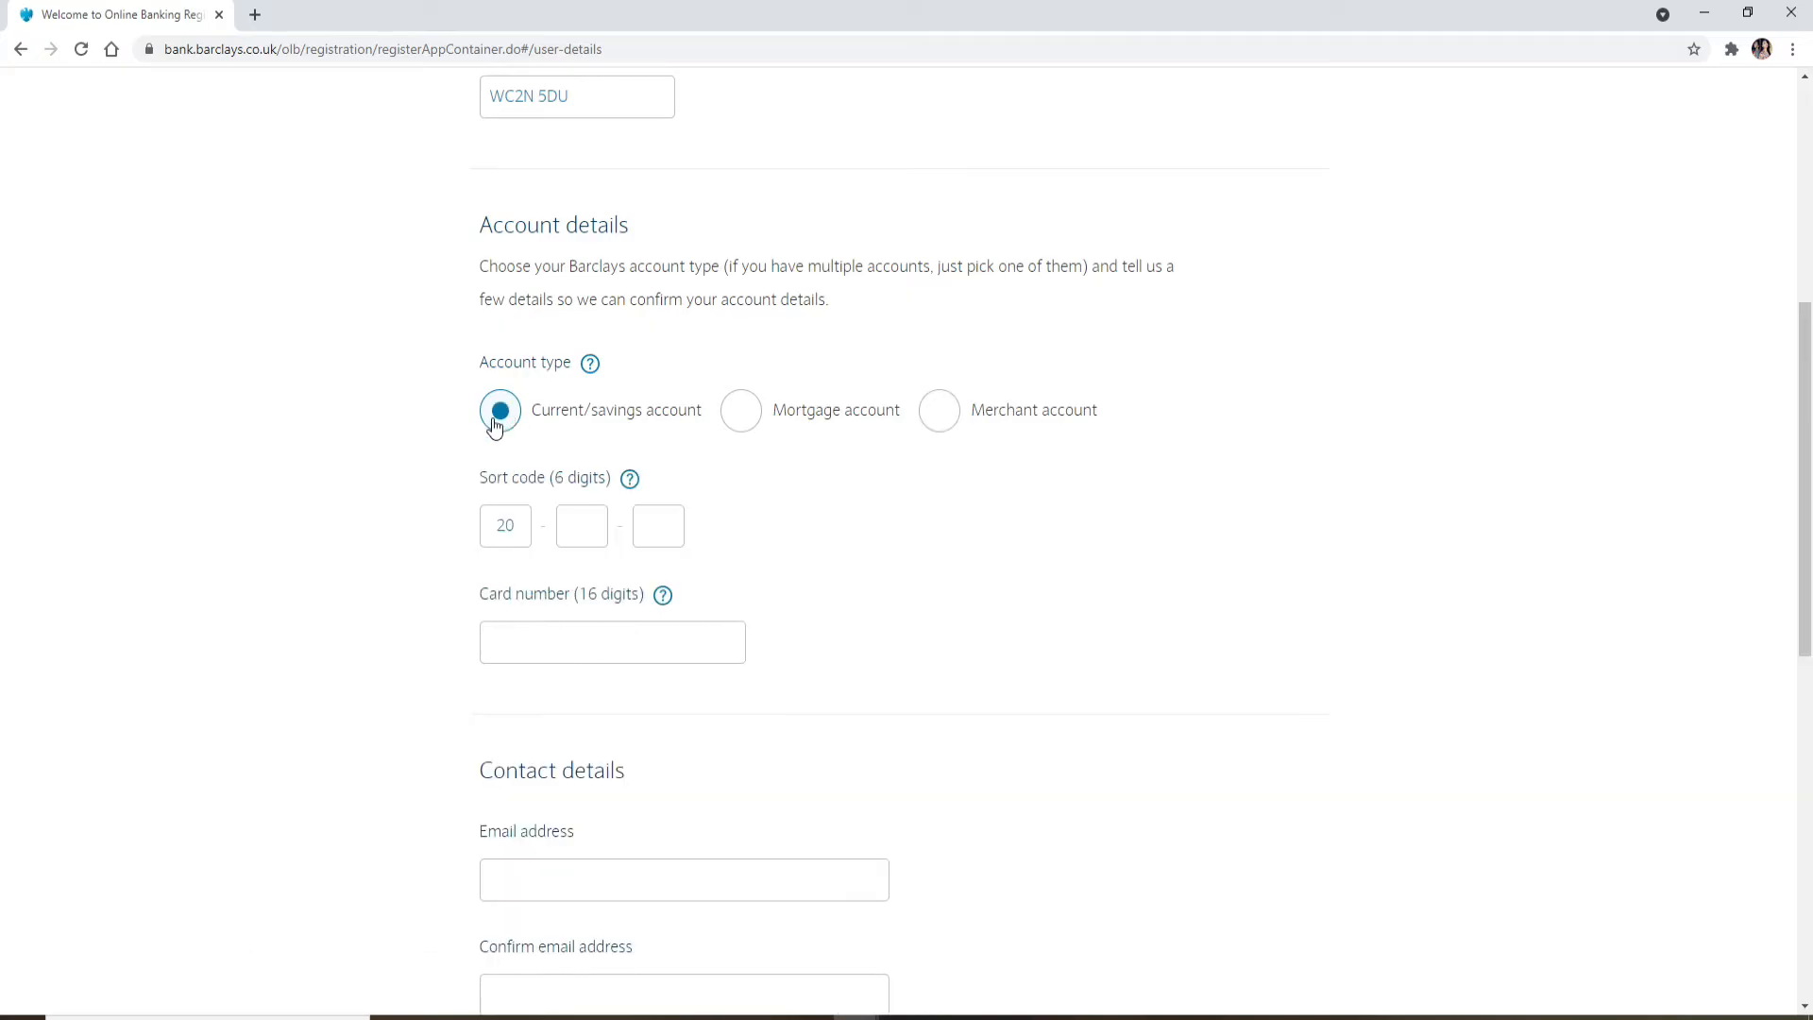
mouse_move(525, 537)
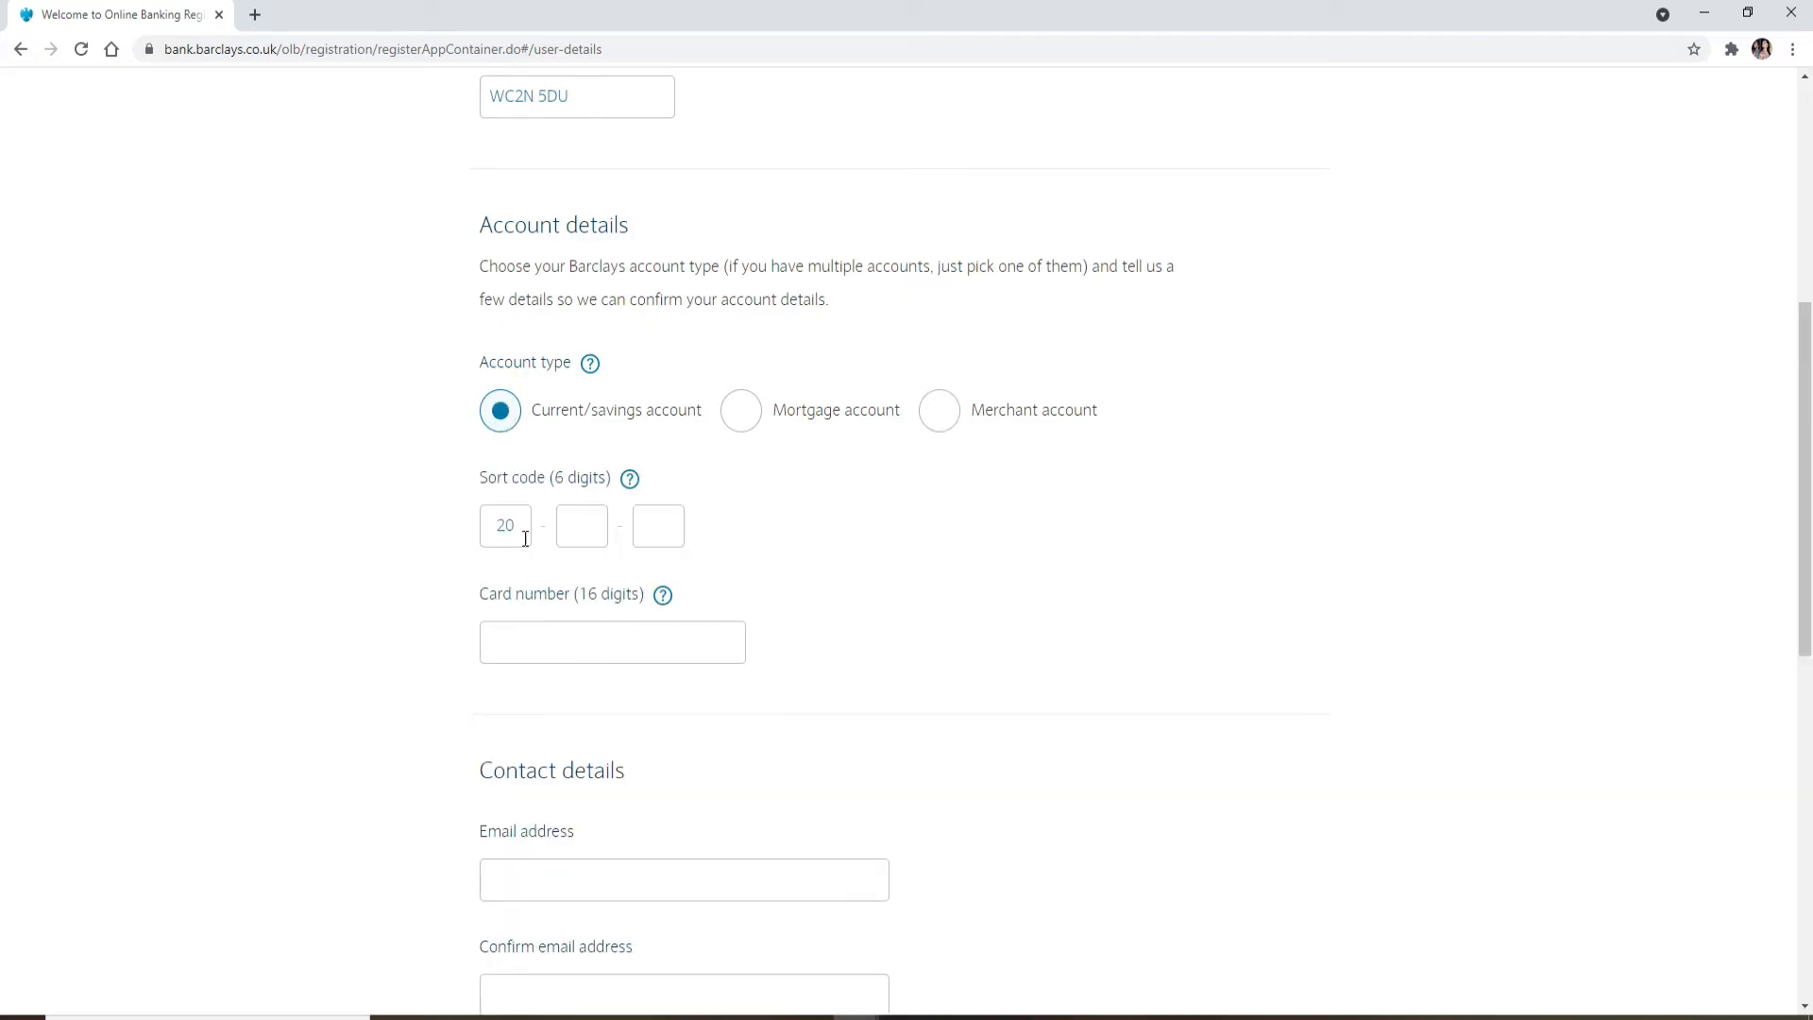
left_click(580, 526)
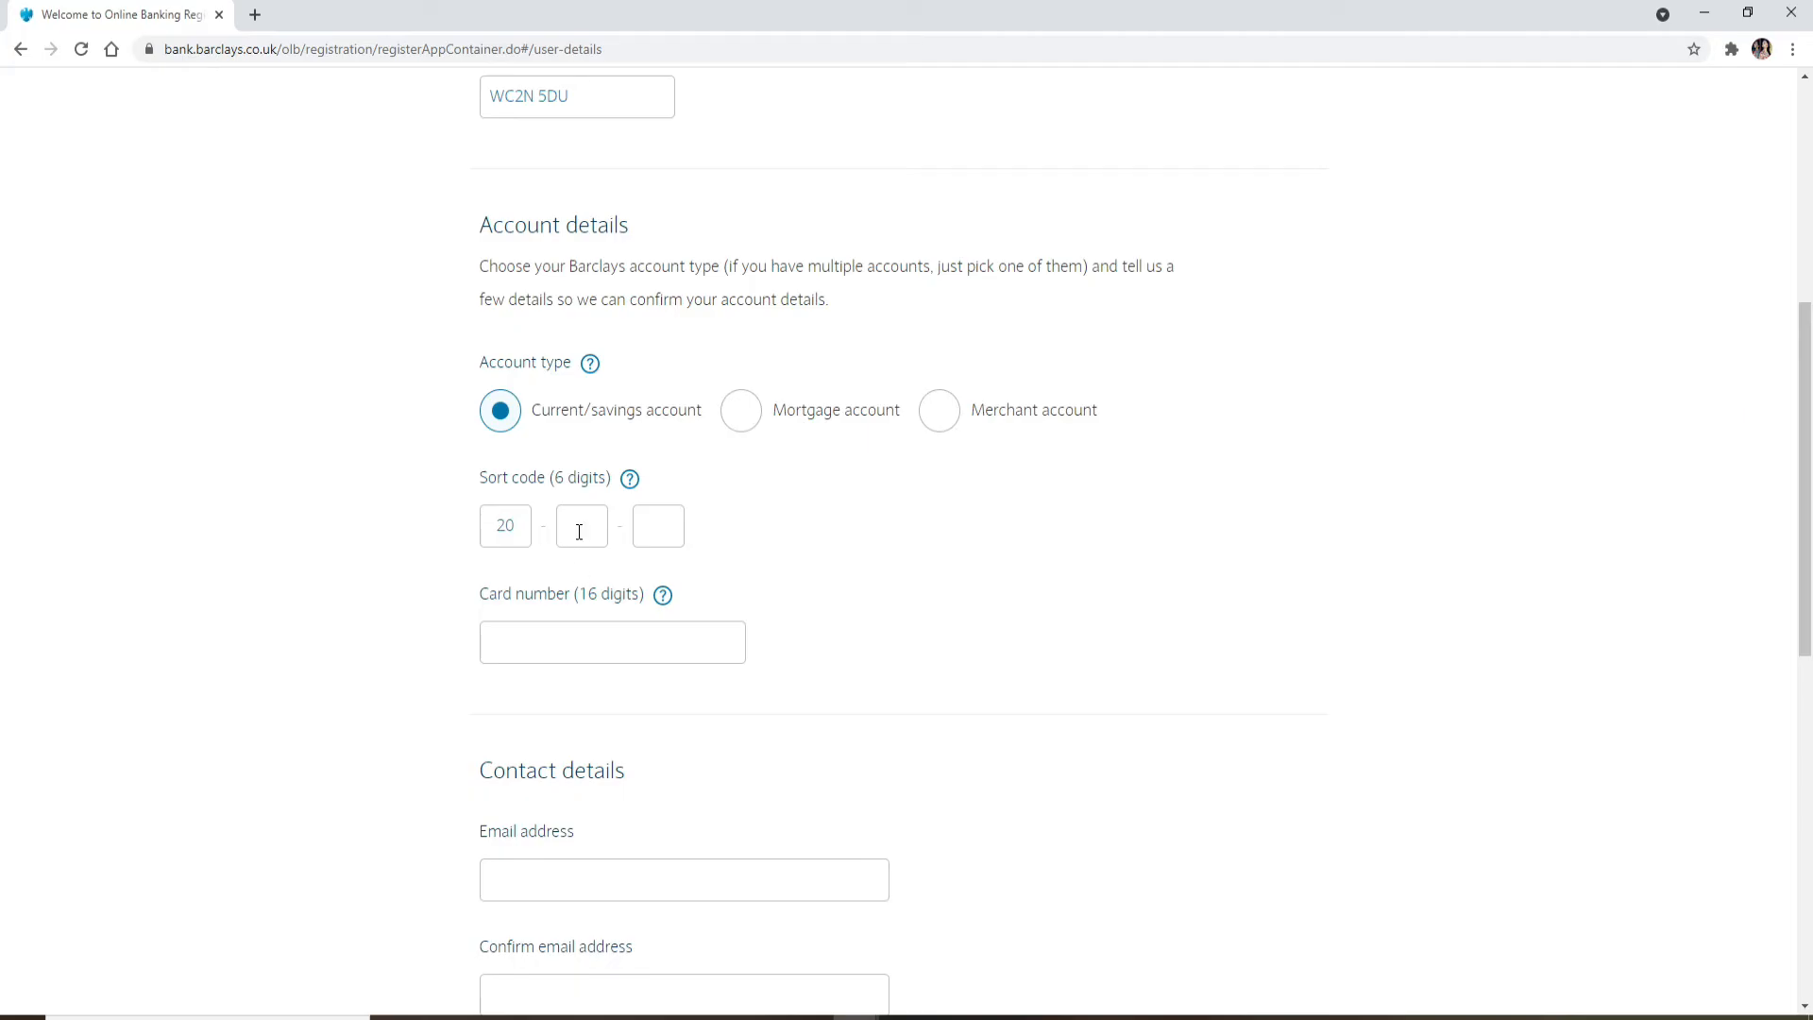
type("45")
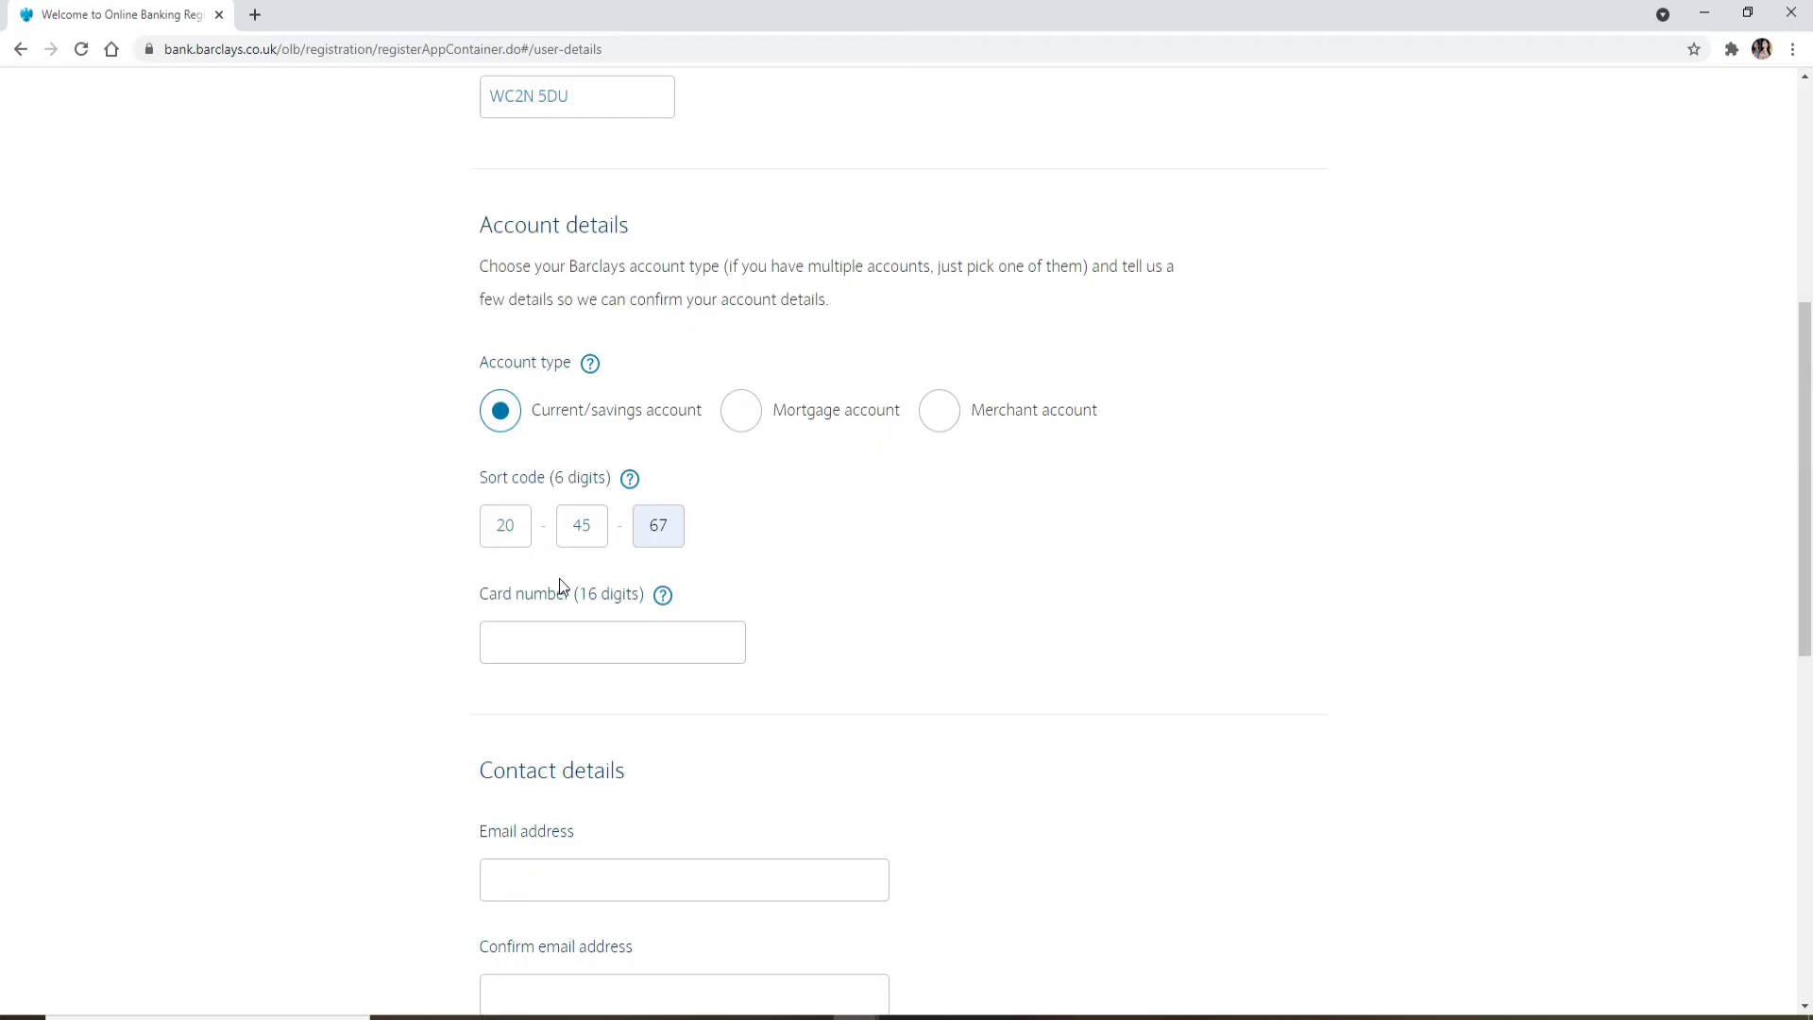
left_click(612, 642)
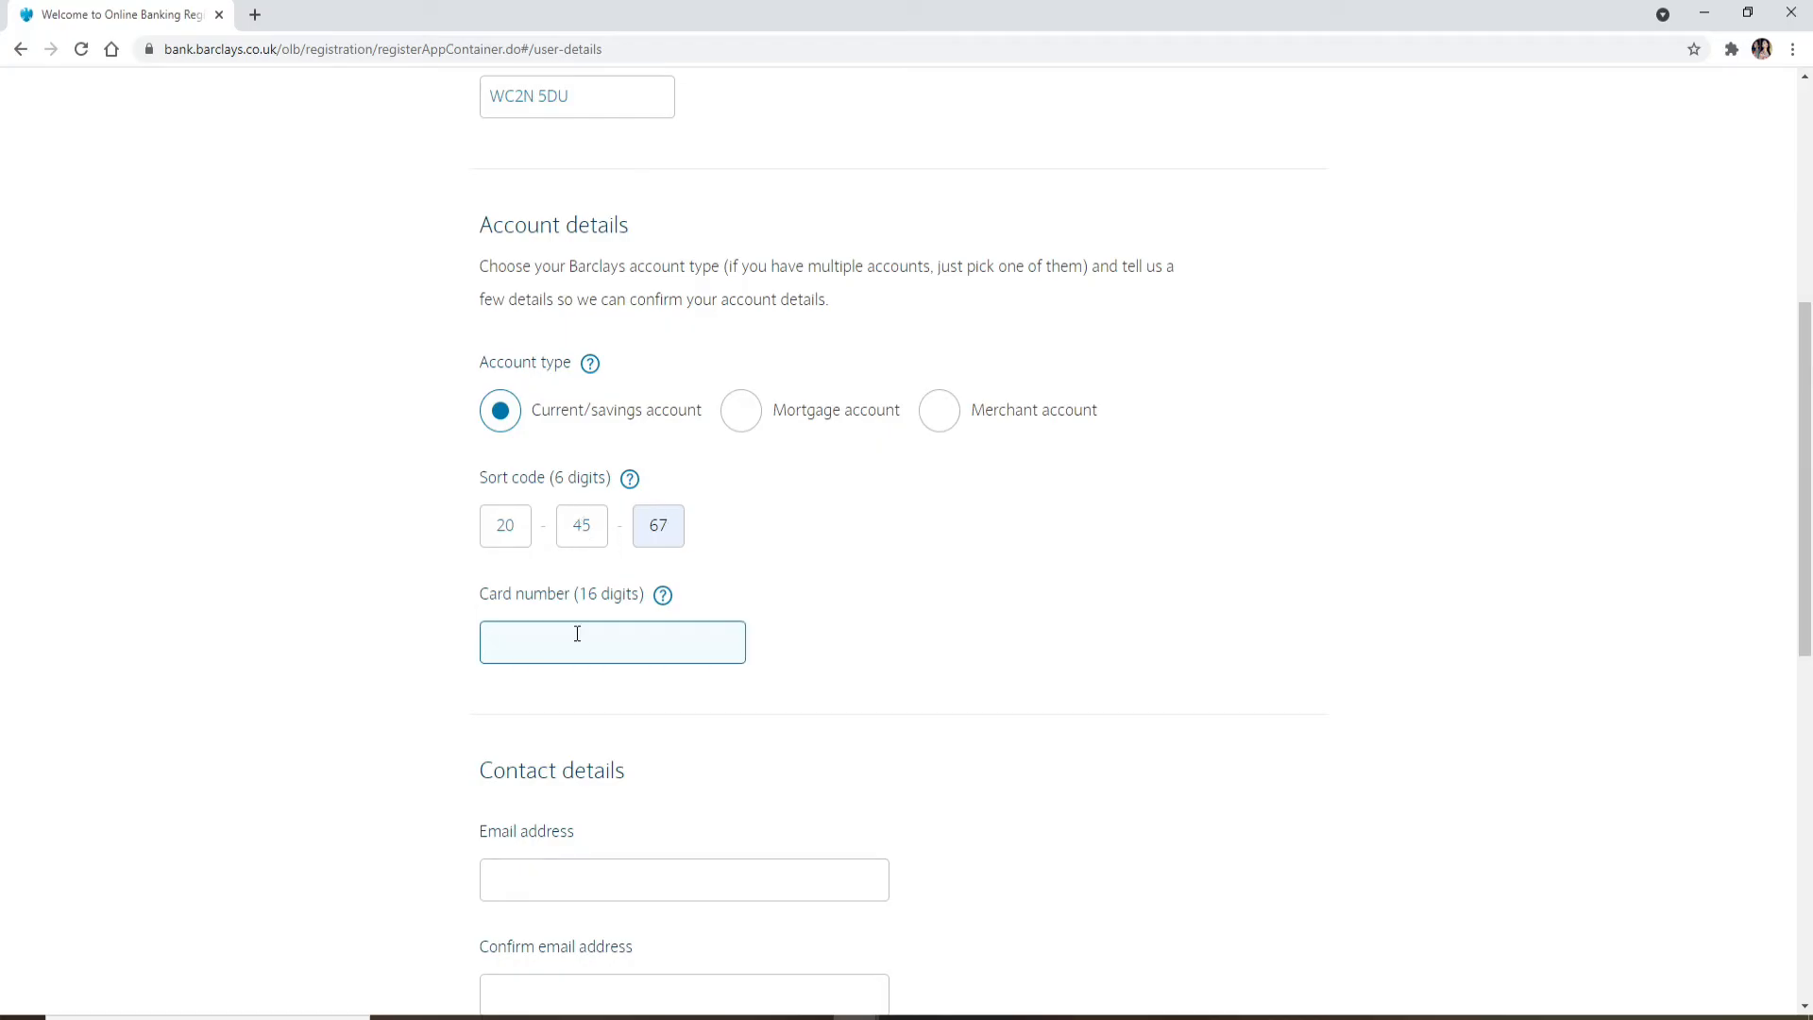
mouse_move(663, 594)
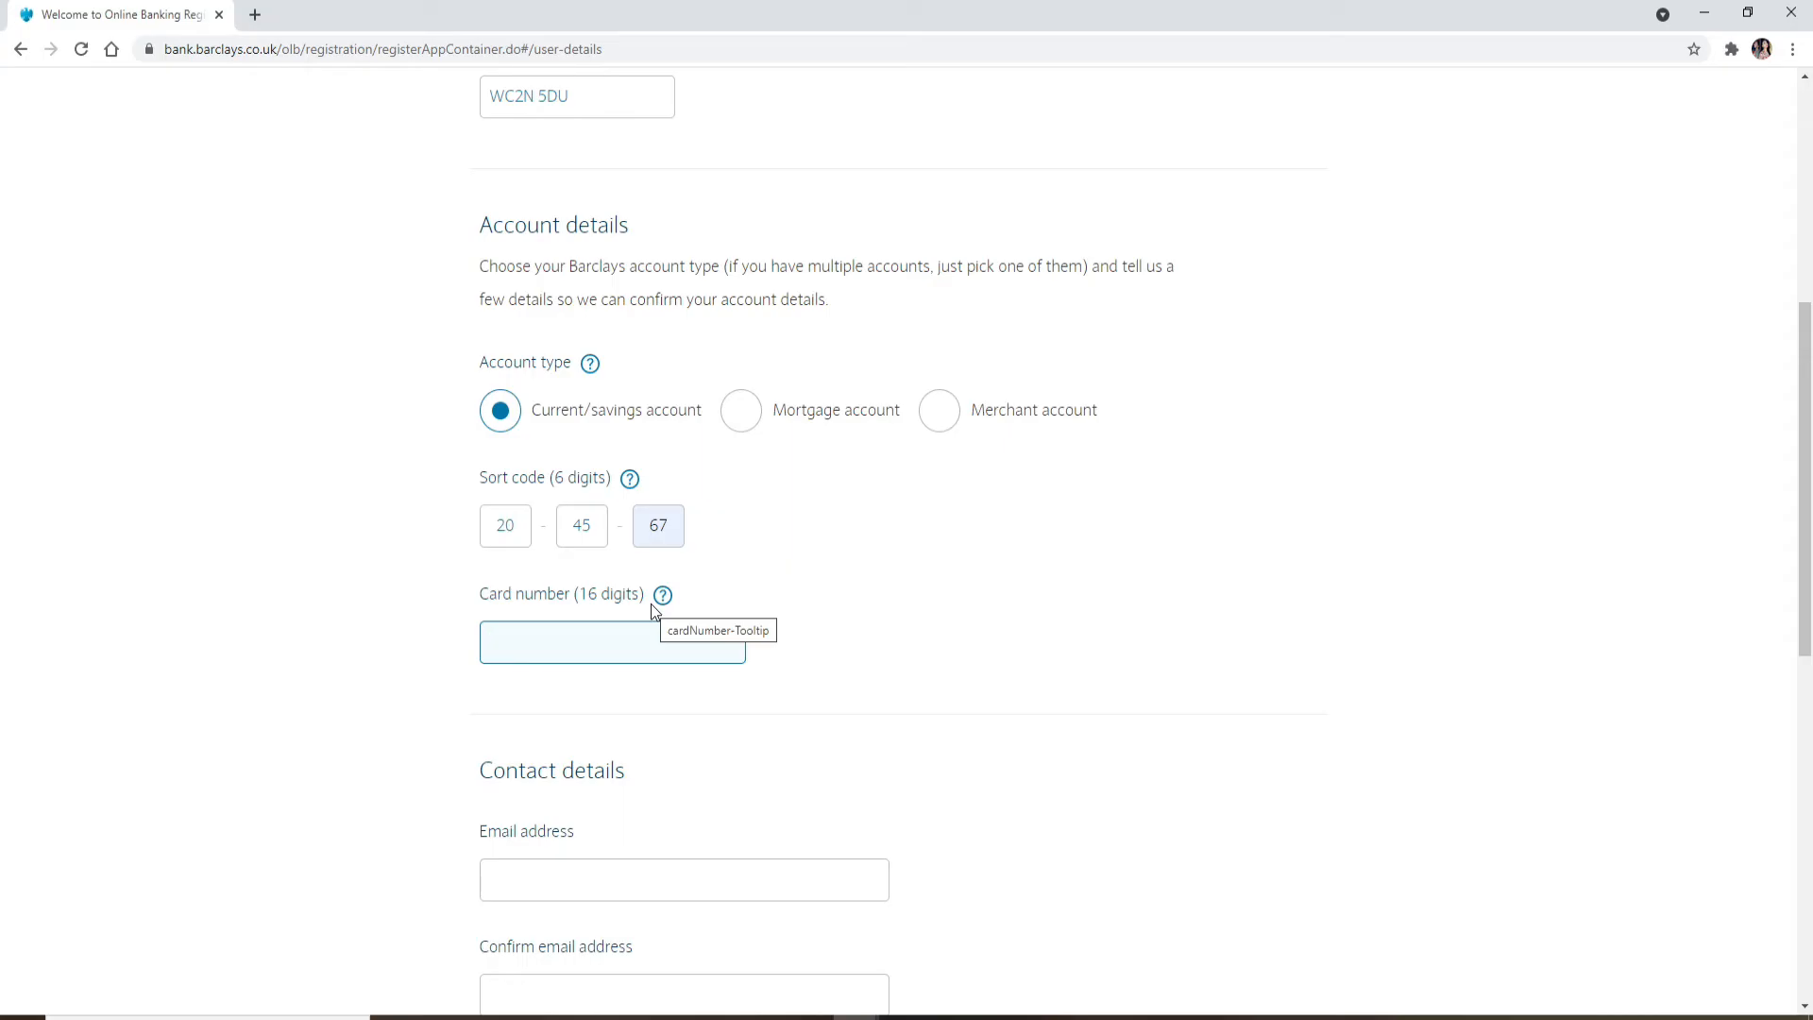
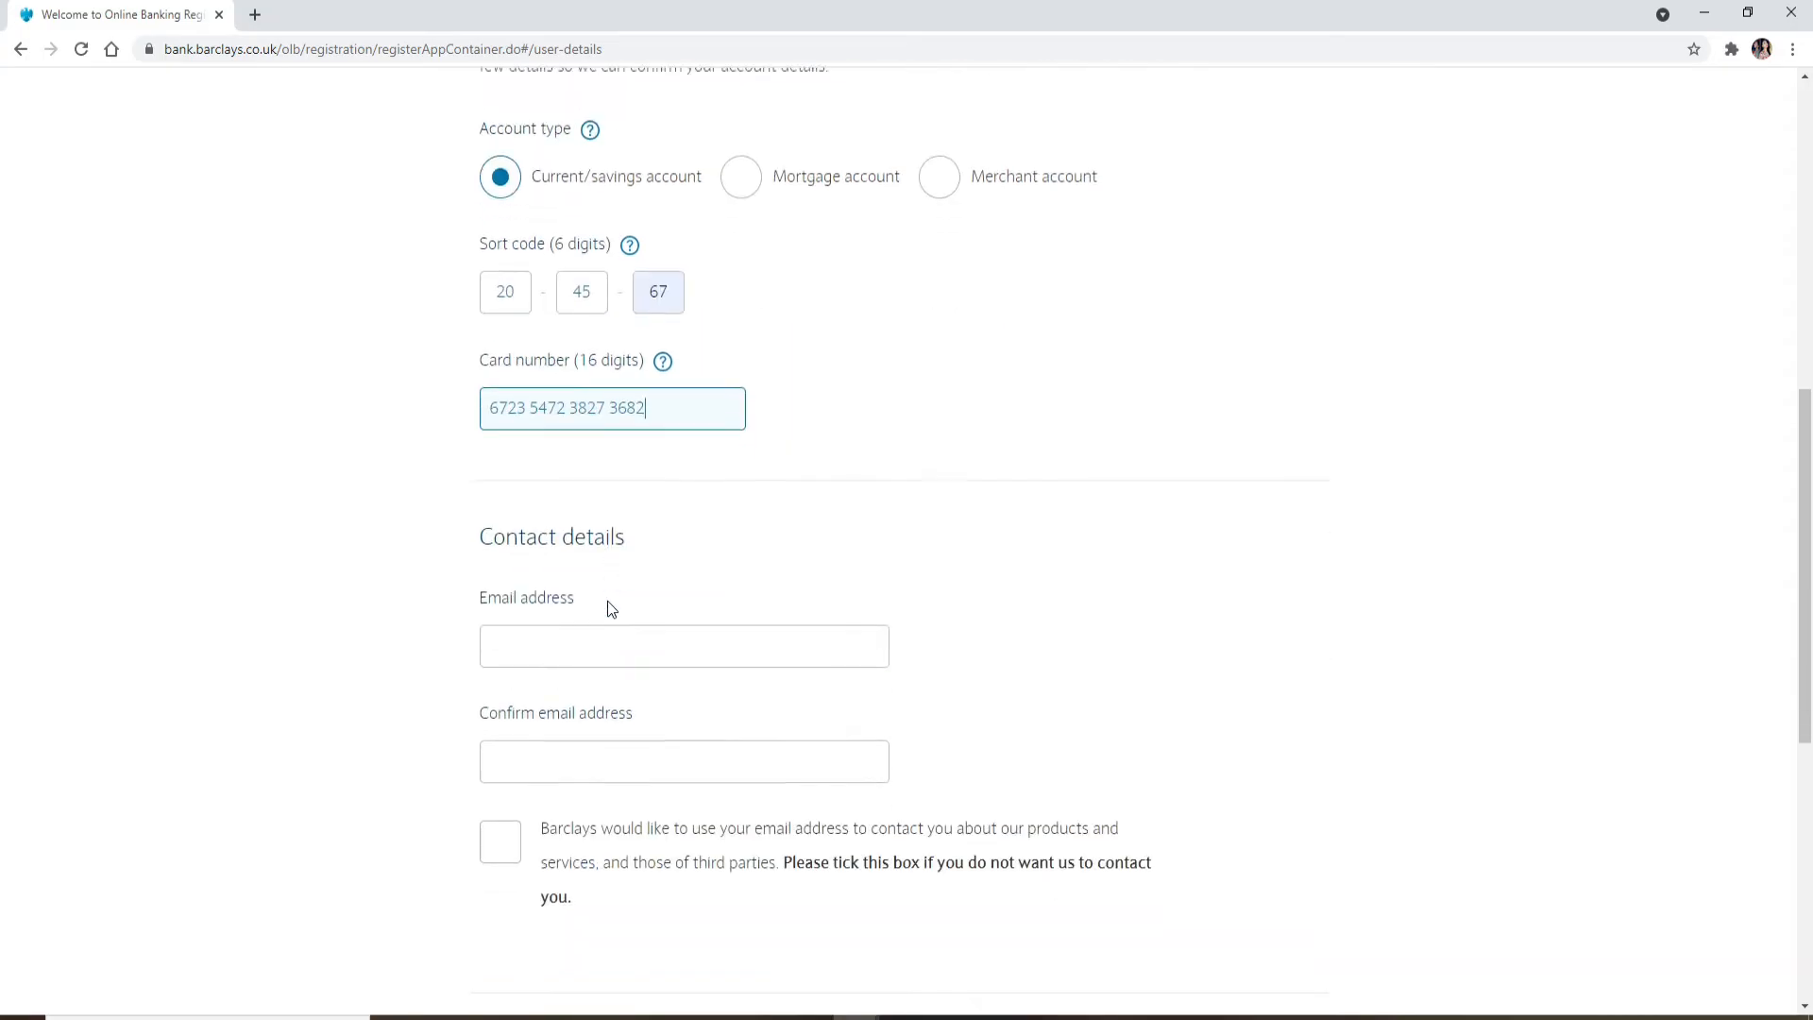
- Fill the email address from the saved suggestion and type its confirmation
scroll("down", 3)
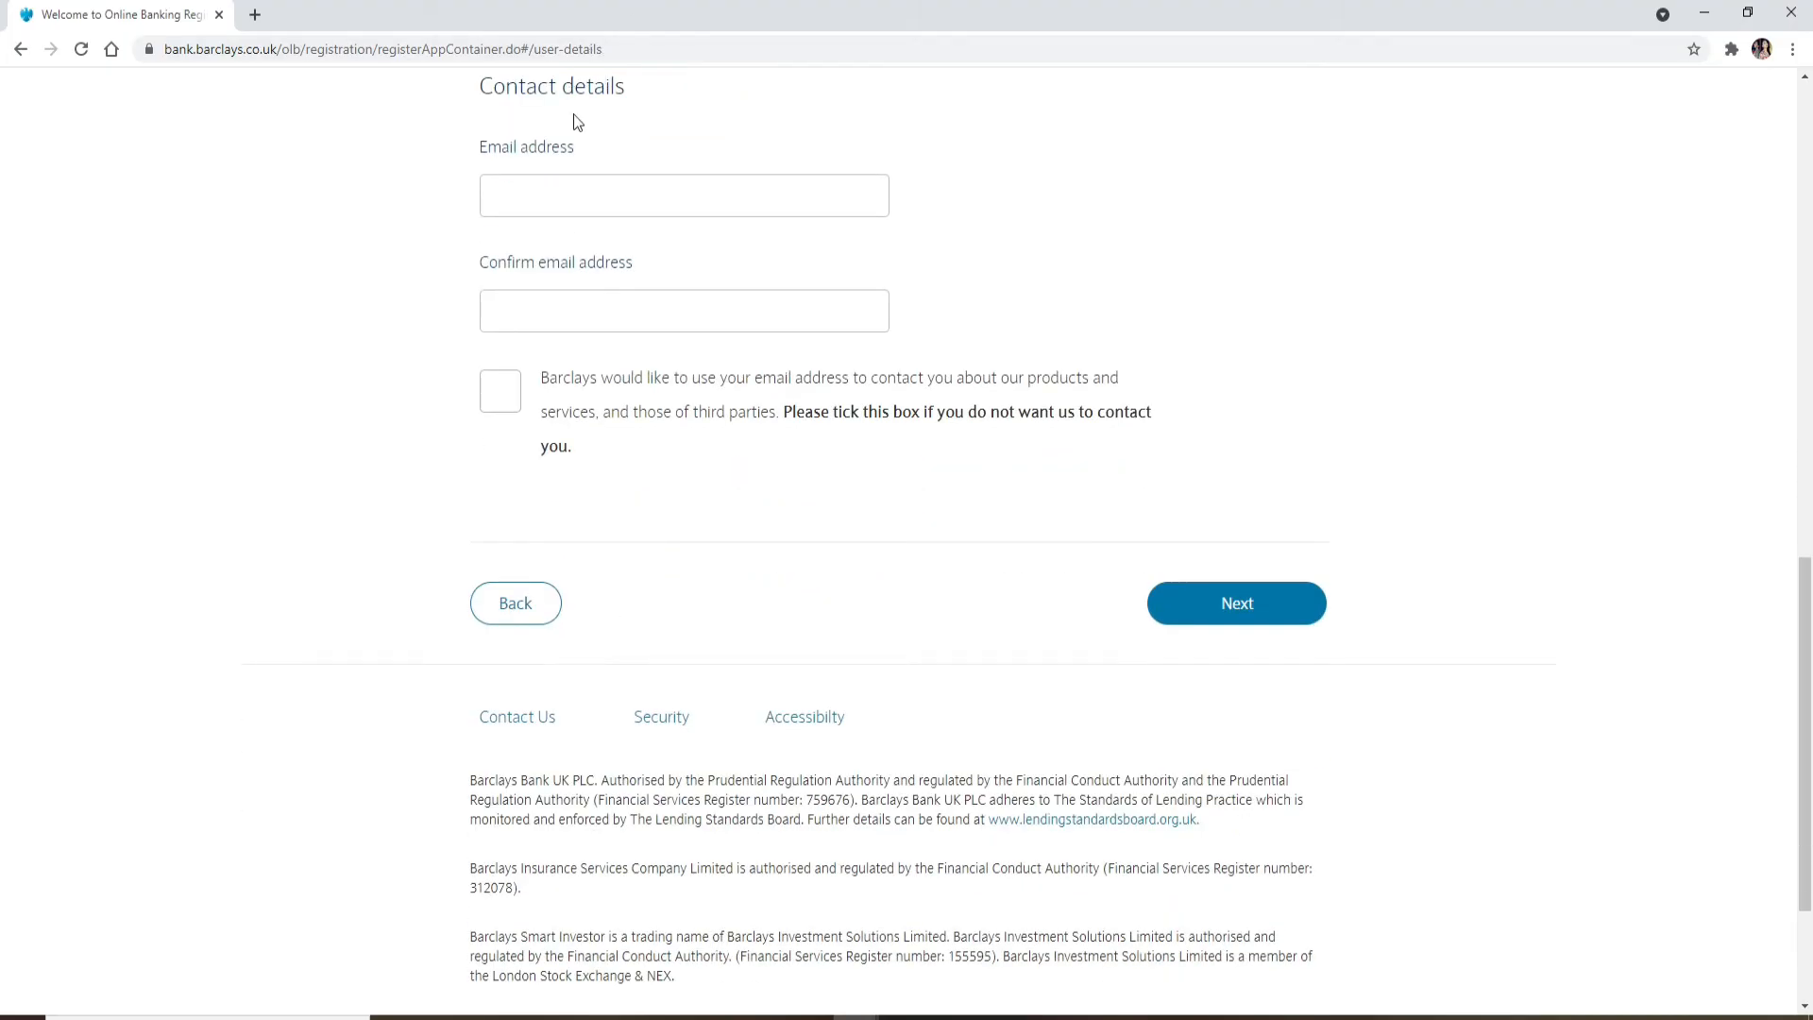
left_click(682, 195)
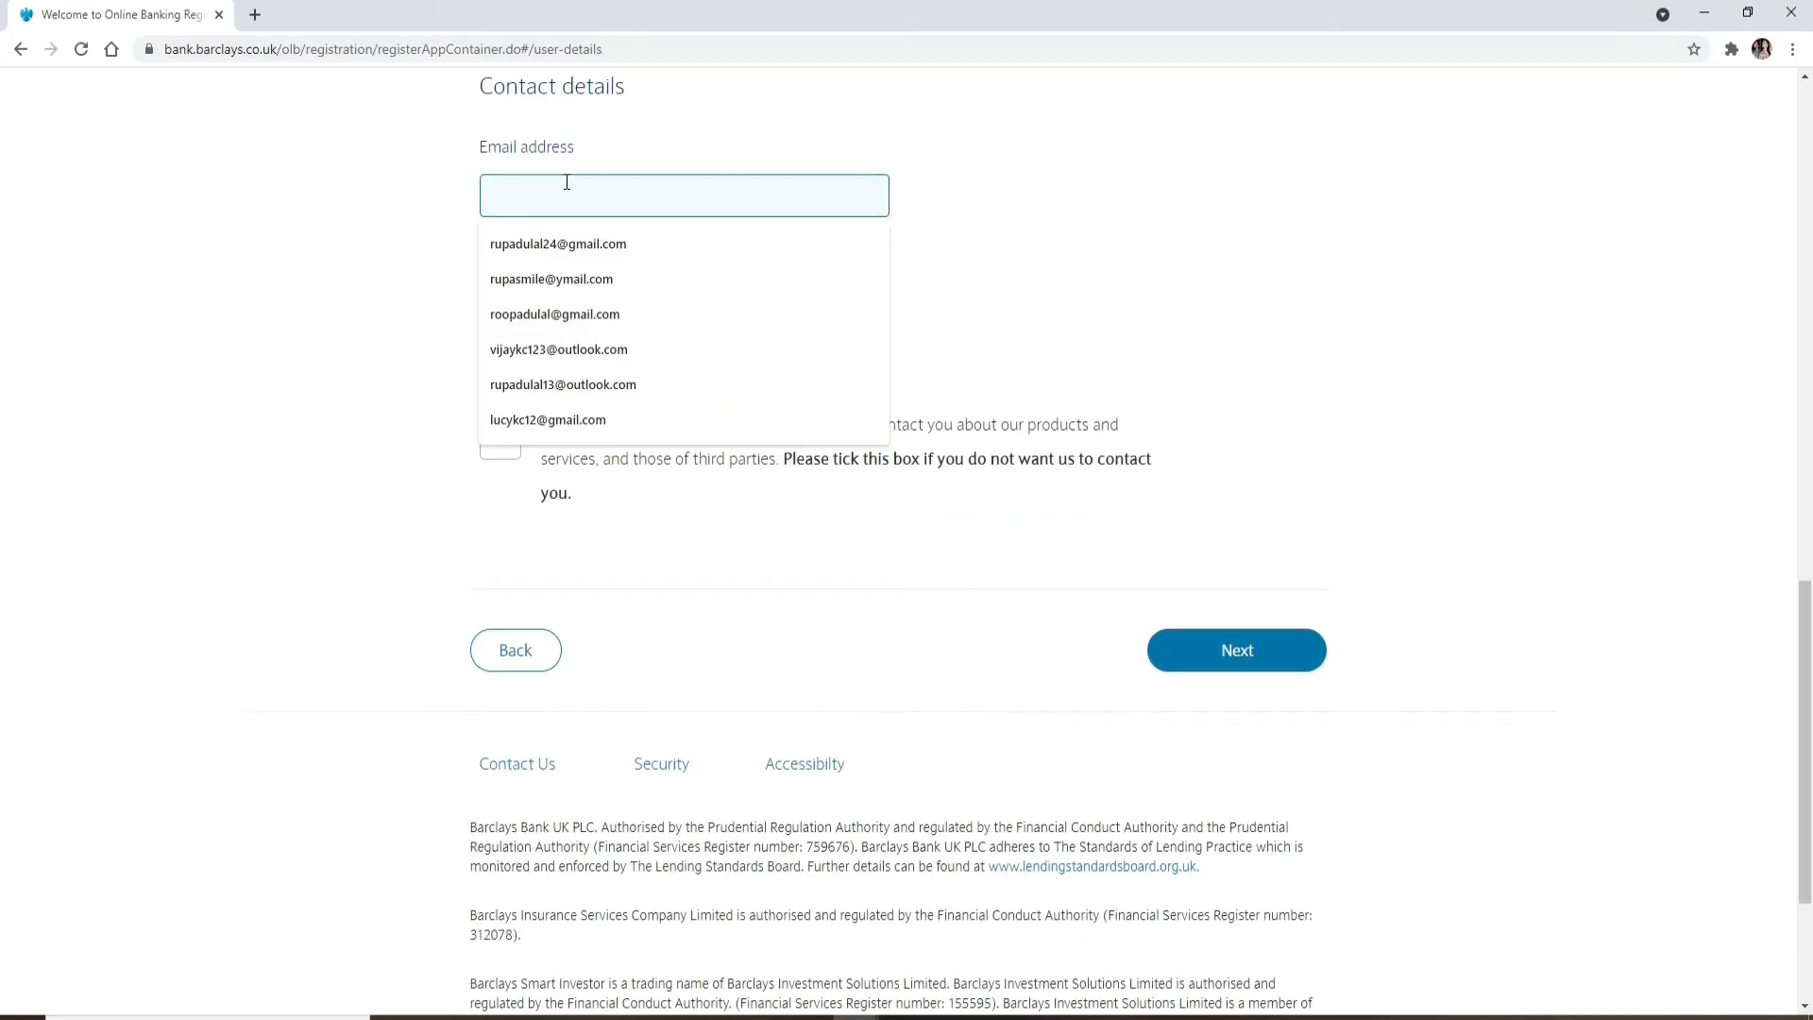
left_click(557, 243)
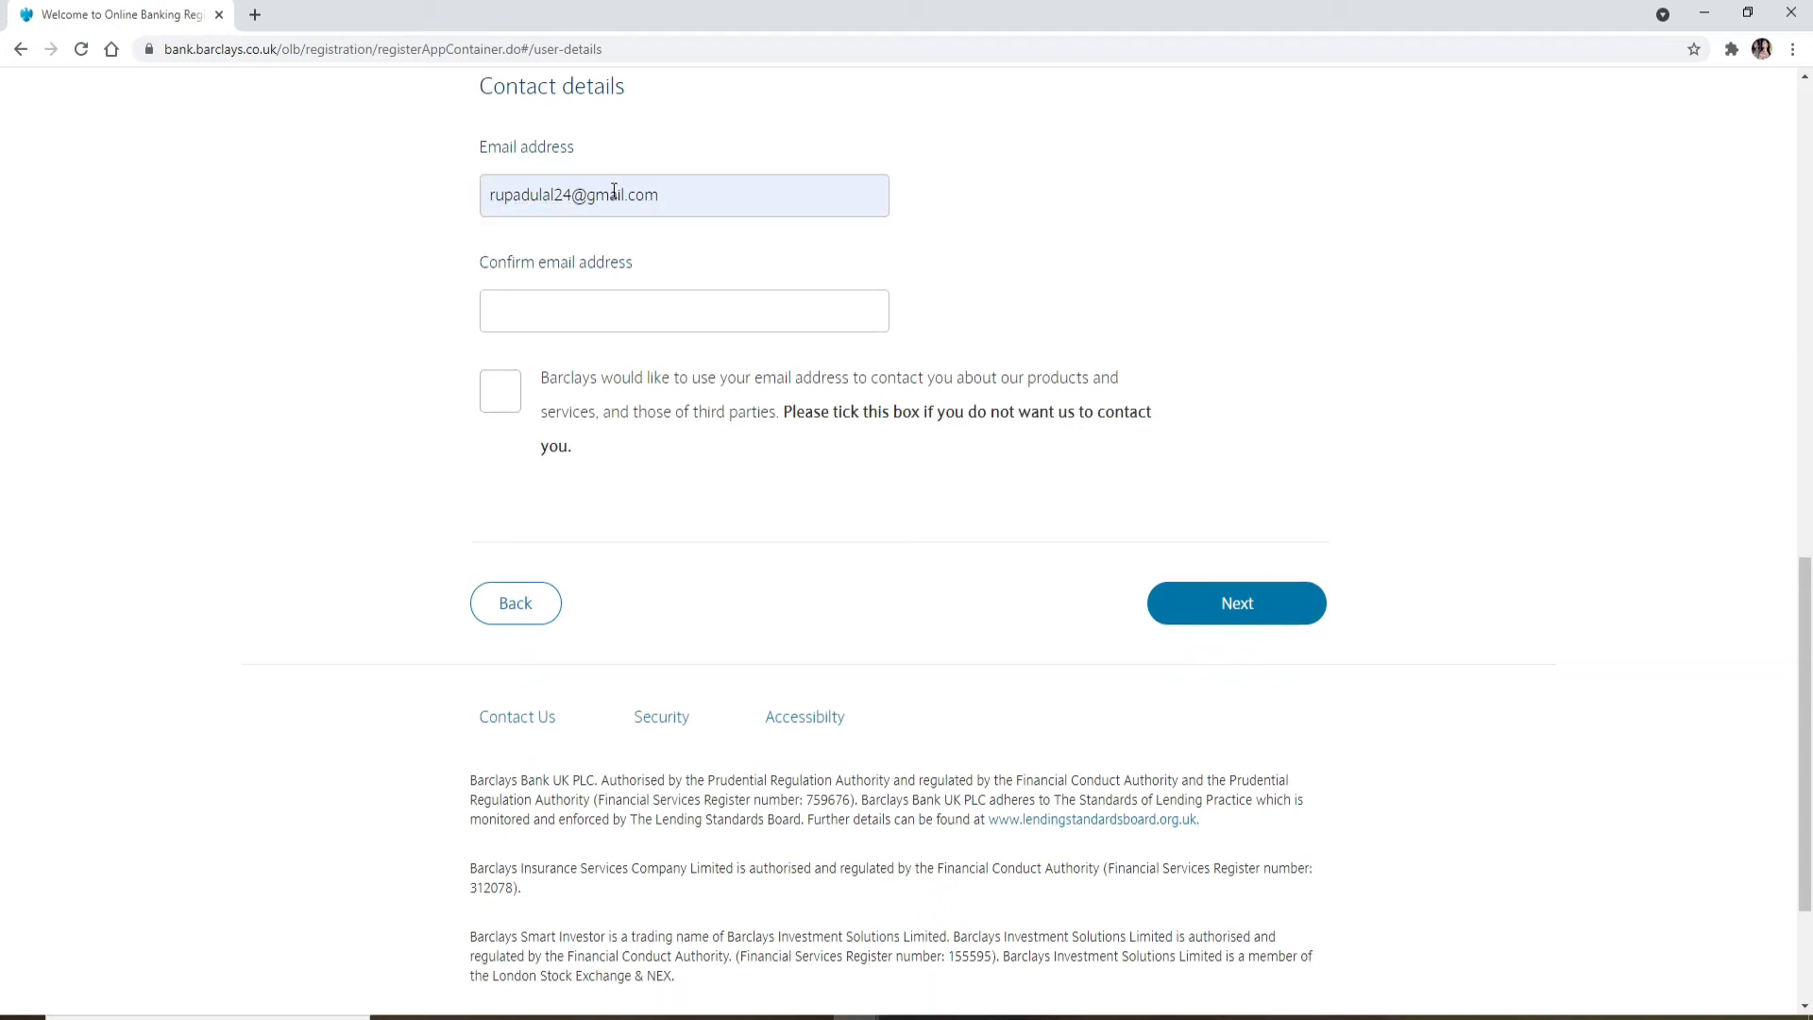
left_click(682, 310)
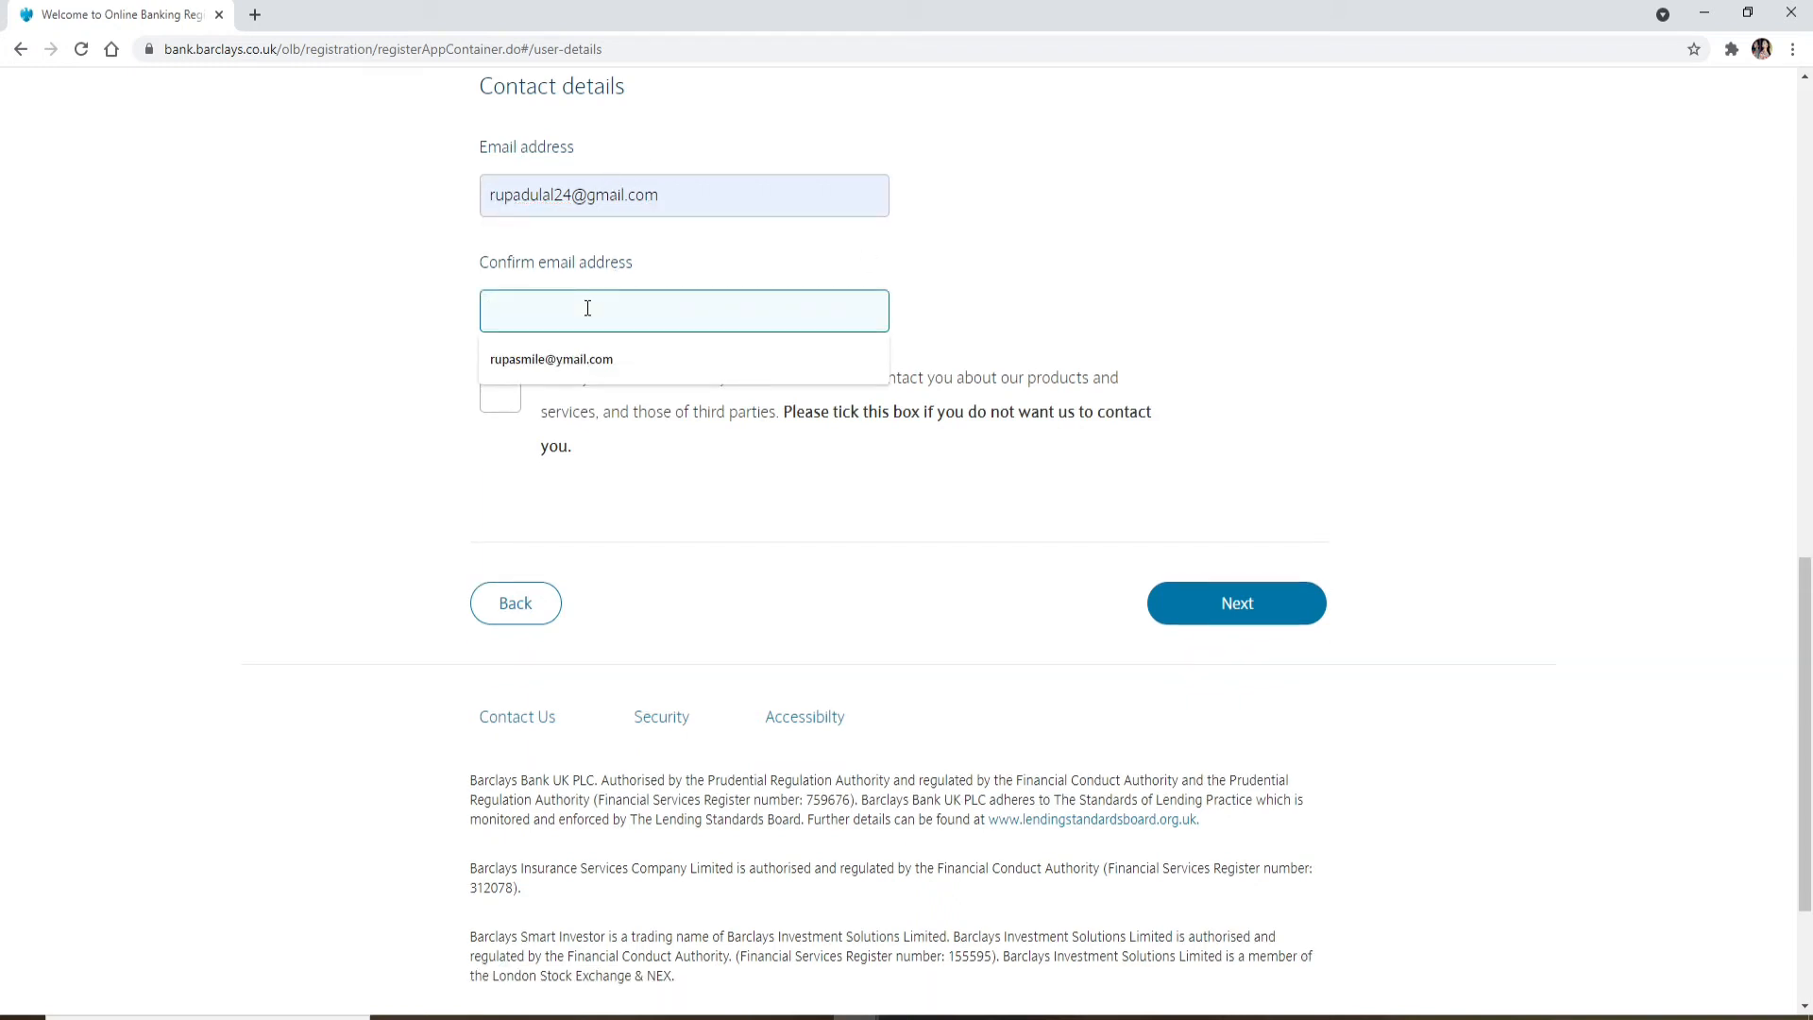
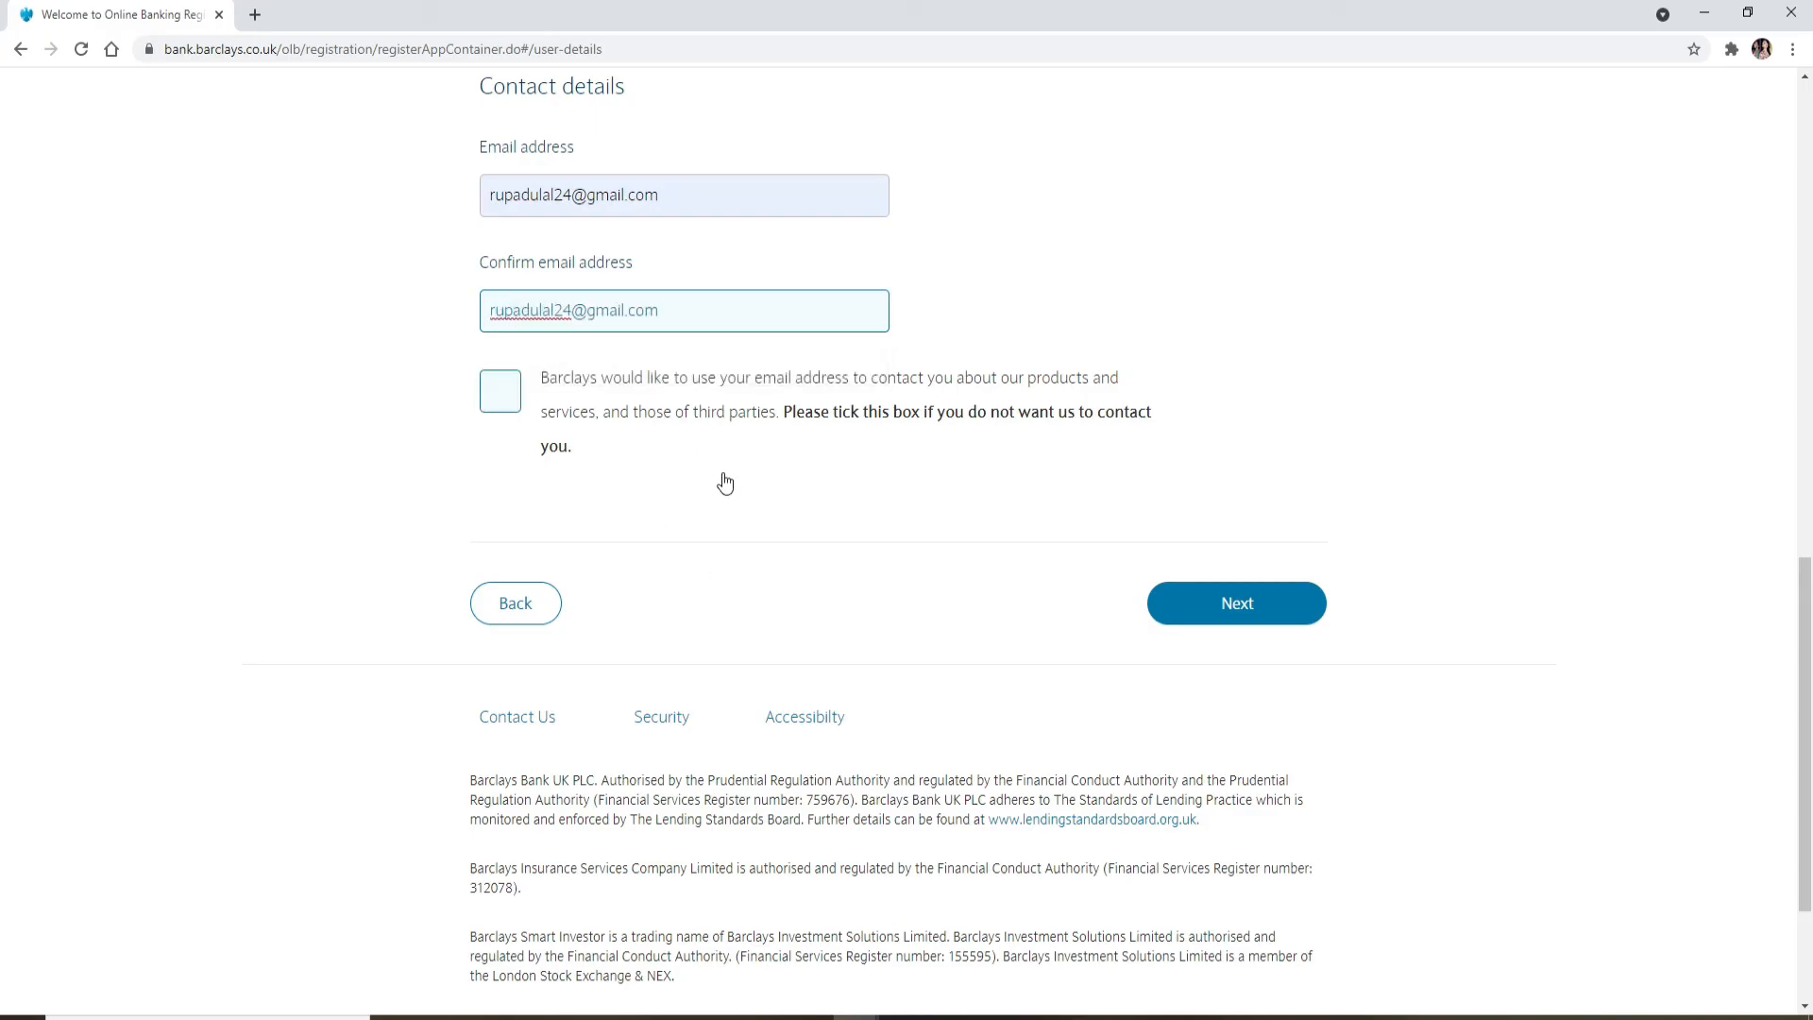
left_click(684, 310)
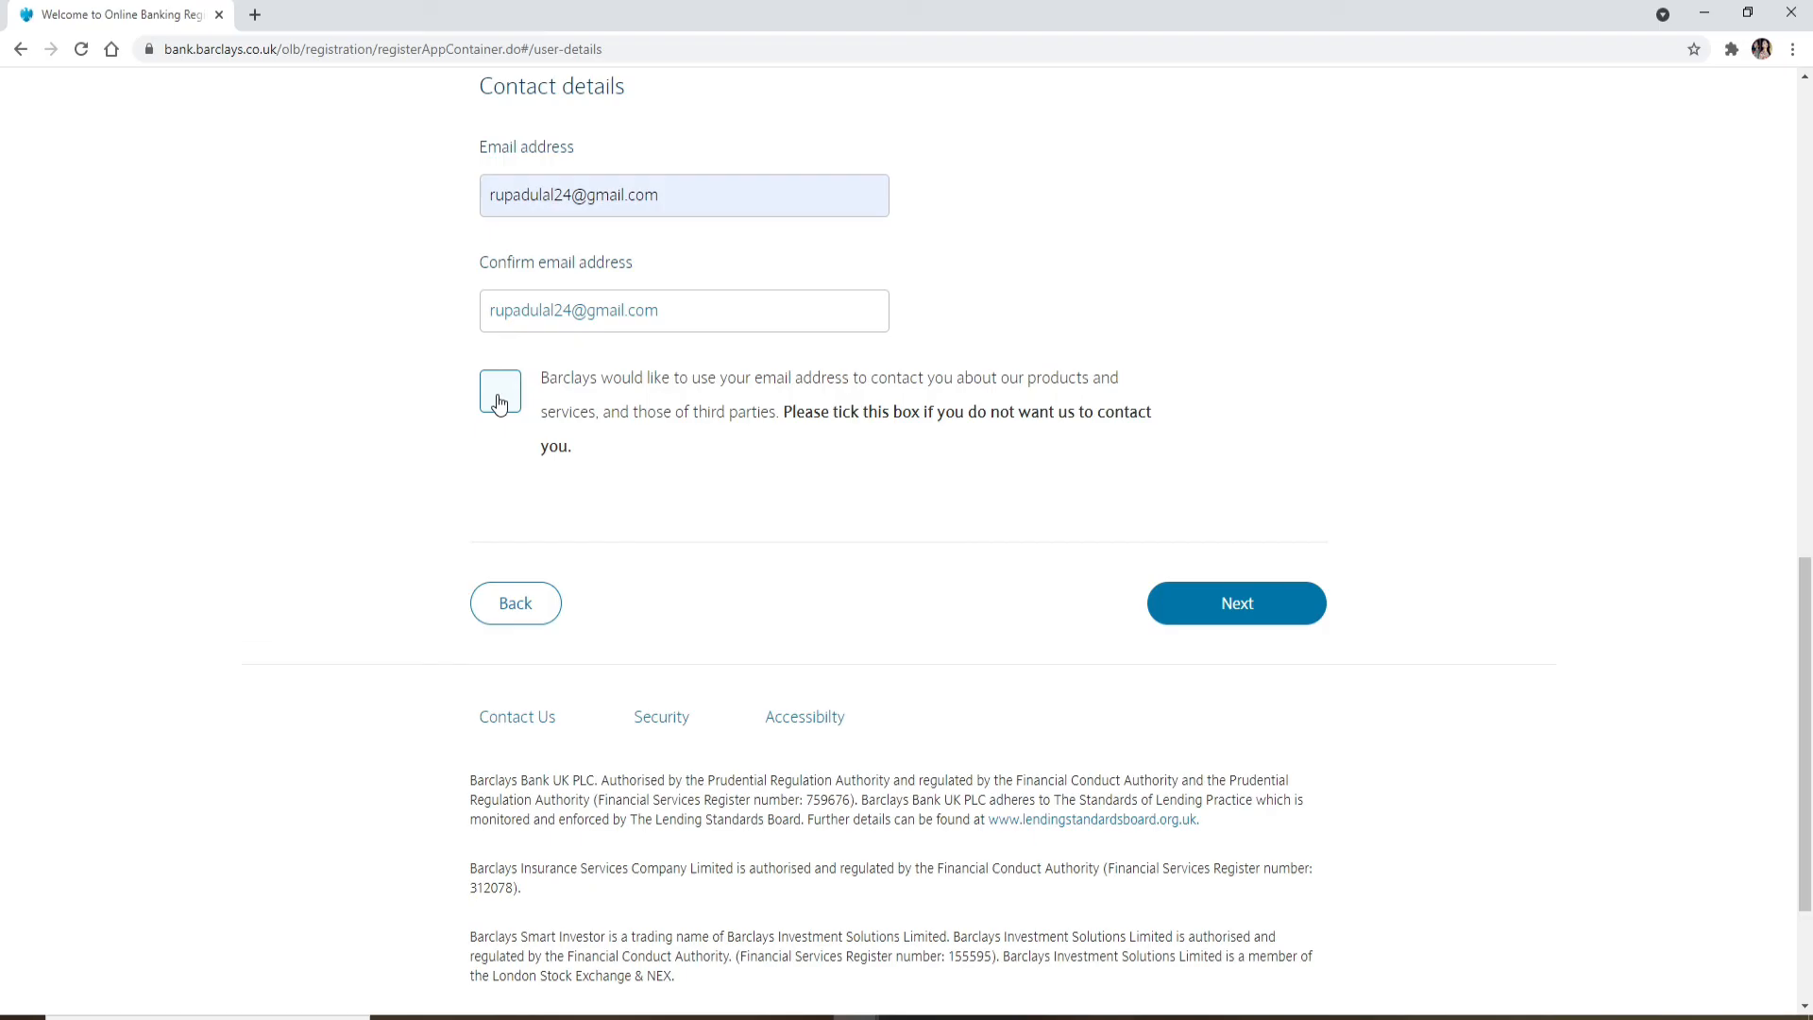
- Tick and untick the marketing opt-out box, leaving it unticked
left_click(500, 390)
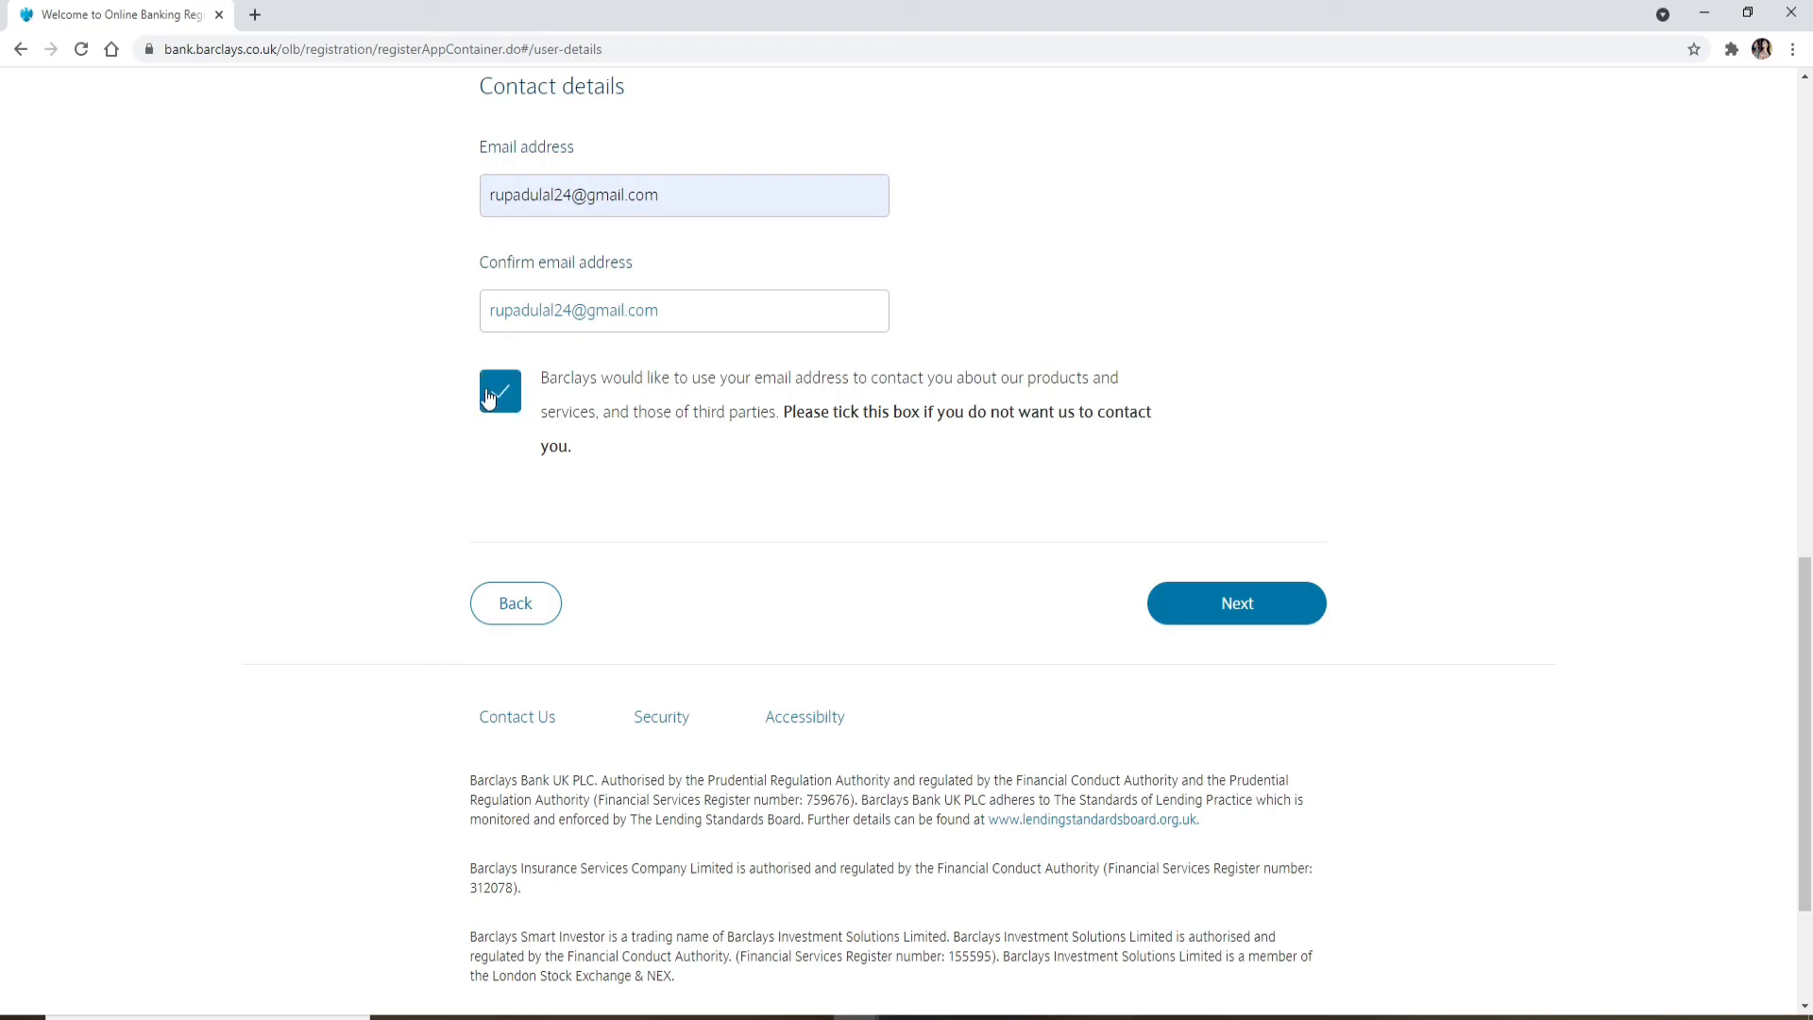
left_click(499, 391)
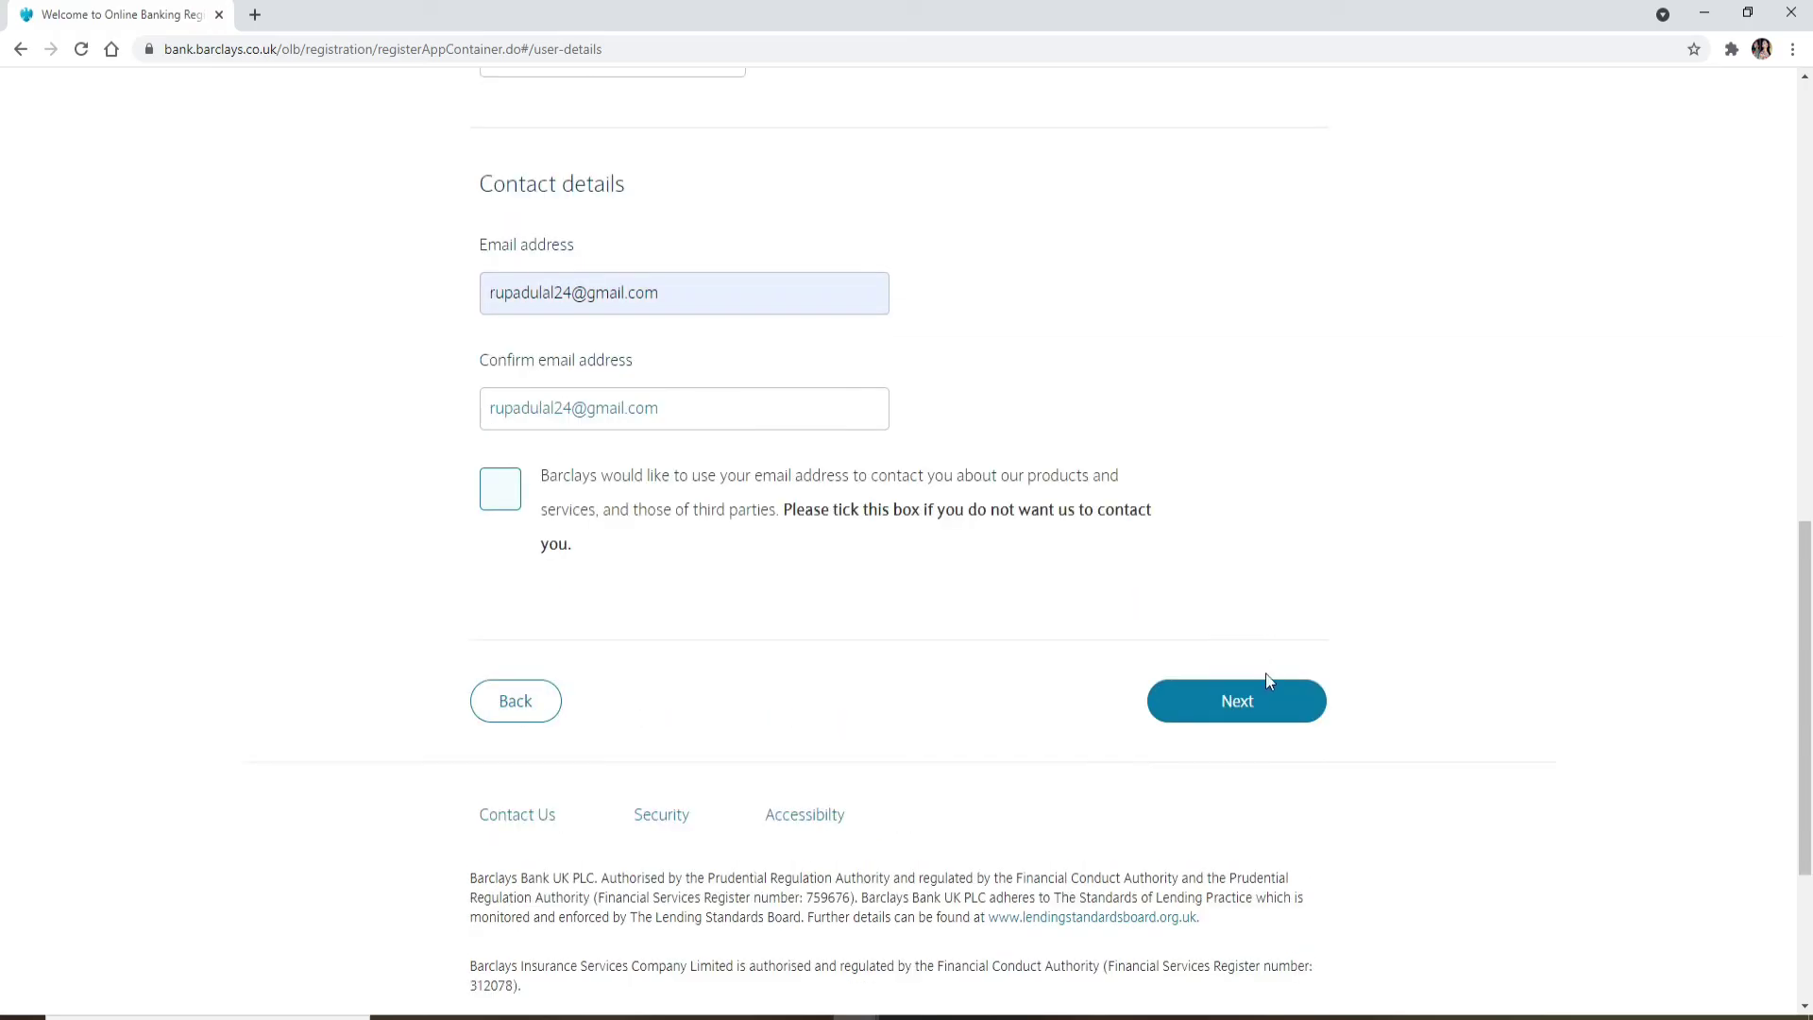
mouse_move(1255, 711)
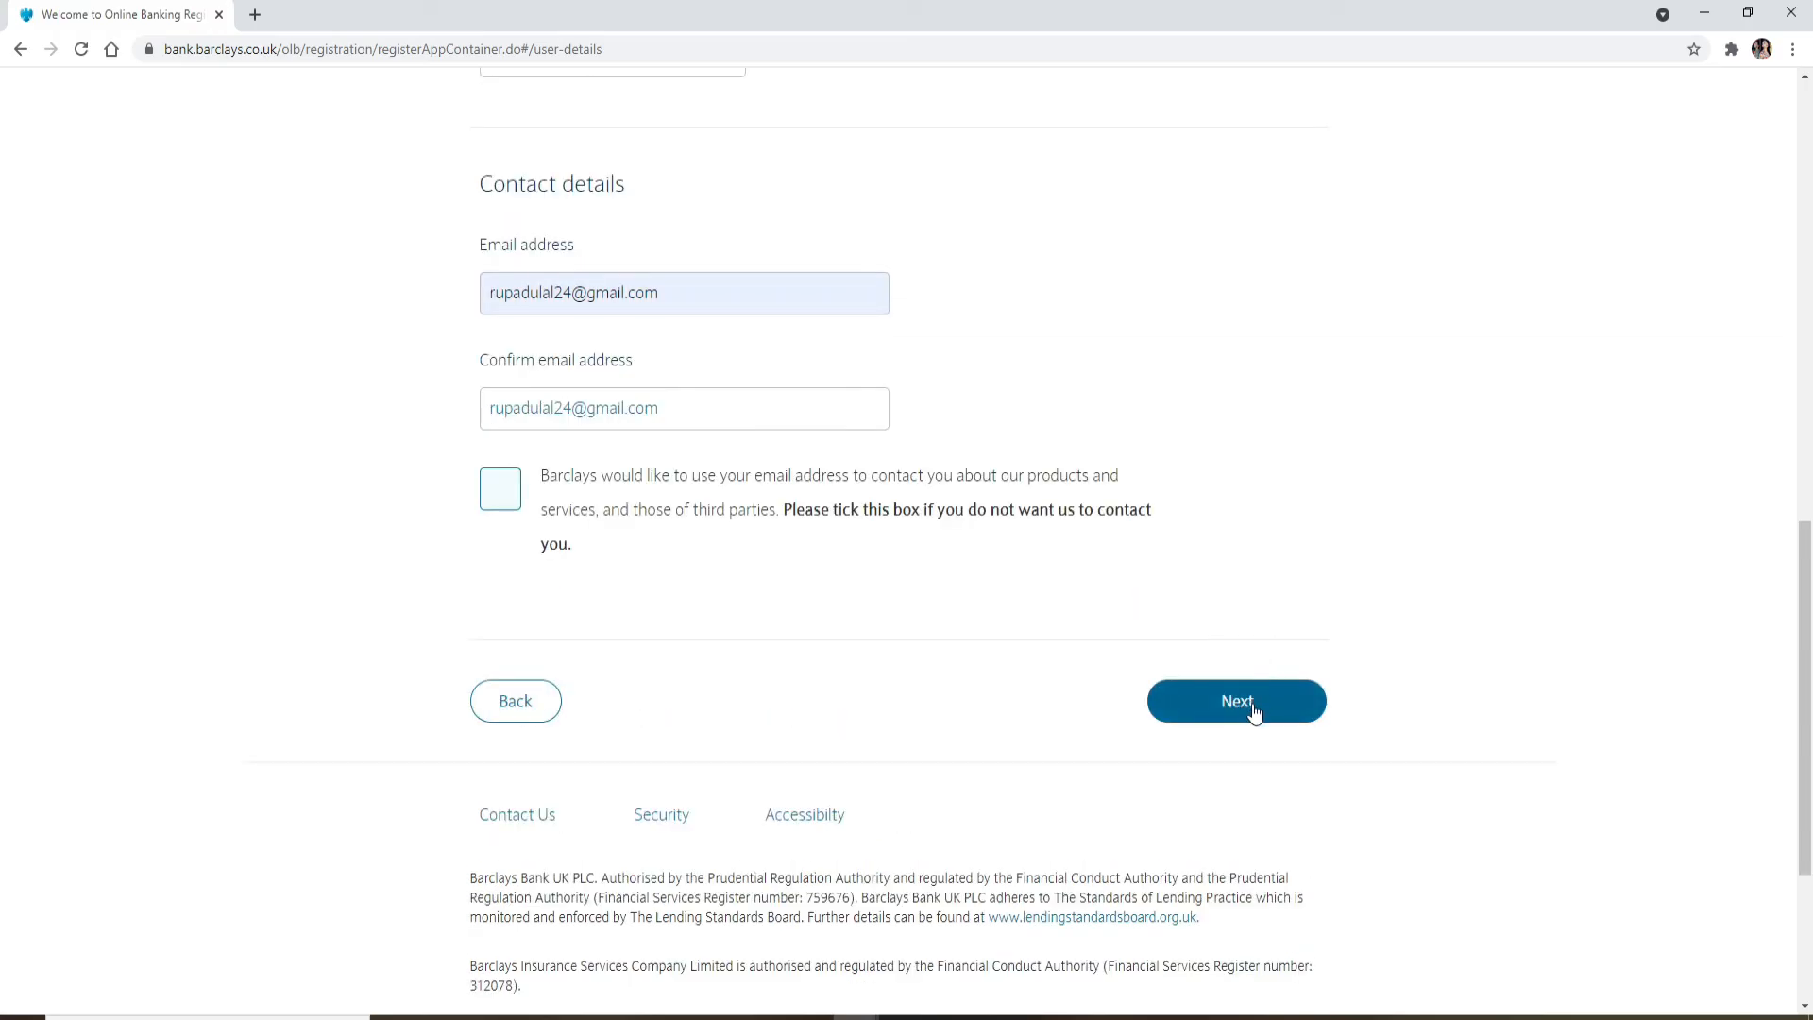
scroll("down", 3)
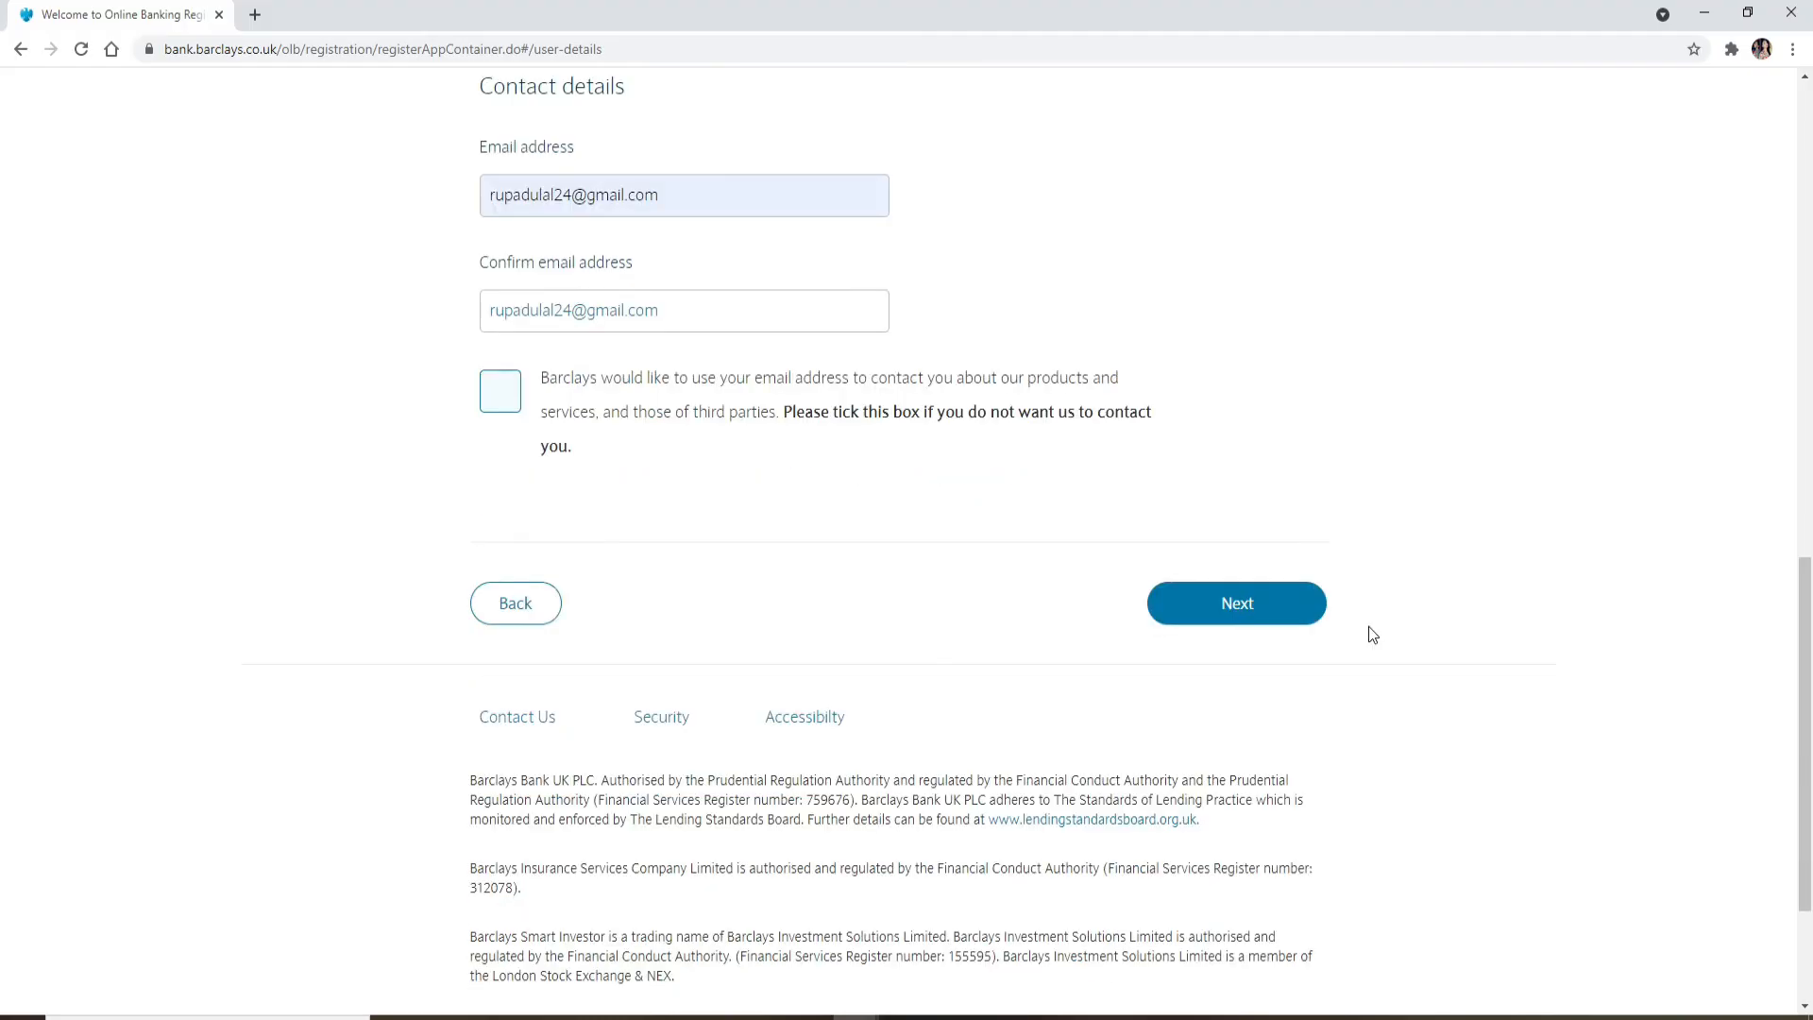